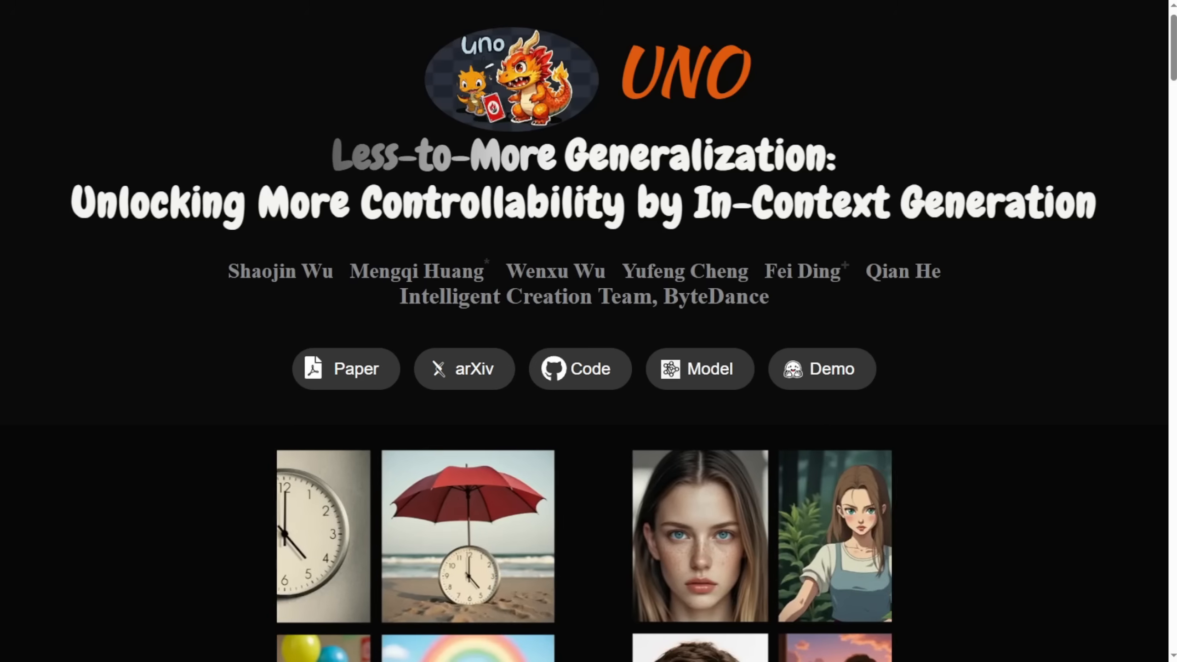
Scroll the UNO project page past the demo galleries to the 'What can UNO do?' section
scroll("down", 3)
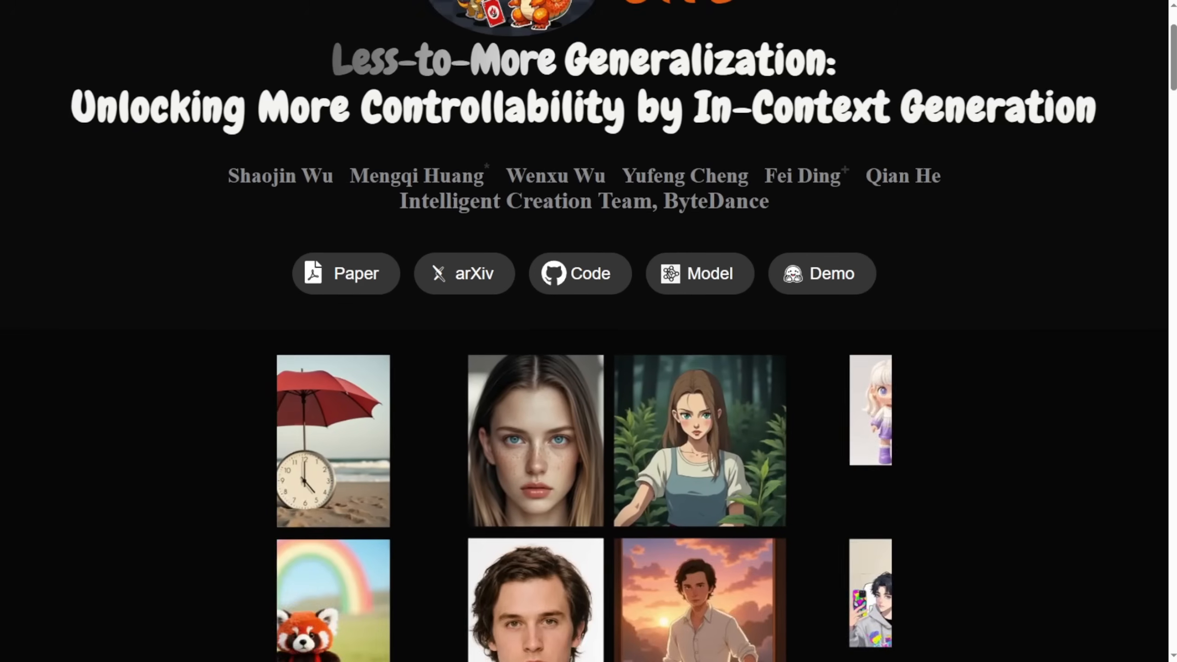
scroll("down", 3)
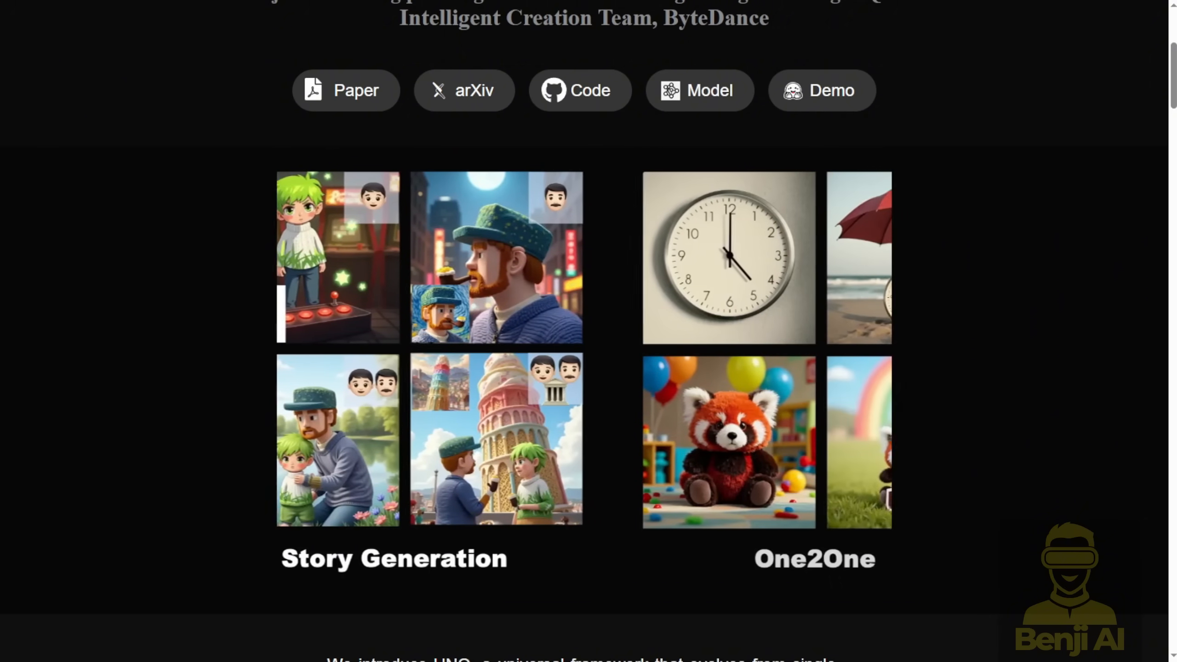
scroll("down", 3)
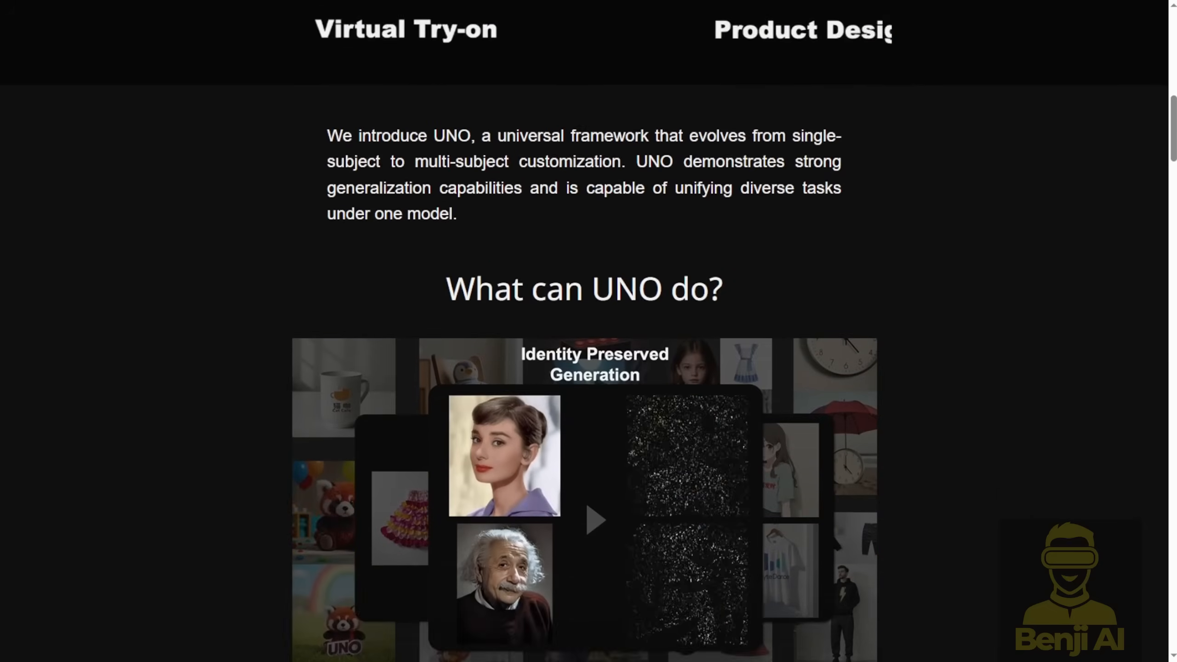
scroll("down", 3)
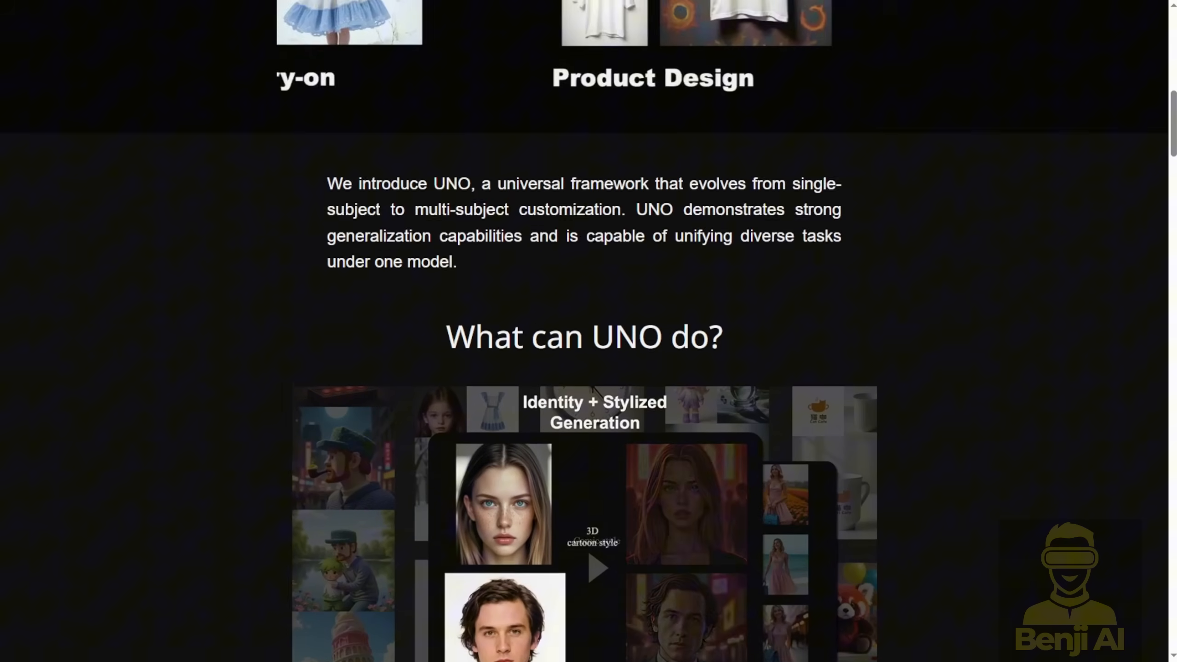
scroll("up", 3)
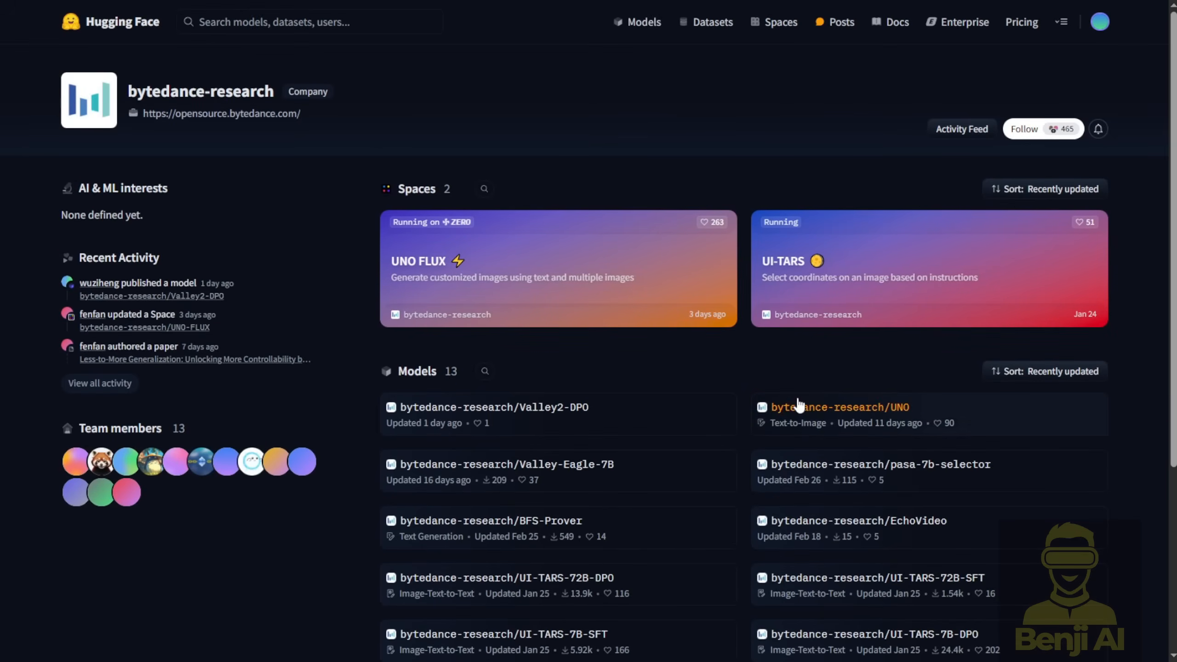
Scroll the bytedance-research Hugging Face page down to its Models list showing UNO
scroll("down", 3)
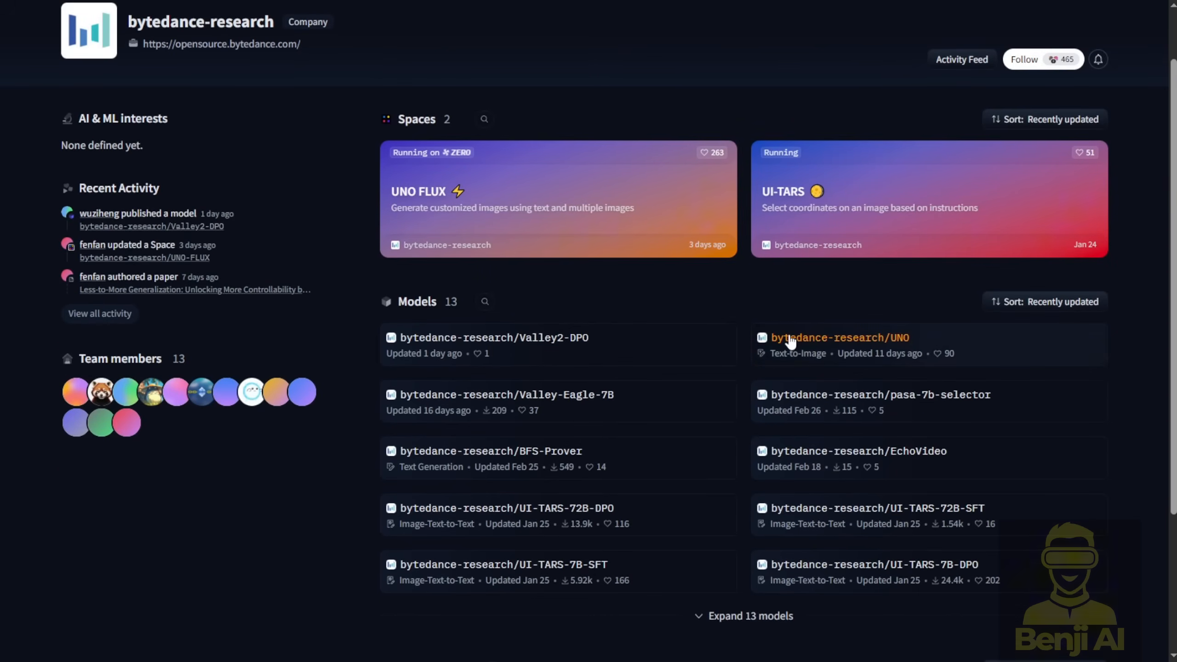
scroll("down", 3)
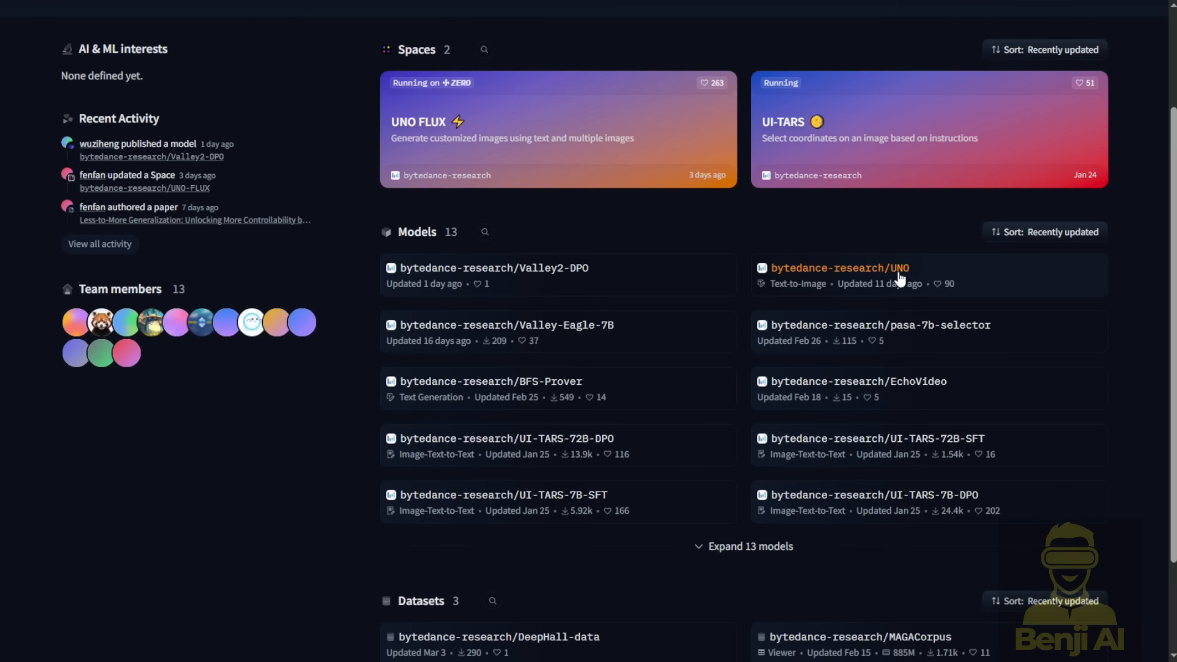
mouse_move(779, 277)
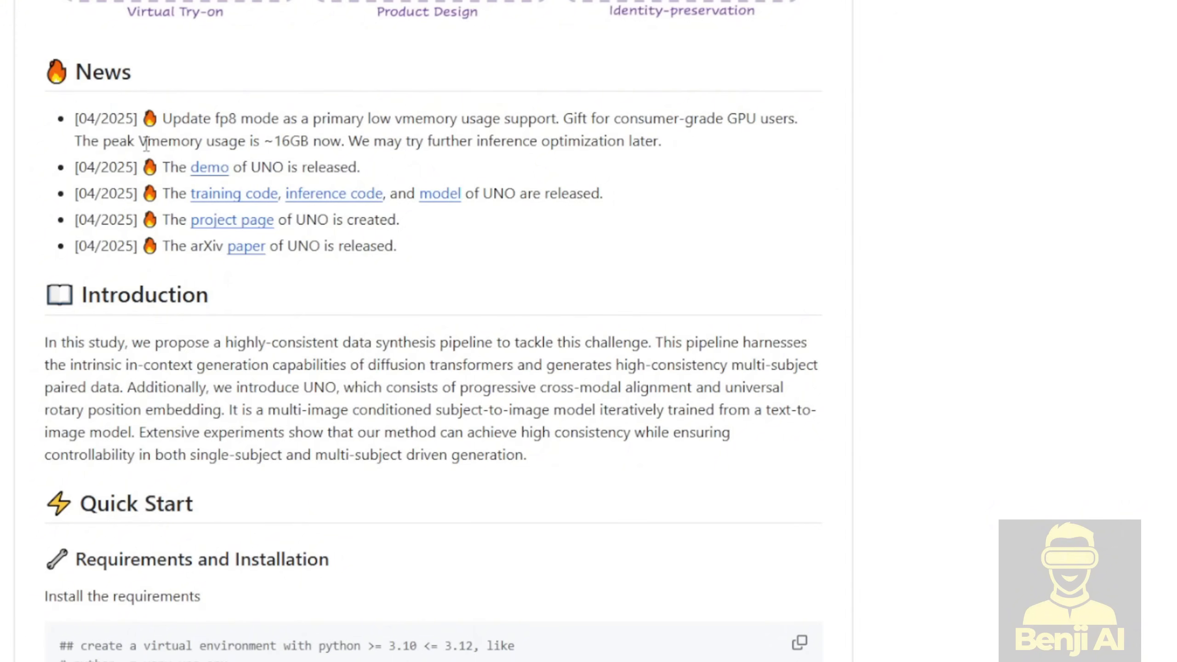
Scroll the UNO README to the News entry on fp8 mode cutting peak memory to ~16GB
left_click_drag(146, 141, 275, 141)
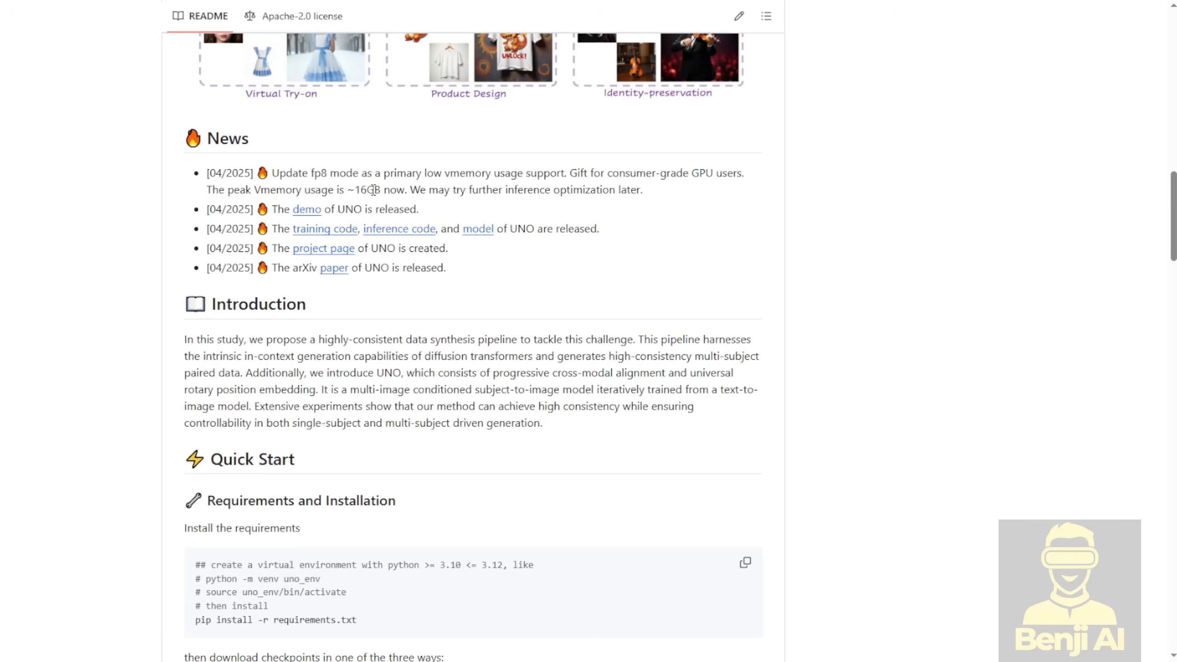
mouse_move(370, 188)
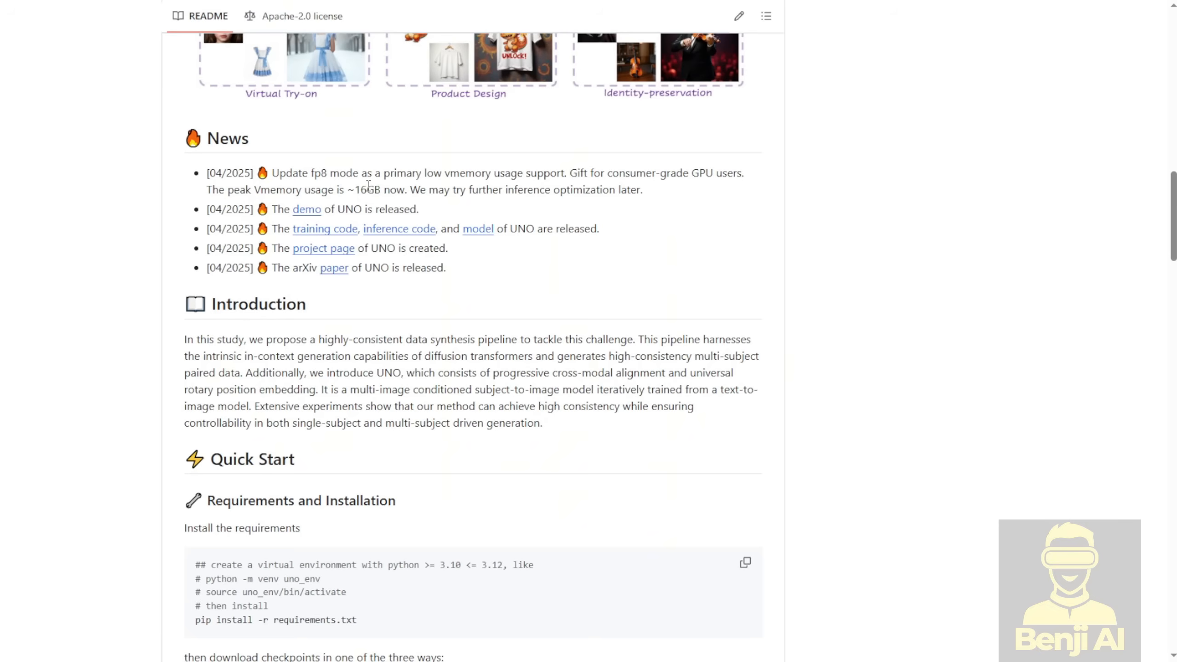
mouse_move(366, 187)
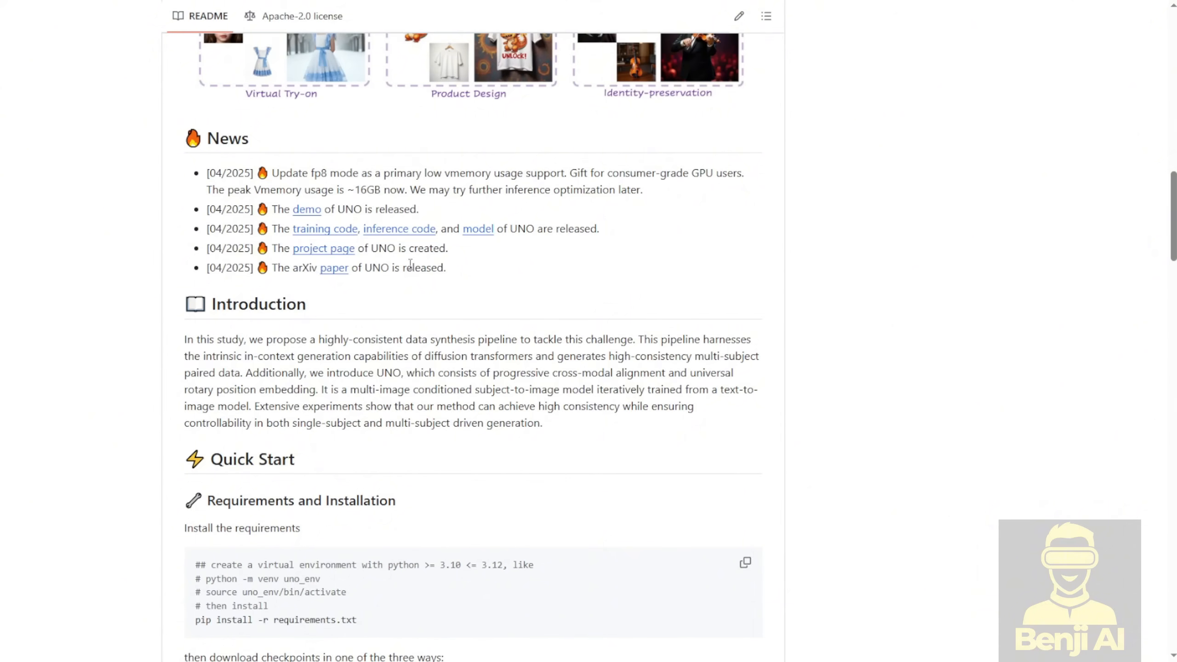
mouse_move(545, 309)
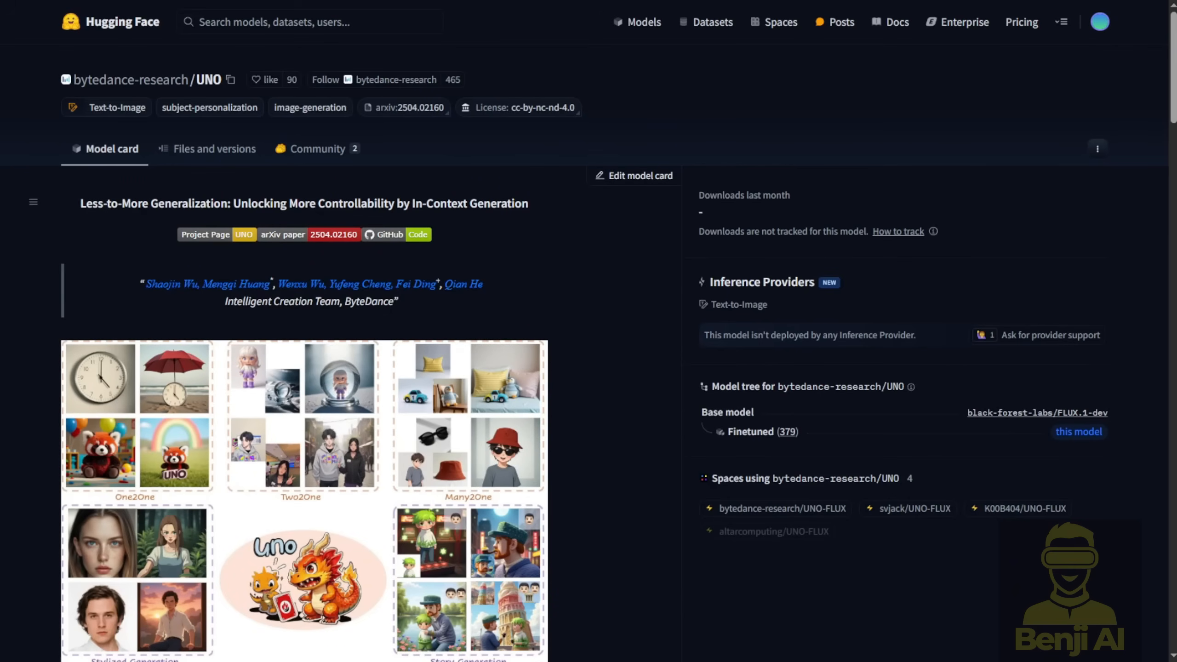
Open the bytedance-research/UNO model card from the Models list
left_click(214, 148)
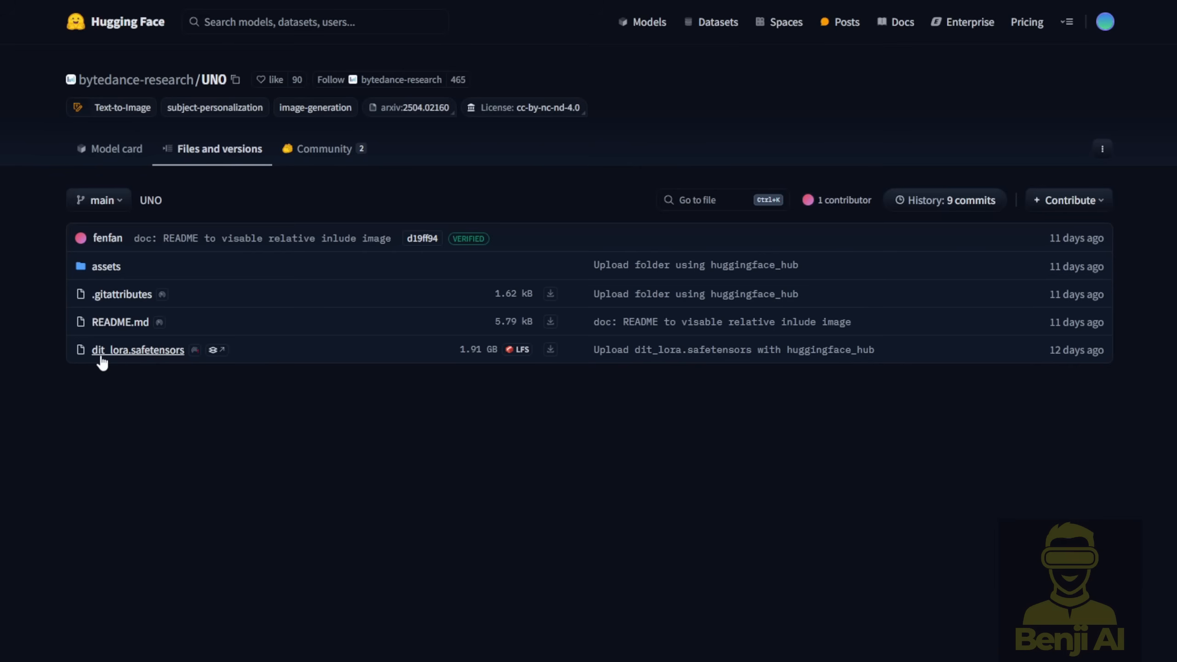
mouse_move(154, 355)
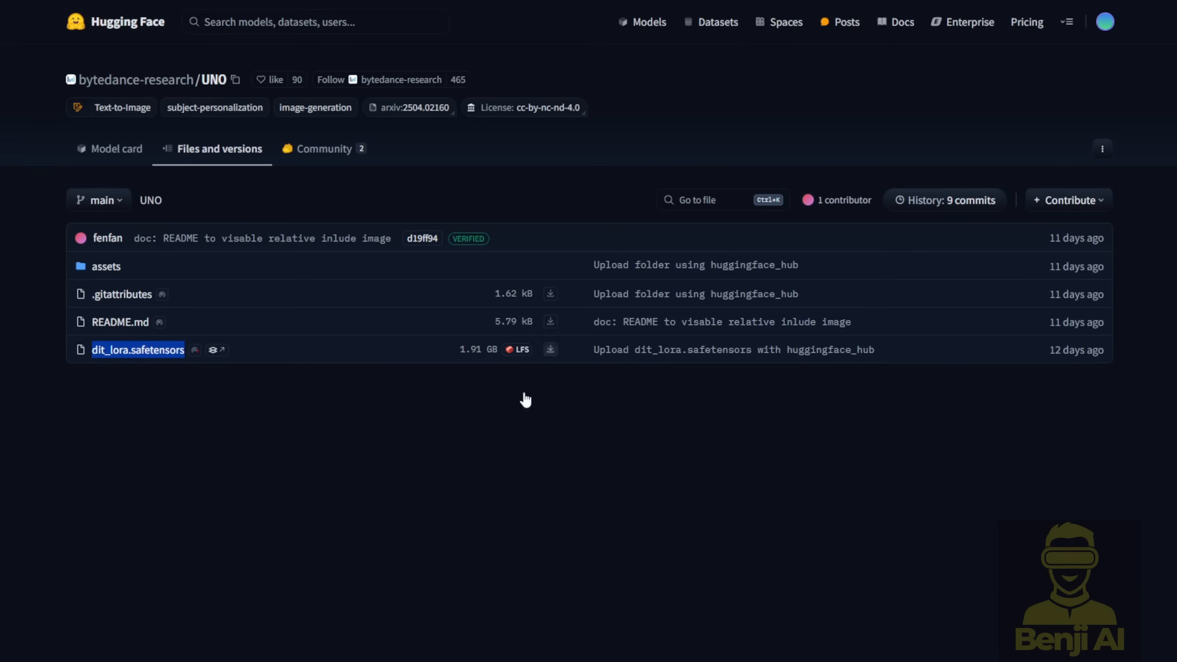
mouse_move(389, 453)
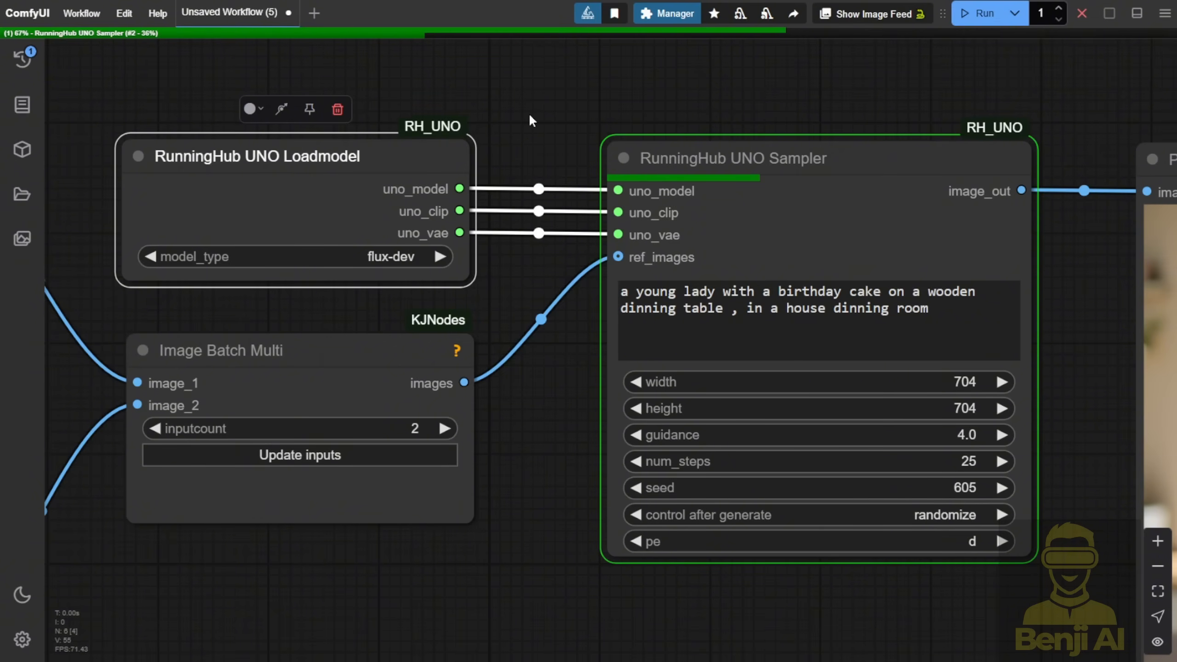
mouse_move(526, 116)
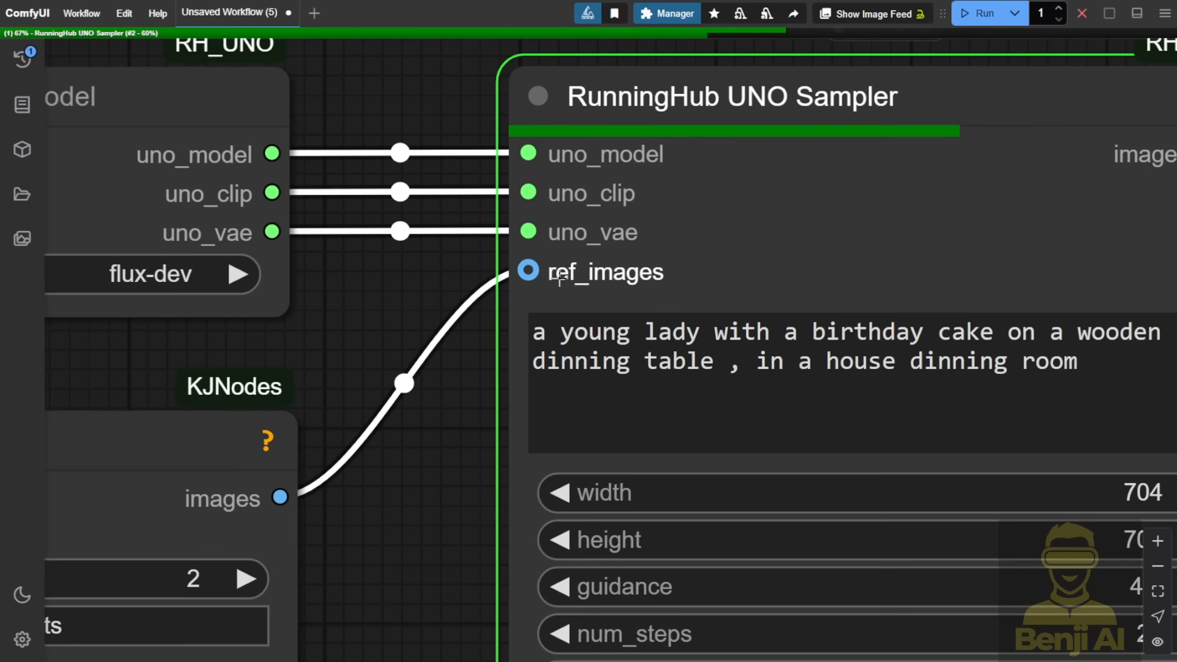
mouse_move(615, 290)
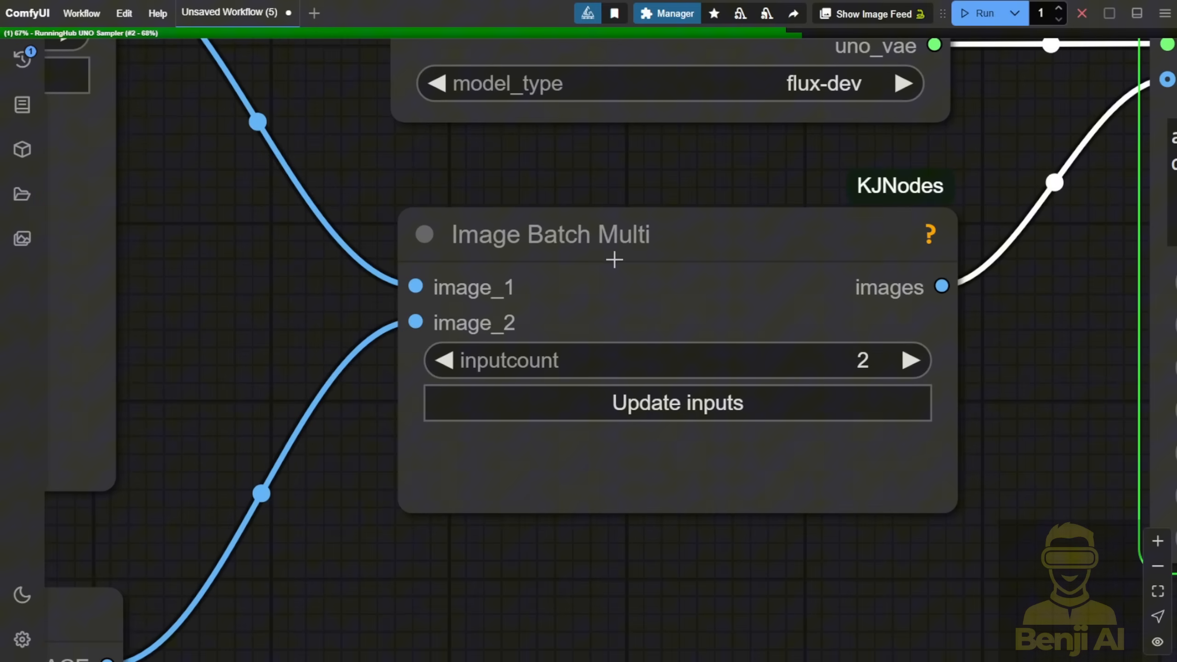
mouse_move(567, 255)
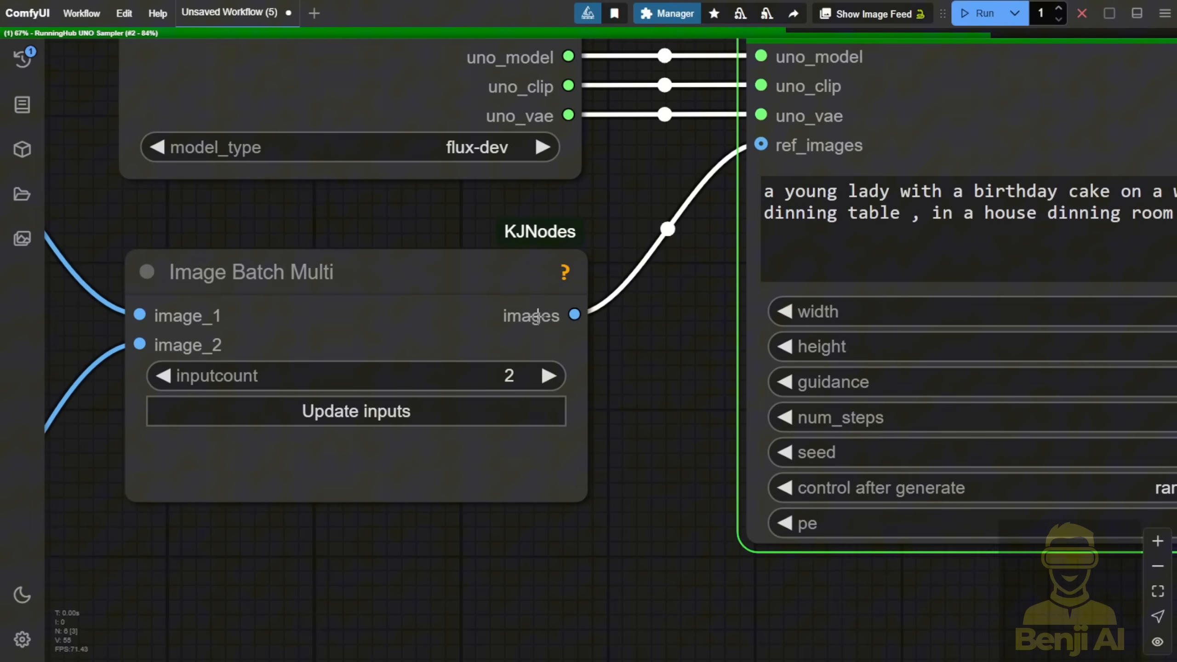
mouse_move(590, 360)
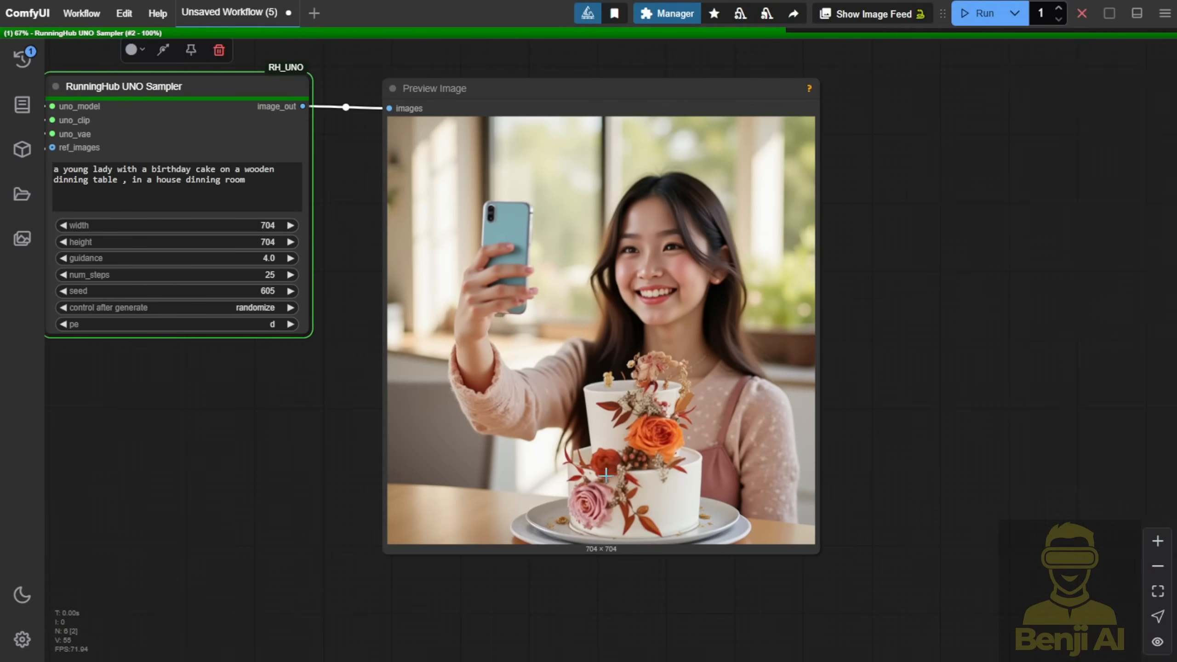
mouse_move(461, 238)
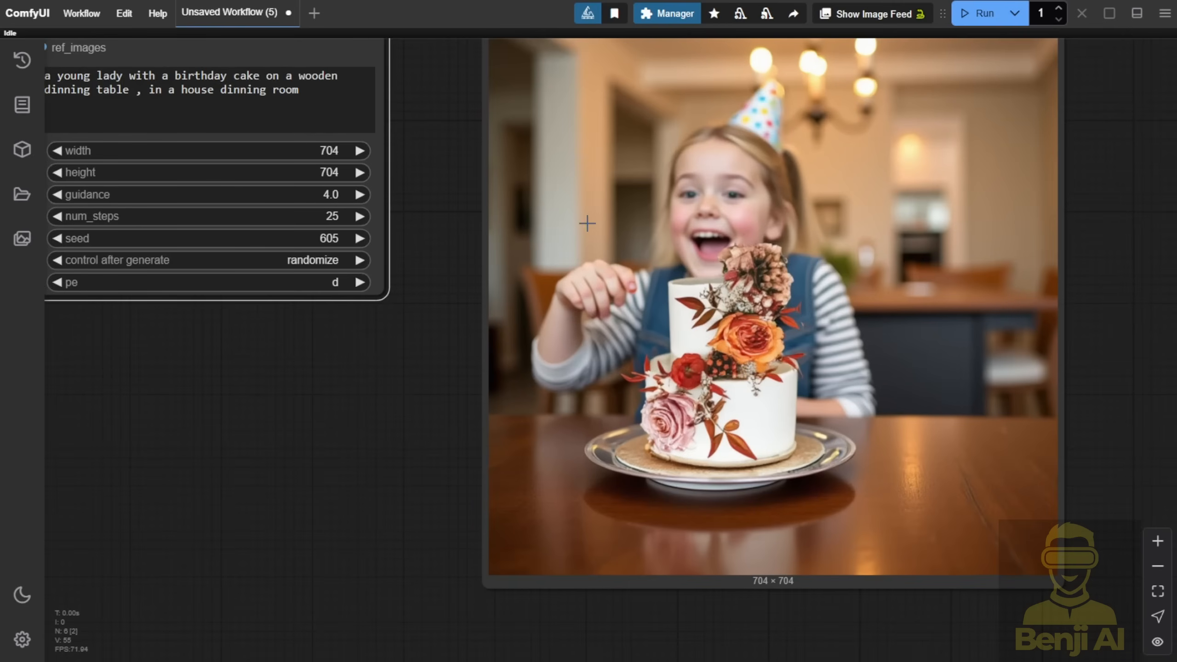
mouse_move(536, 297)
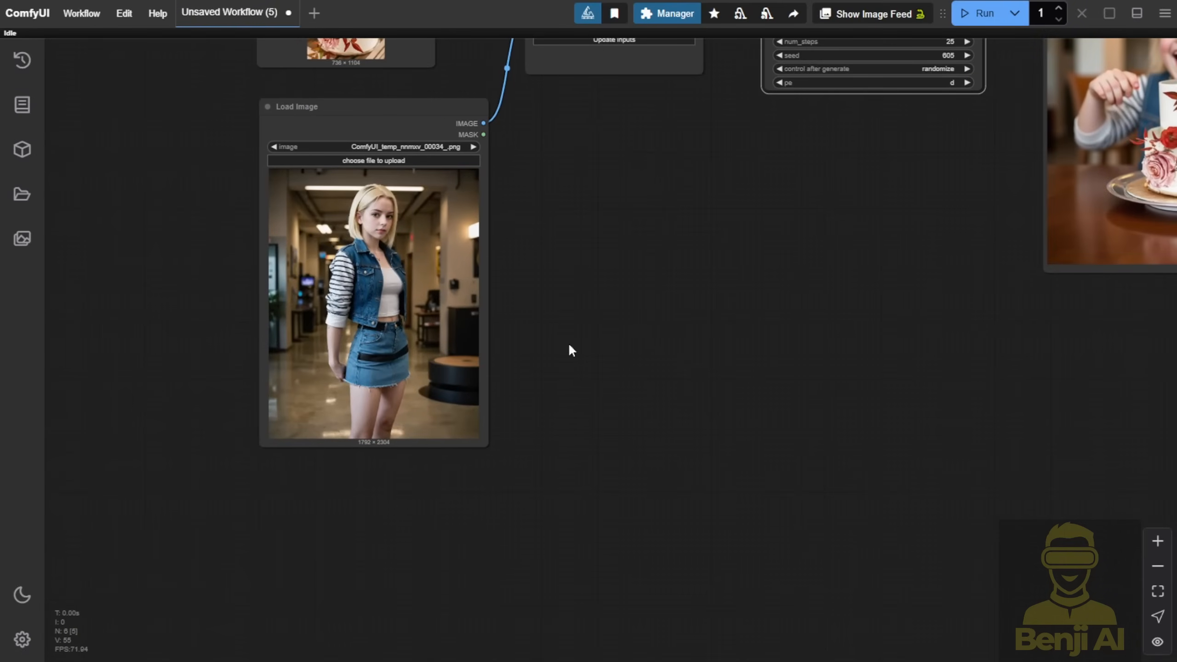
mouse_move(846, 216)
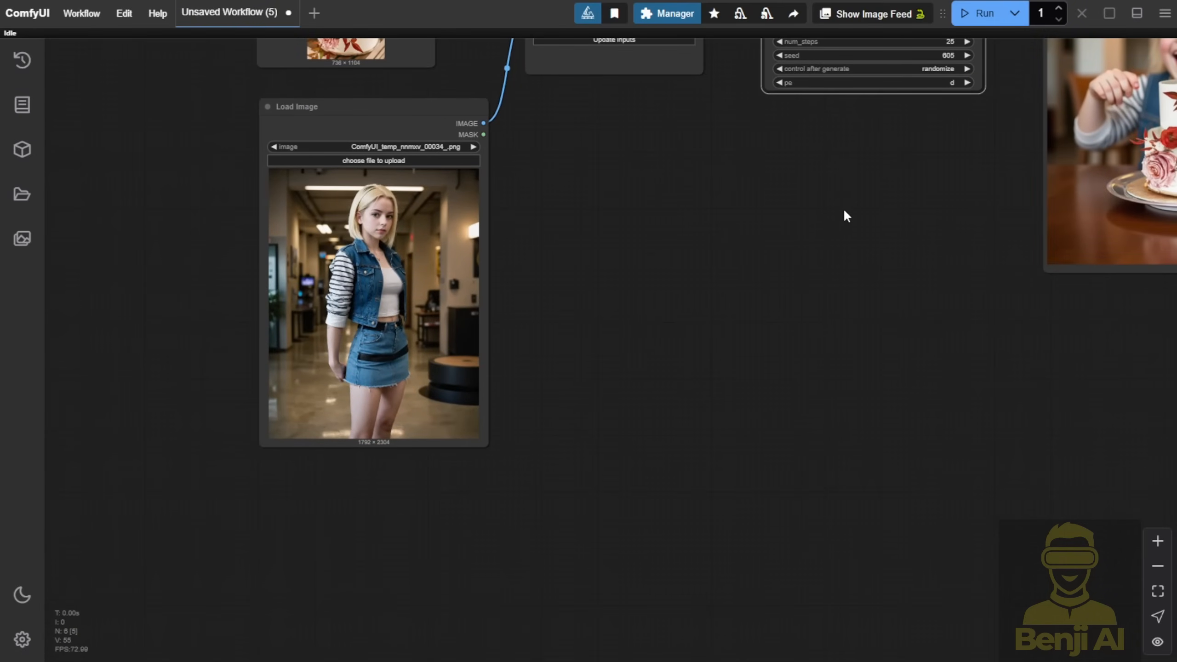
Pan the canvas to show both Load Image nodes, Image Batch Multi, UNO nodes and Preview Image
left_click_drag(846, 216, 607, 369)
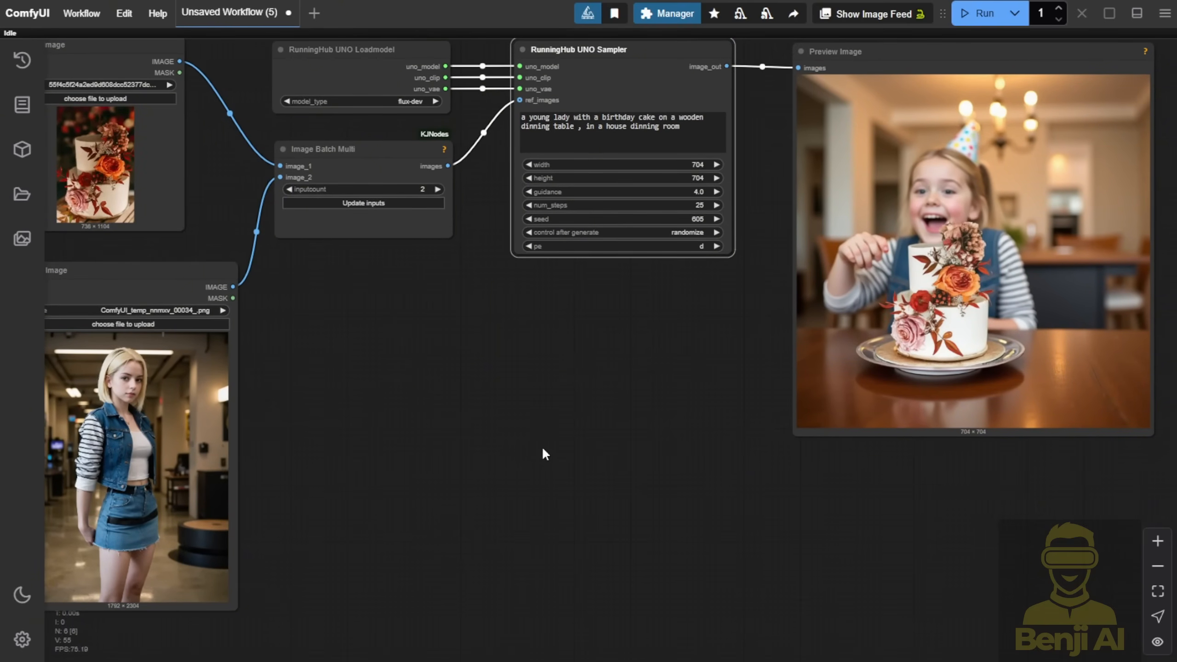
mouse_move(774, 348)
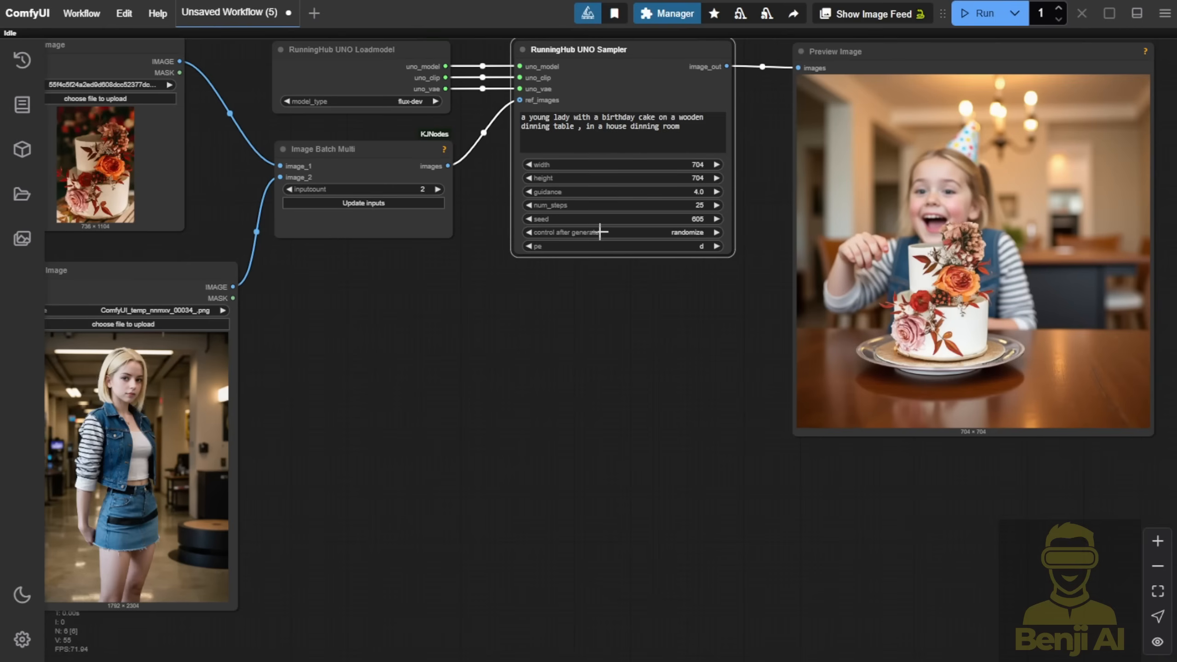
mouse_move(550, 301)
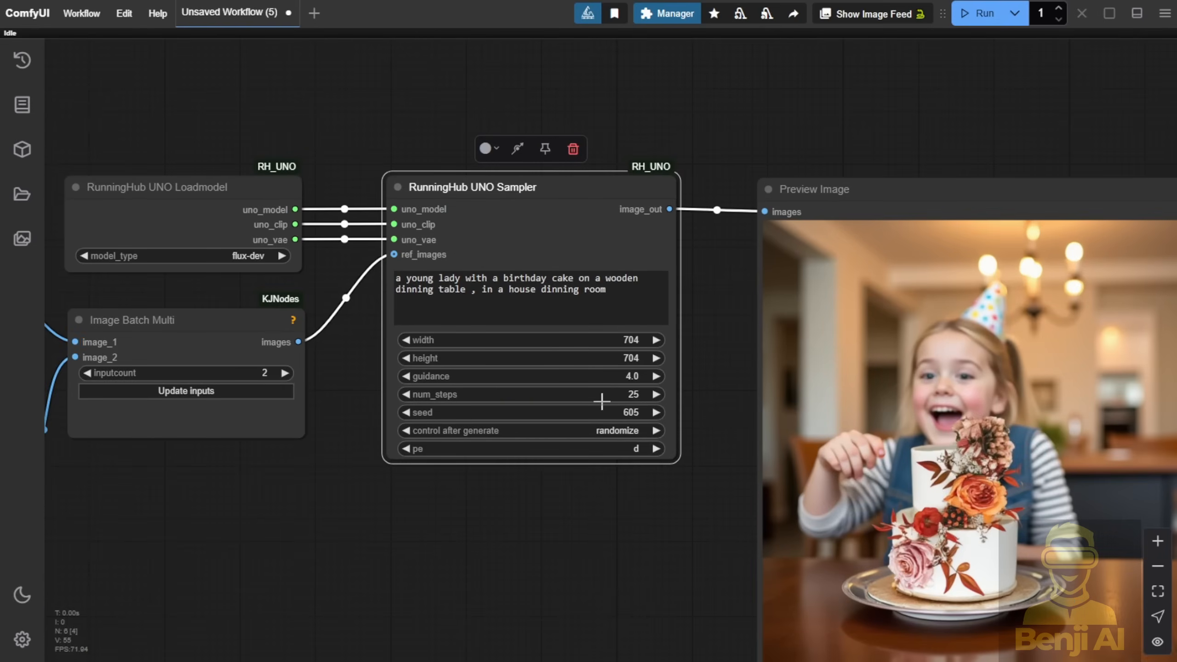
mouse_move(627, 451)
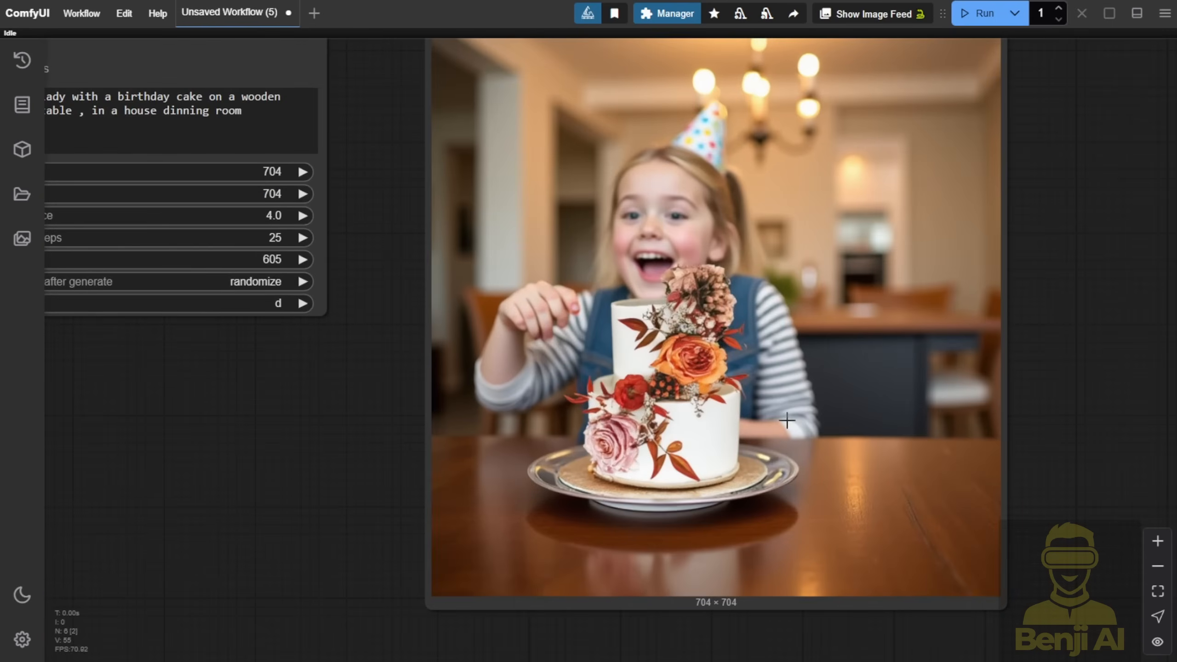
mouse_move(668, 398)
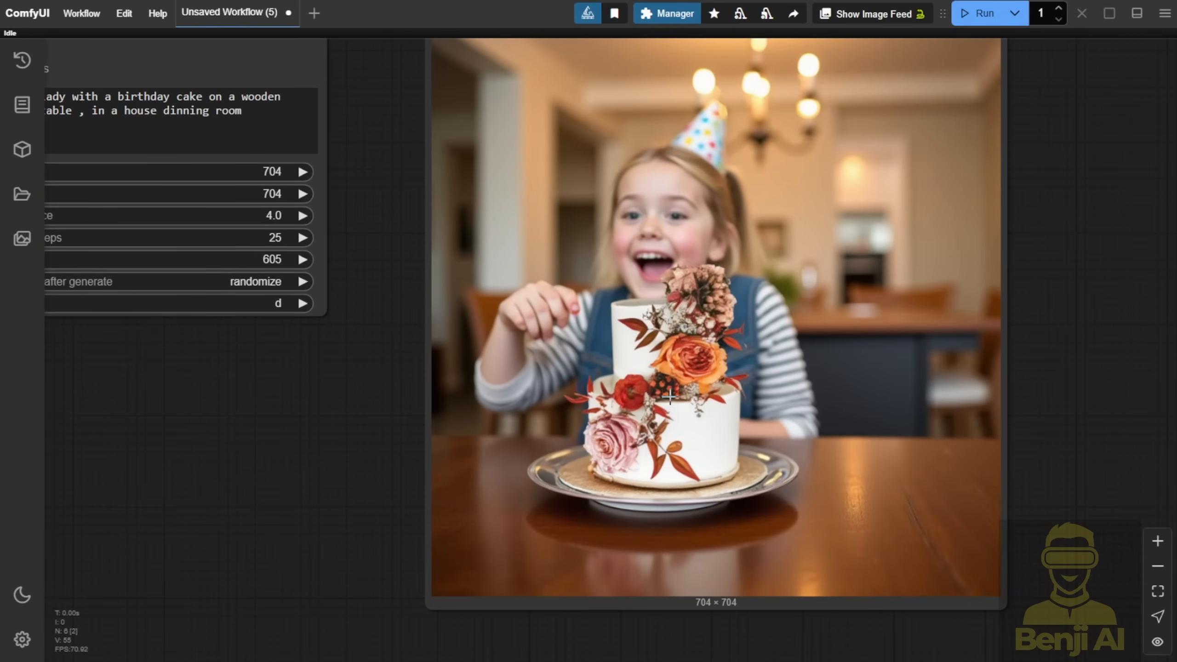
mouse_move(708, 445)
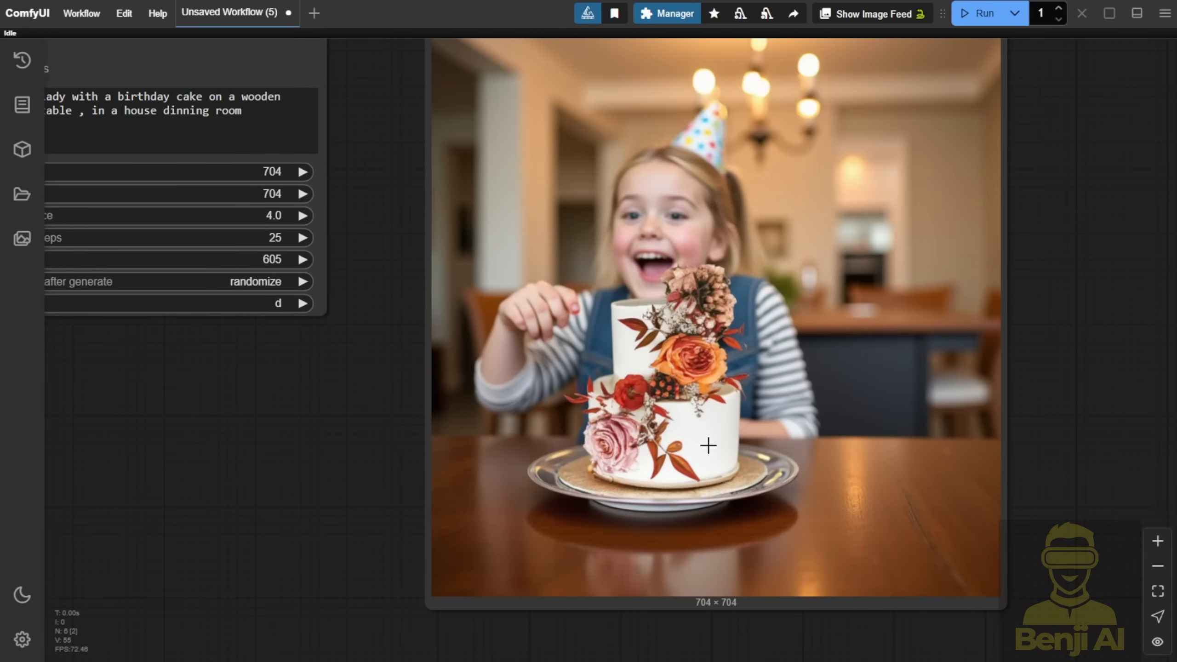
mouse_move(736, 458)
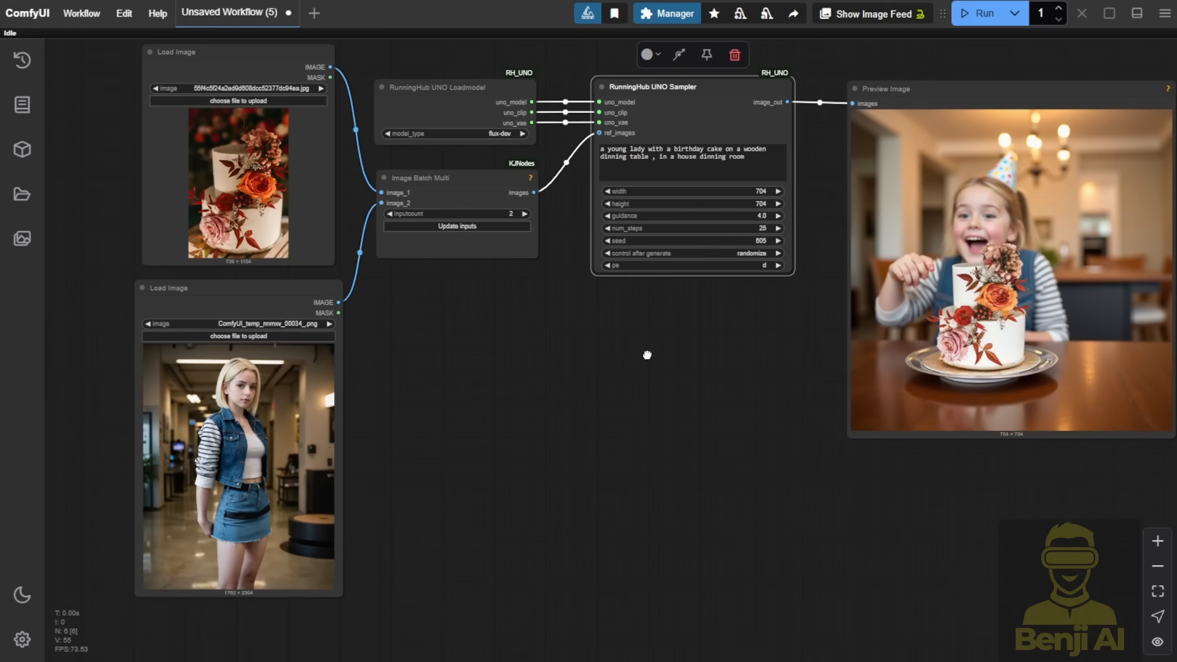
mouse_move(306, 433)
type("a young woman, 25 years old, holding a leather made handbag on hand.")
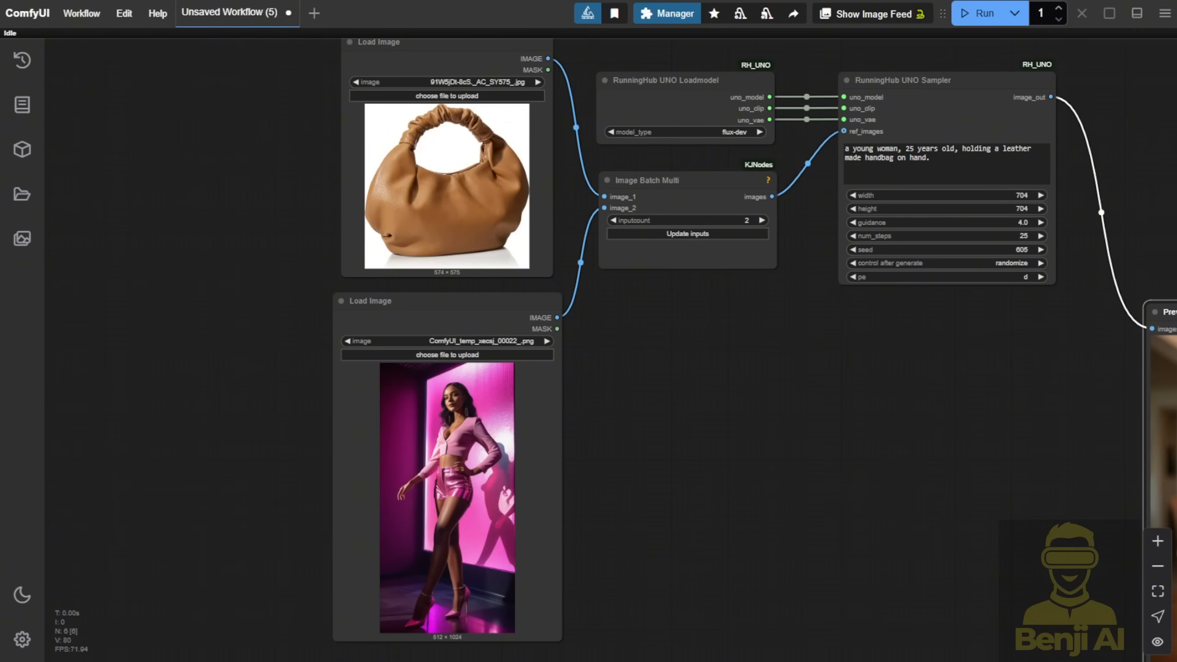
Open the Queue history and enlarge the city-street handbag result
left_click(22, 60)
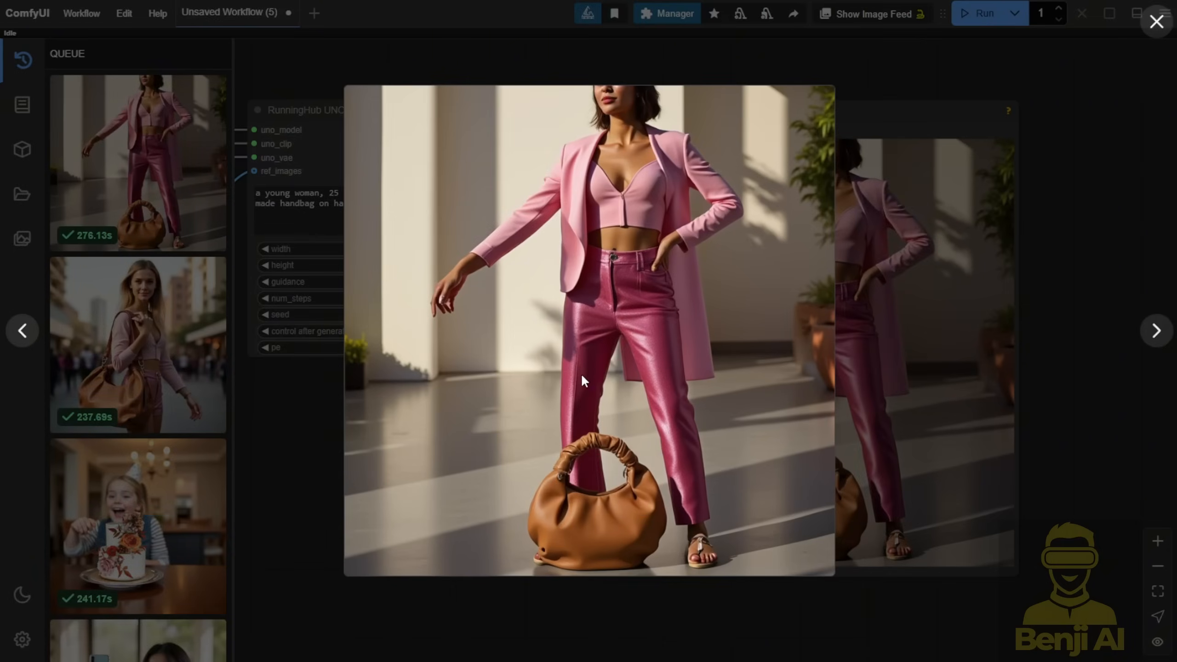
mouse_move(653, 321)
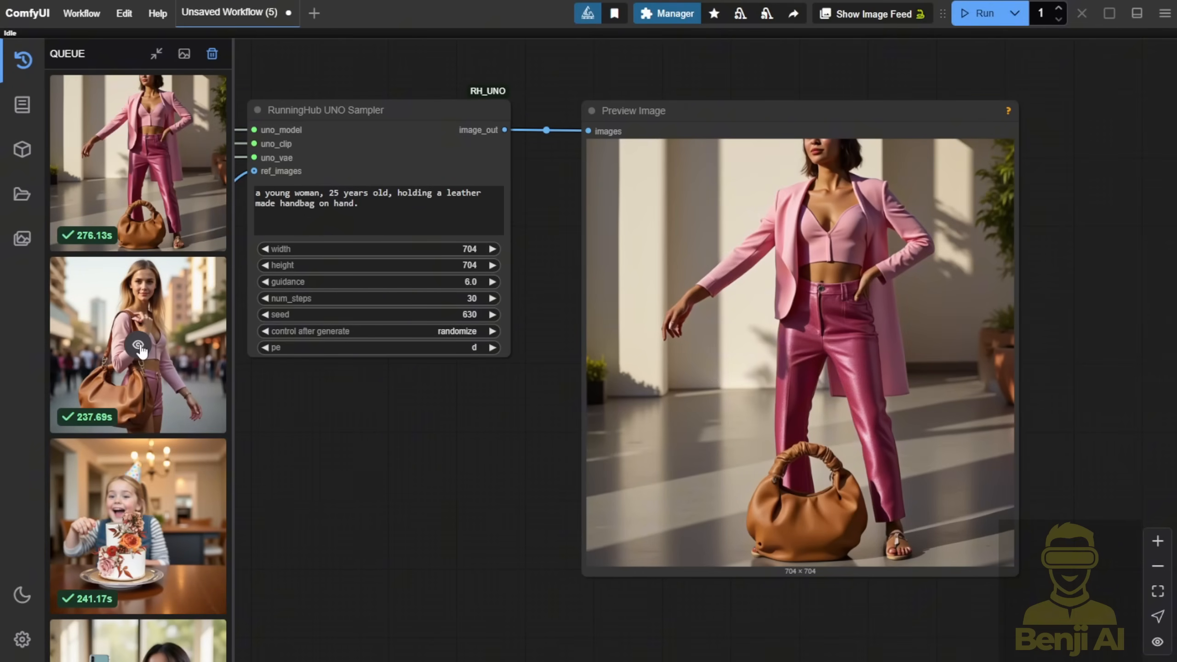
left_click(138, 344)
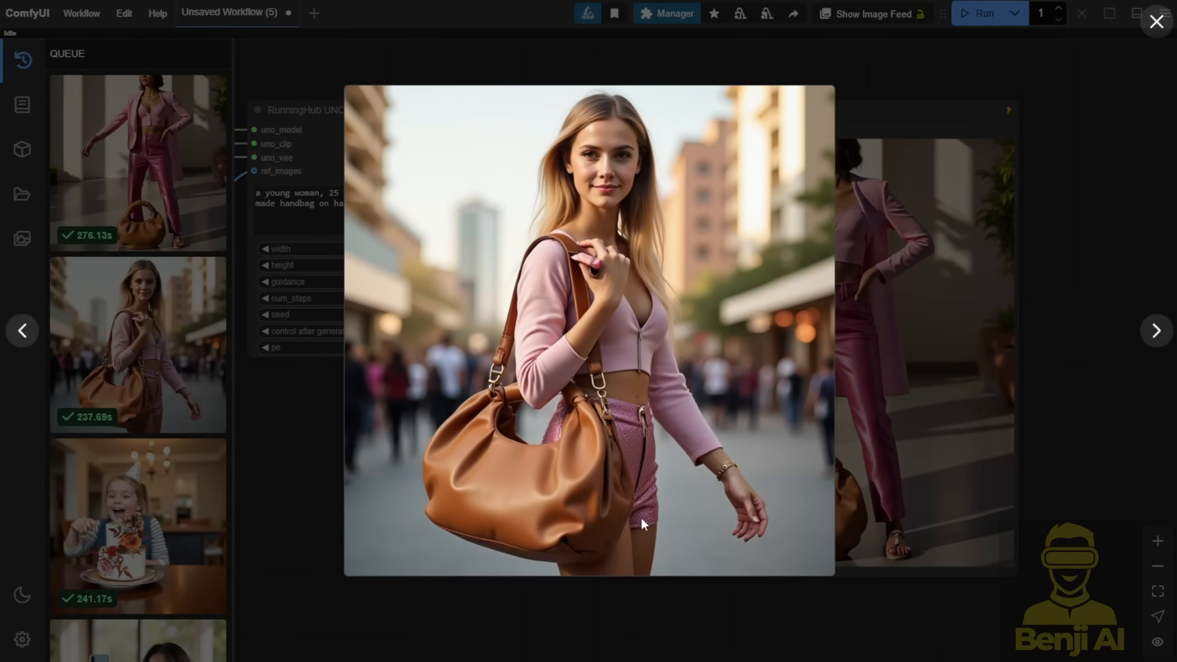
mouse_move(755, 473)
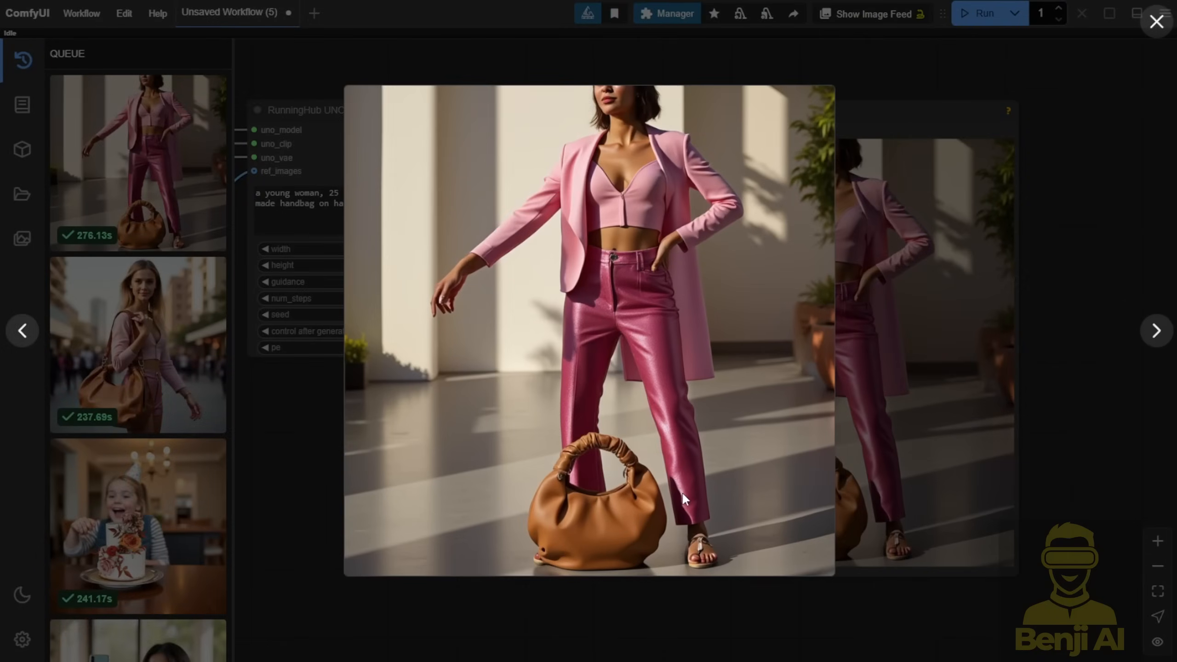
mouse_move(601, 514)
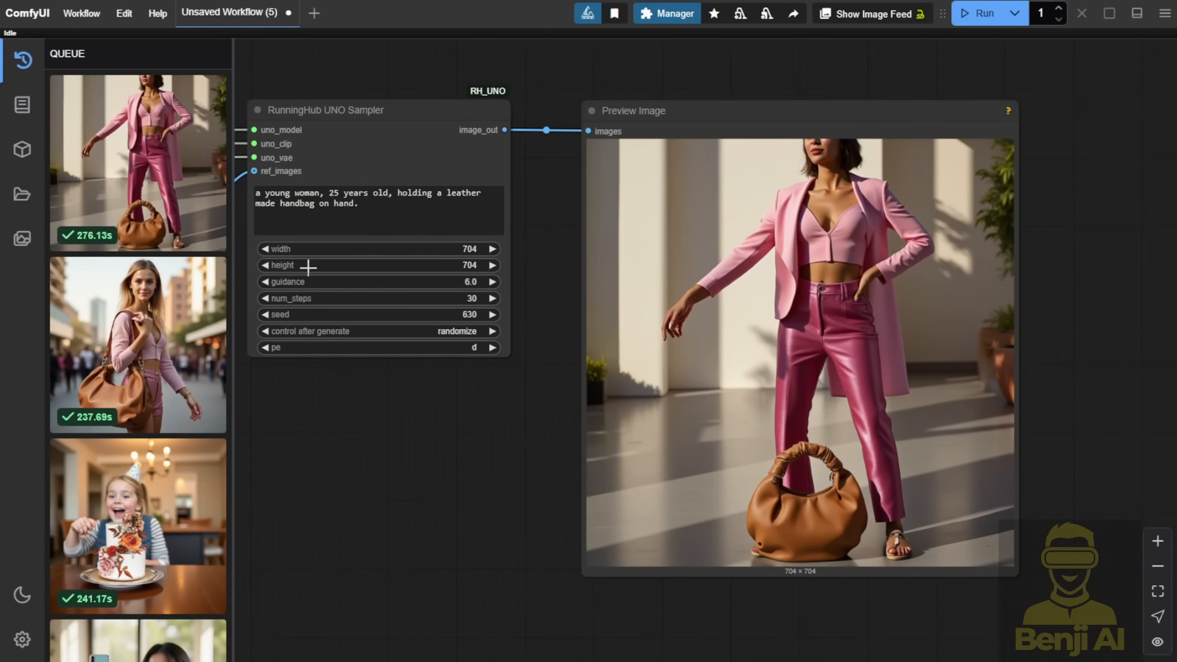
mouse_move(370, 548)
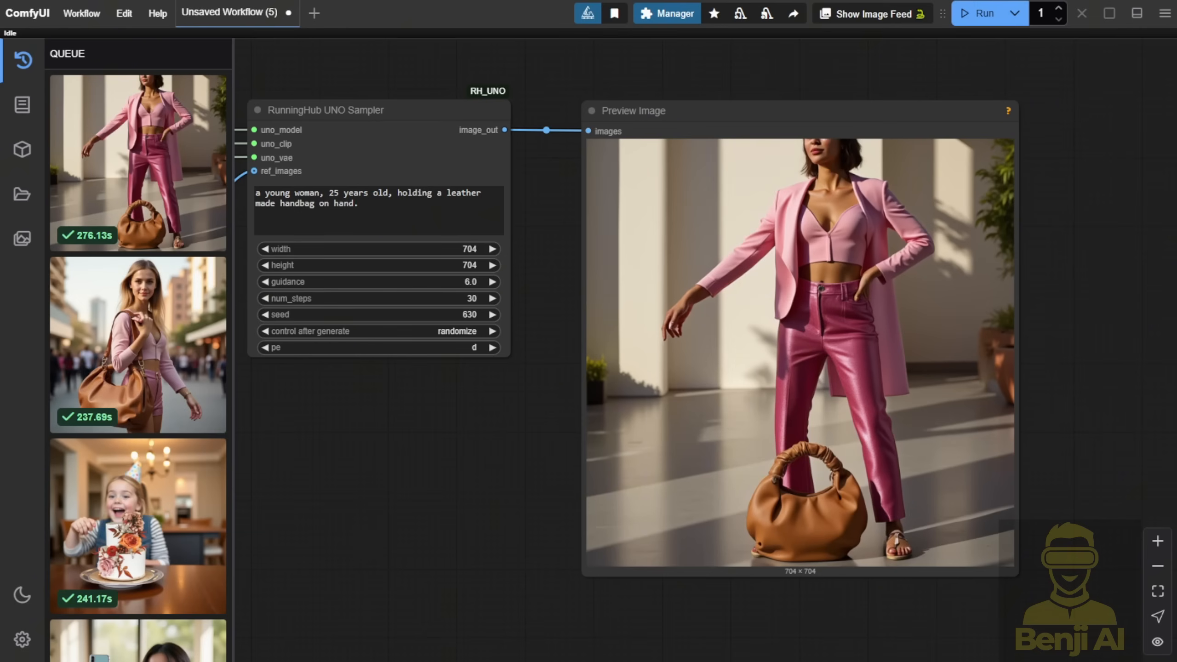
mouse_move(516, 257)
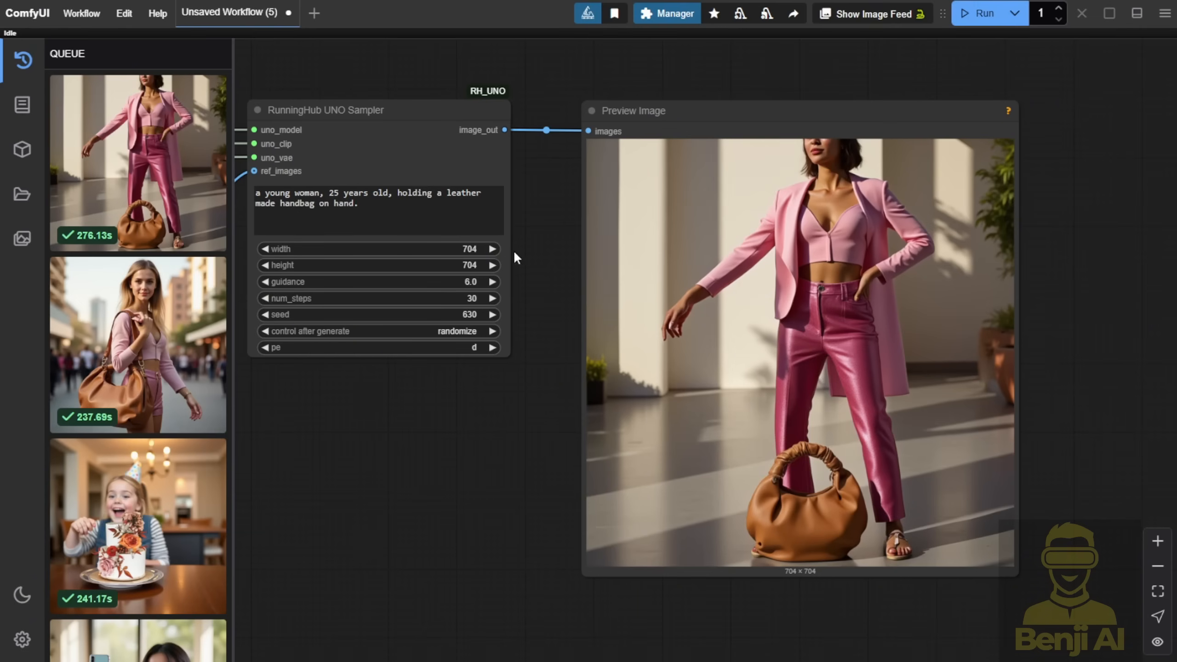
mouse_move(423, 463)
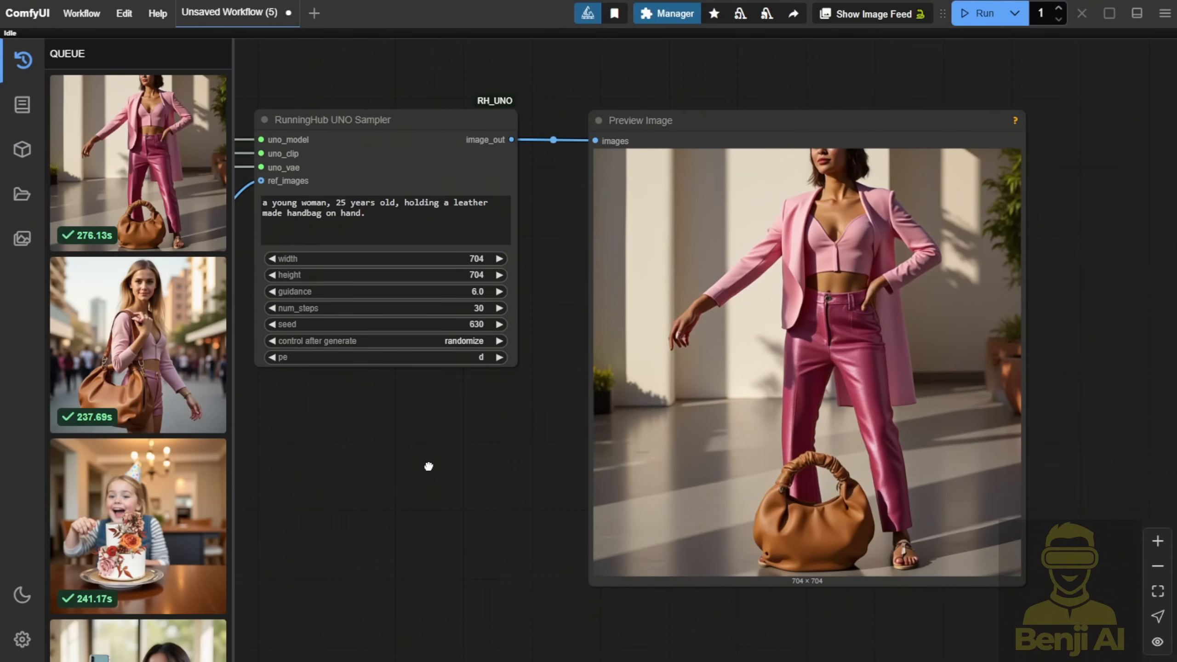
mouse_move(426, 474)
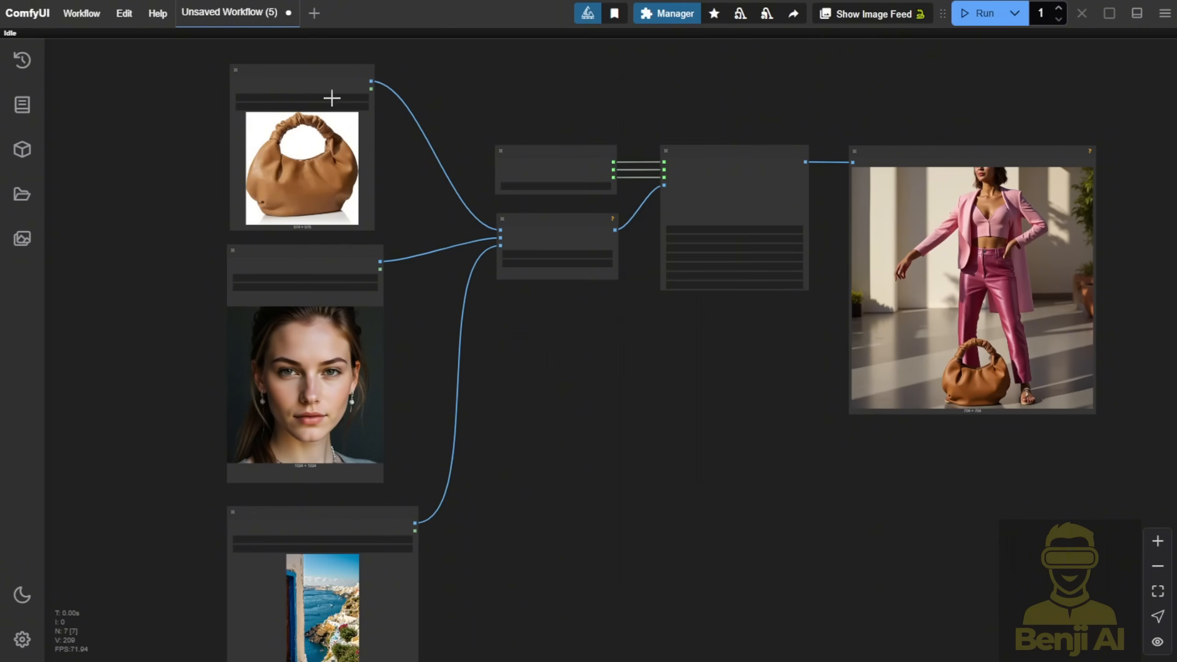
mouse_move(516, 437)
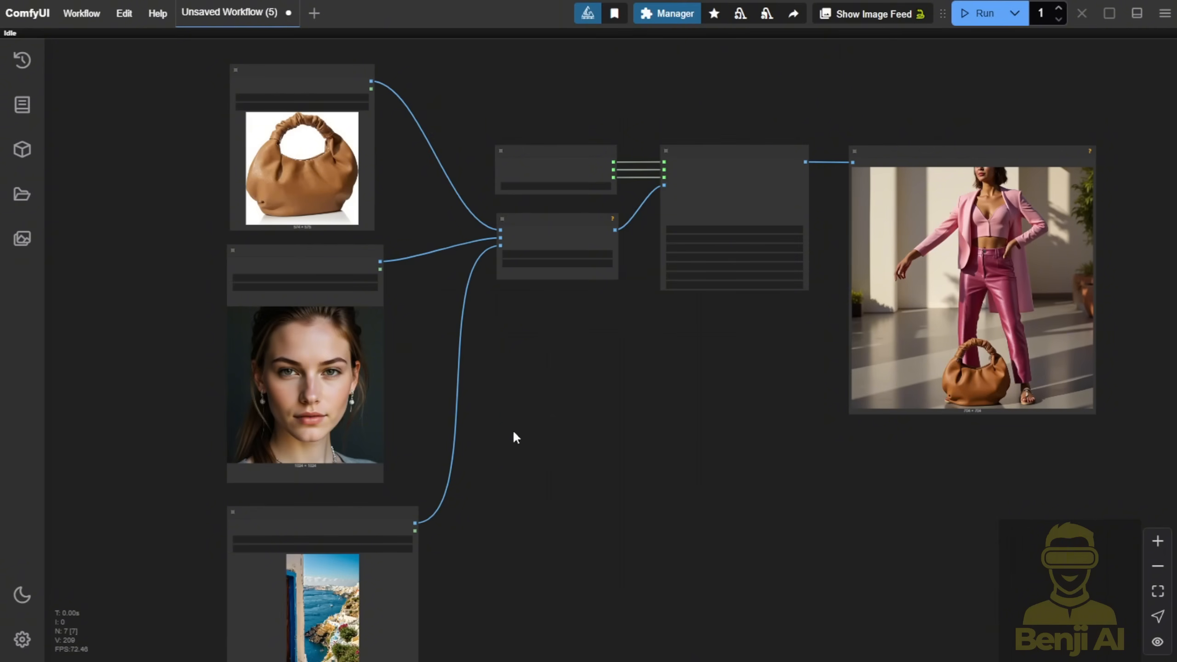
Pan the canvas to centre the third Load Image node with the Santorini photo
left_click_drag(516, 437, 532, 330)
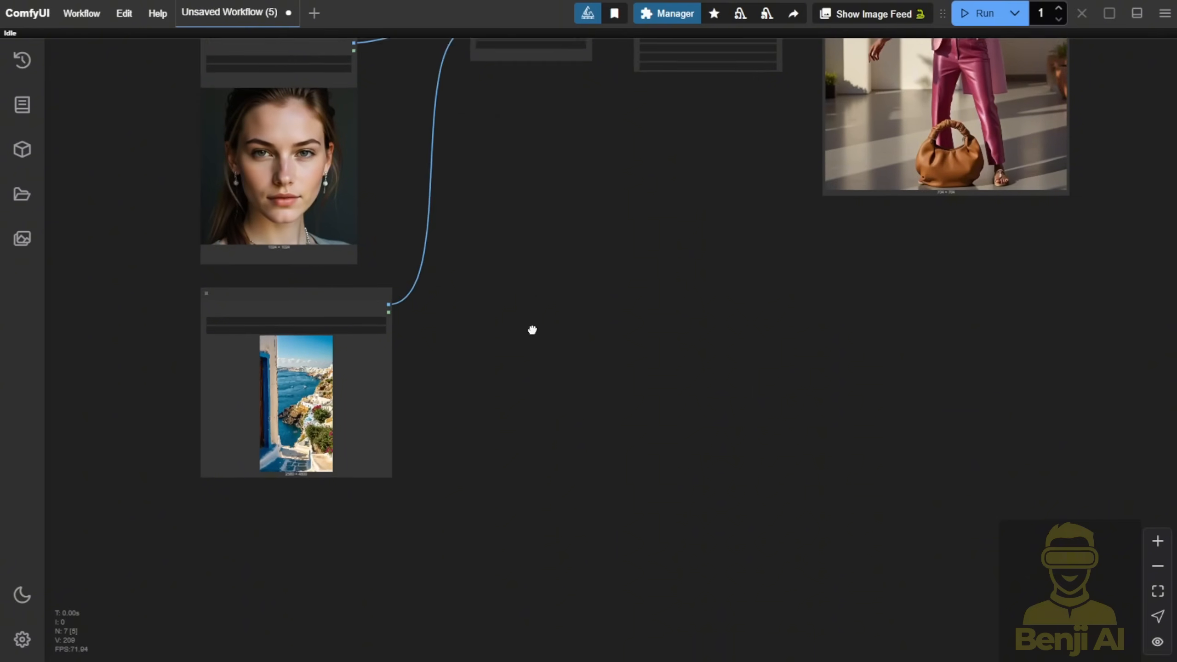
left_click_drag(532, 329, 482, 399)
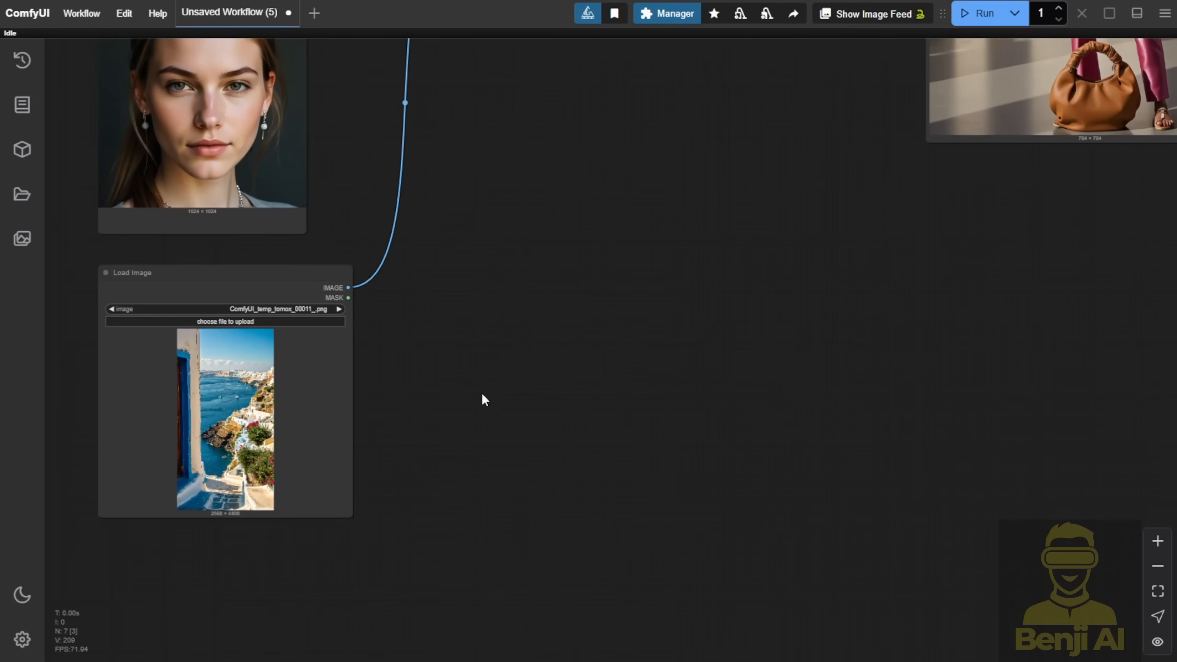
left_click_drag(485, 398, 293, 533)
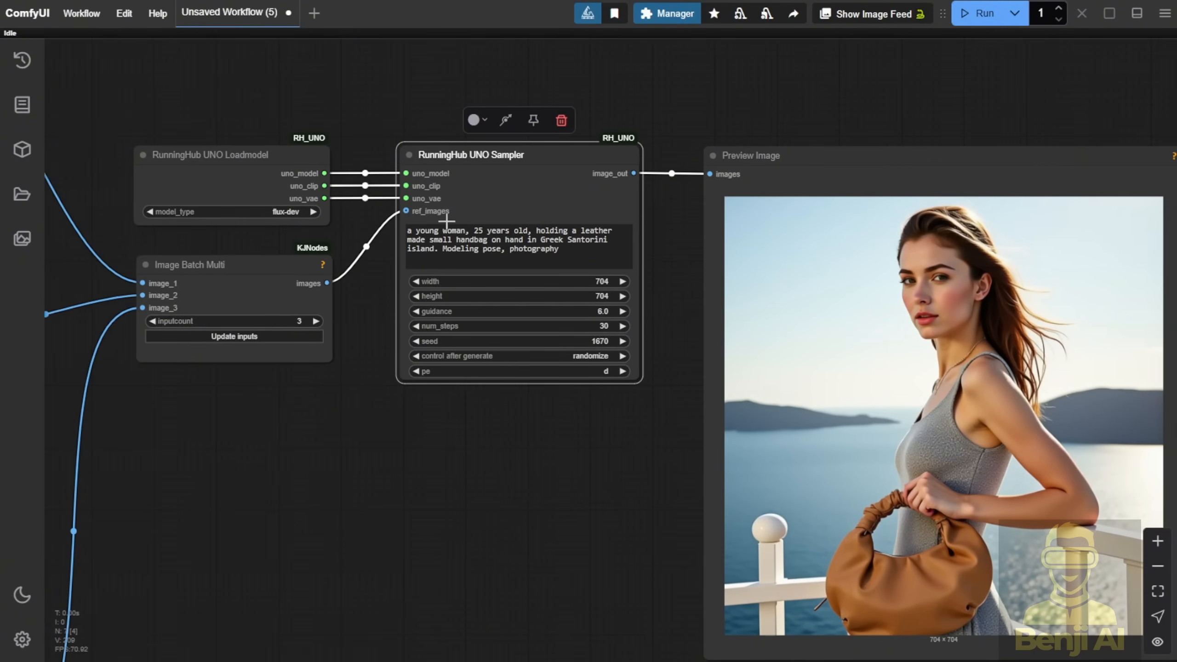
mouse_move(543, 246)
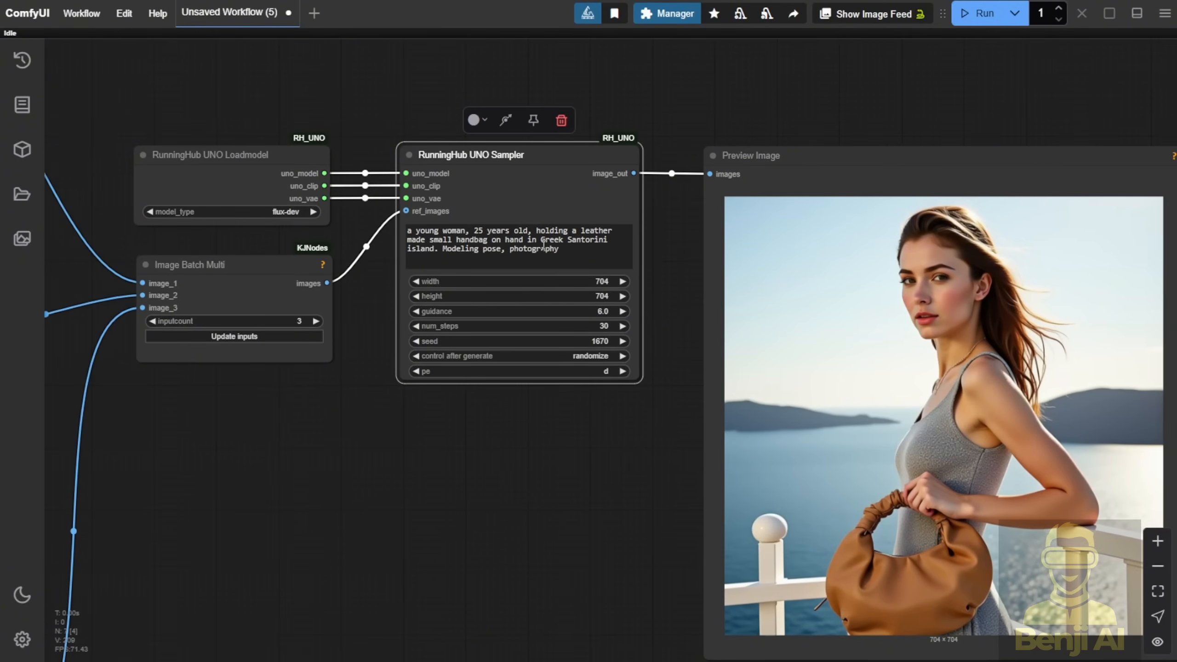
scroll("up", 3)
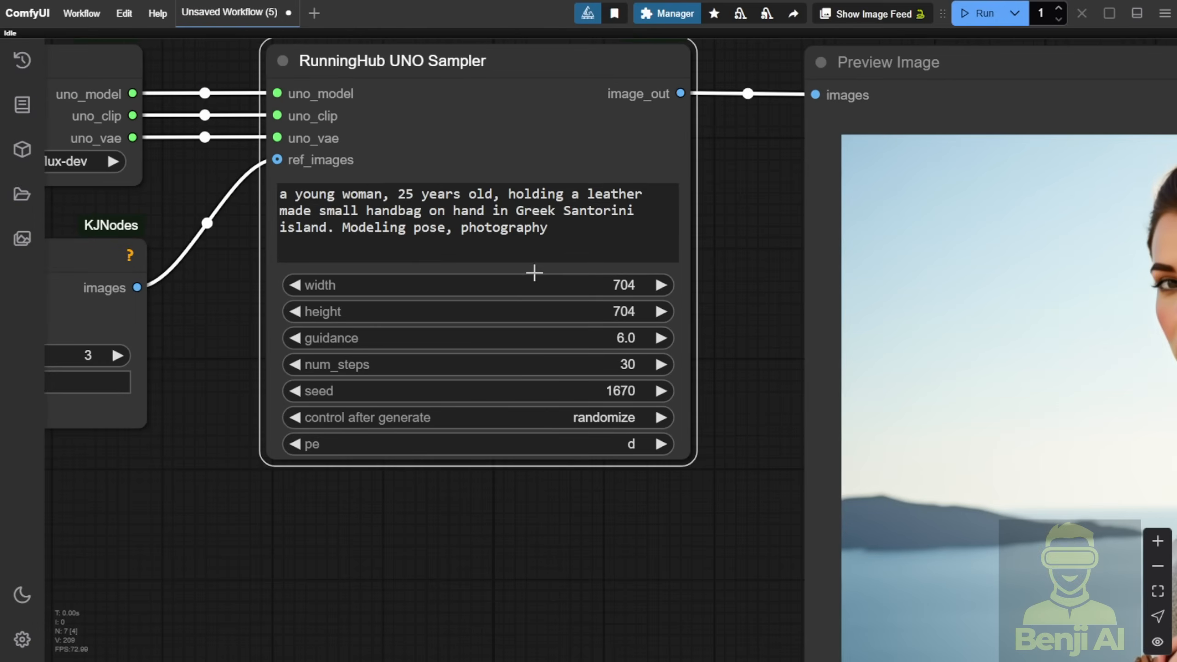
mouse_move(498, 199)
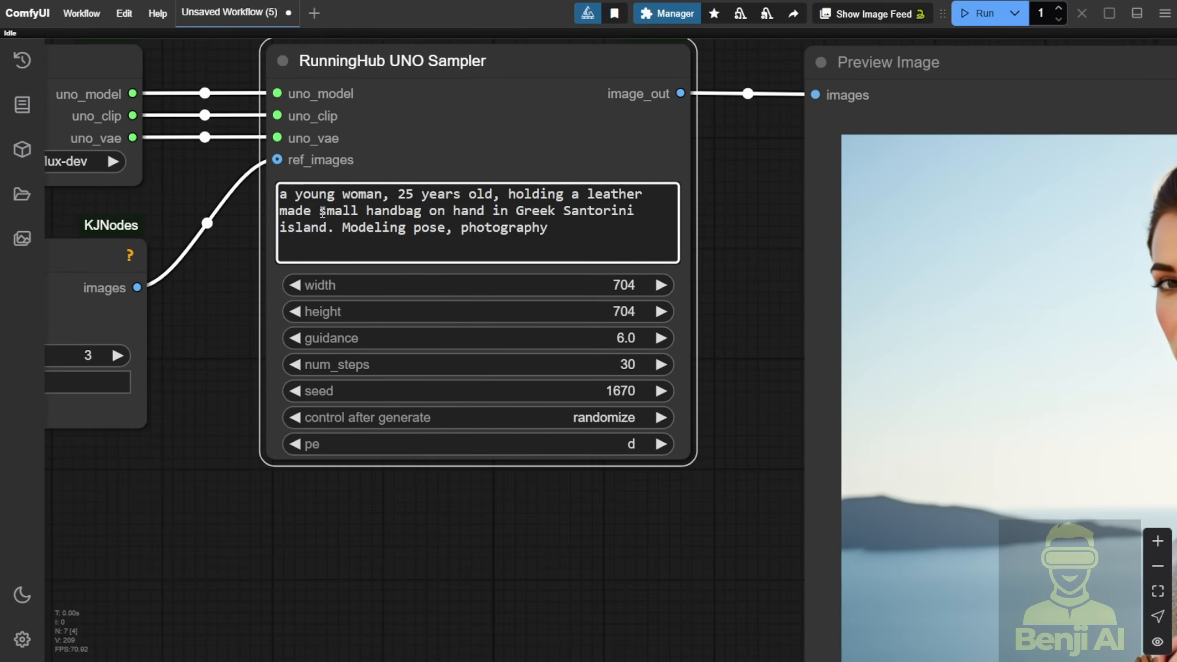
double_click(338, 210)
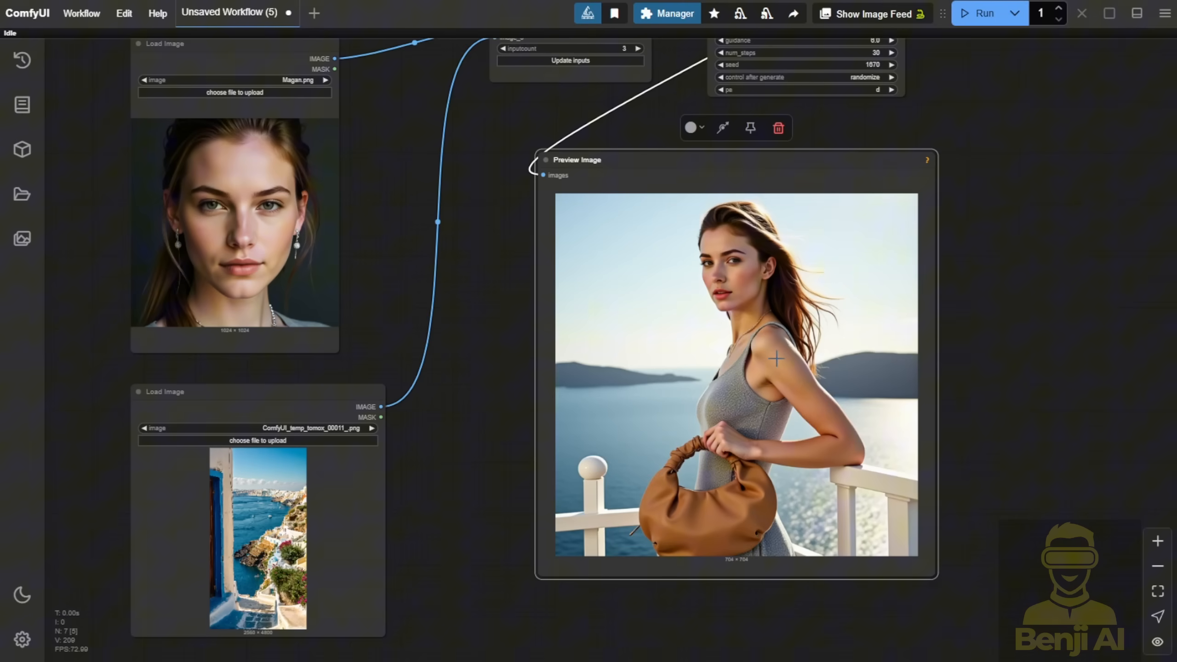
mouse_move(807, 368)
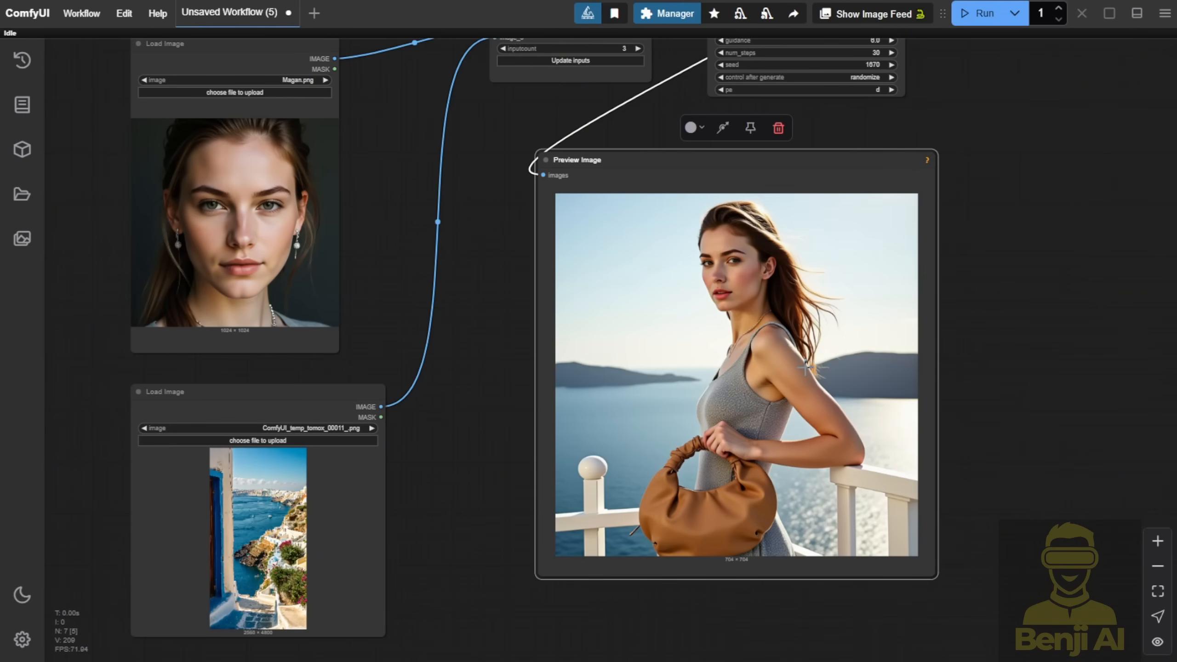
mouse_move(813, 302)
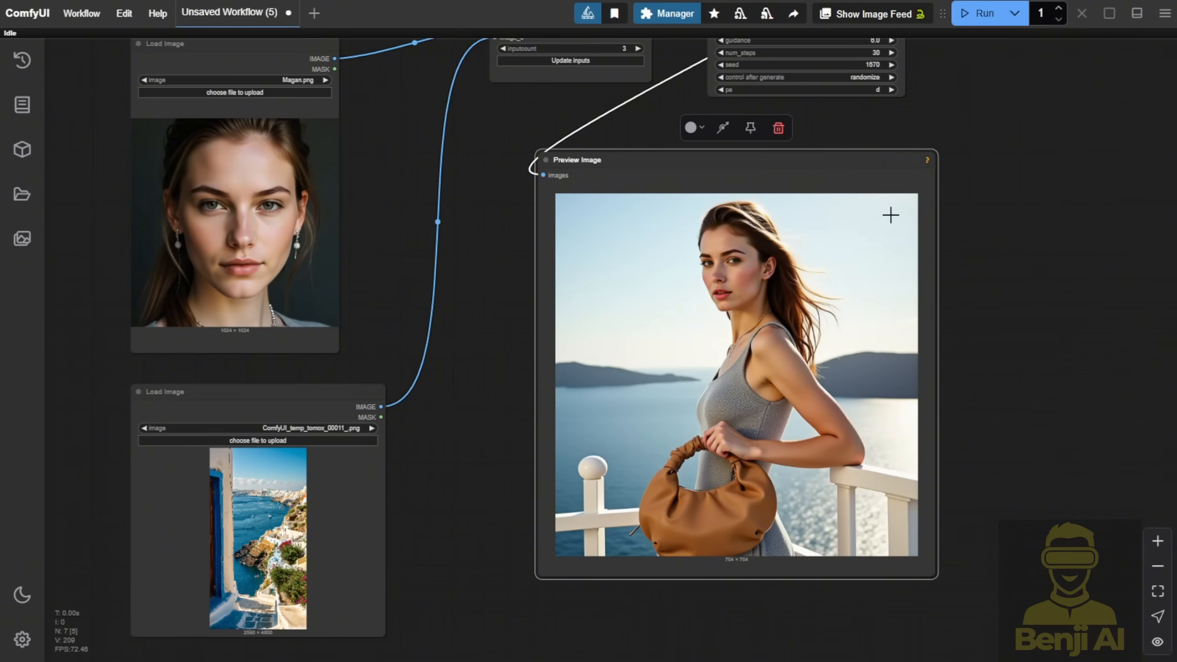
mouse_move(768, 245)
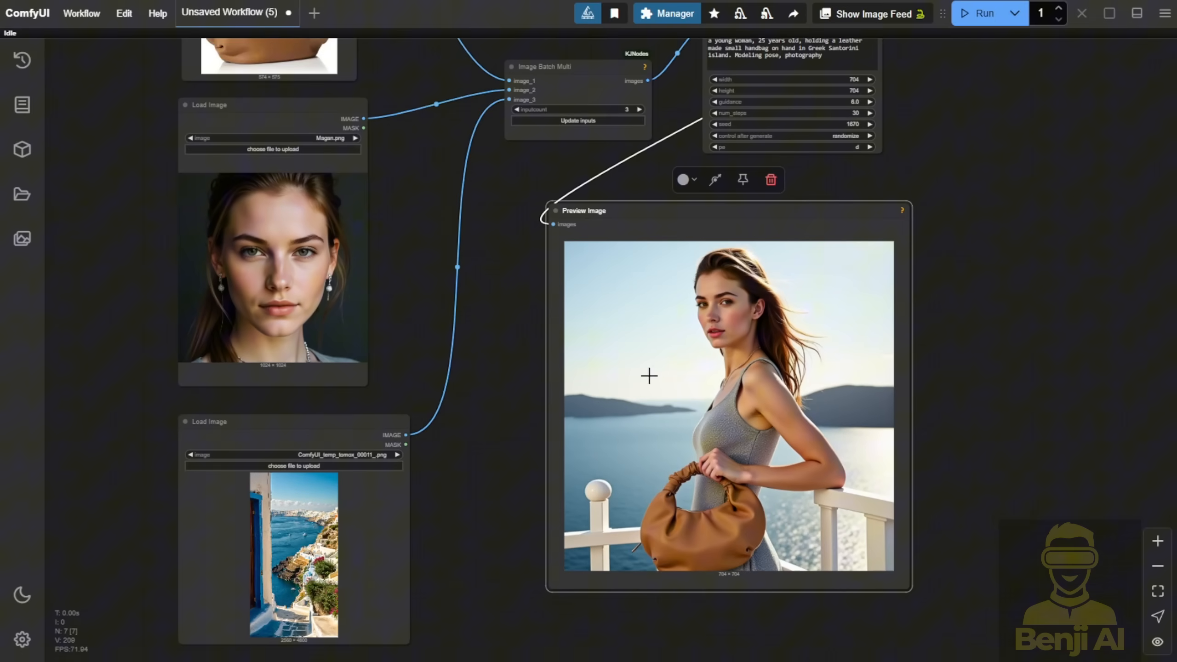
mouse_move(539, 168)
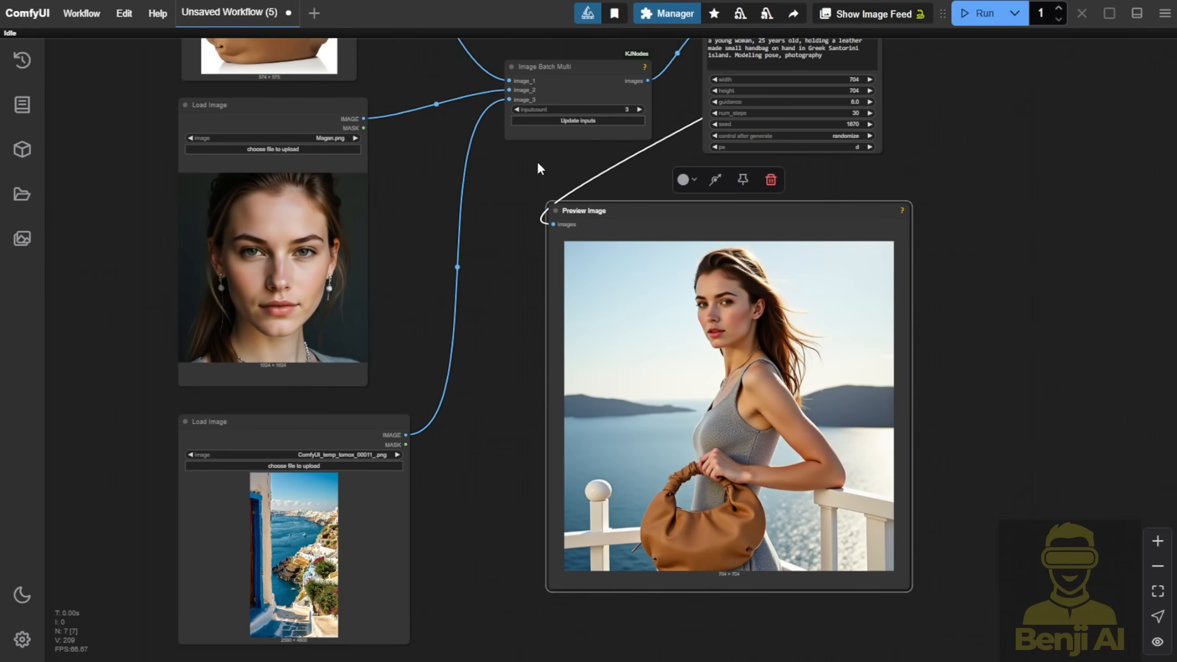
mouse_move(633, 210)
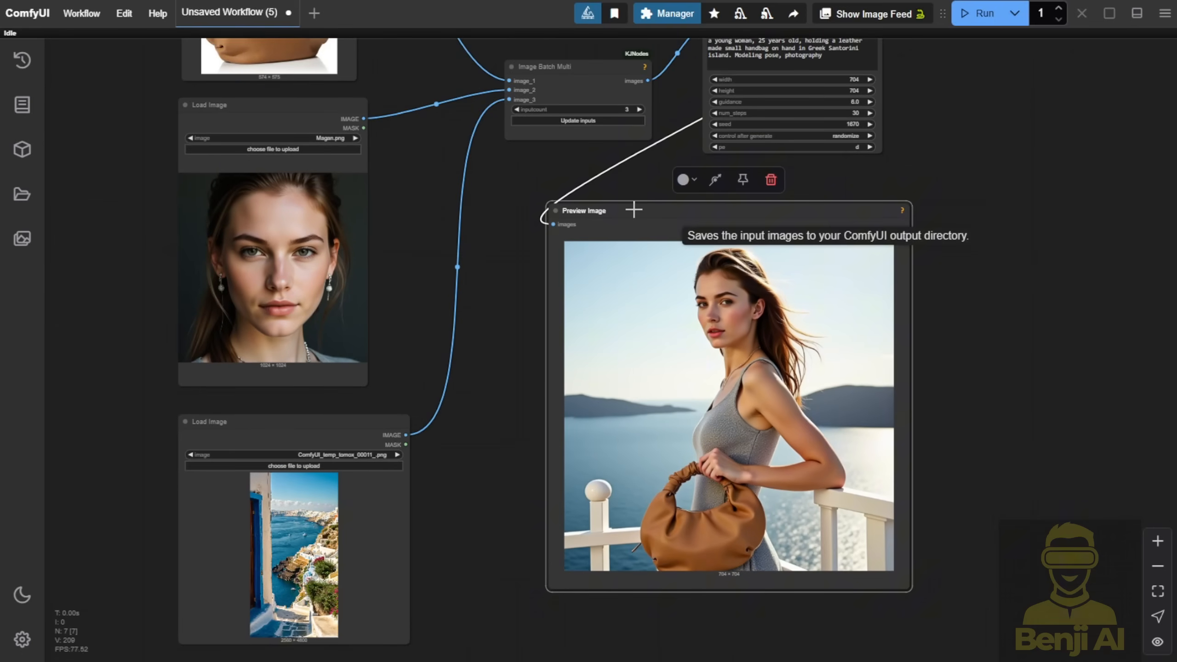
Pan the canvas to show the three references, UNO nodes and the Santorini handbag preview
left_click_drag(632, 323, 751, 225)
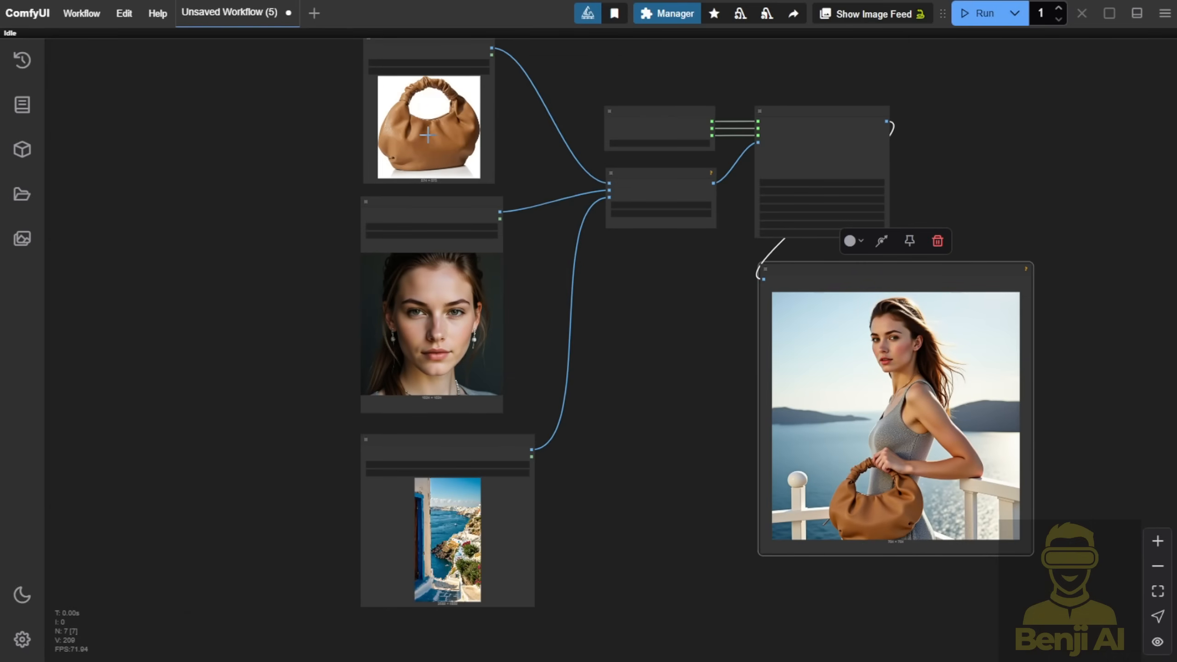
mouse_move(474, 483)
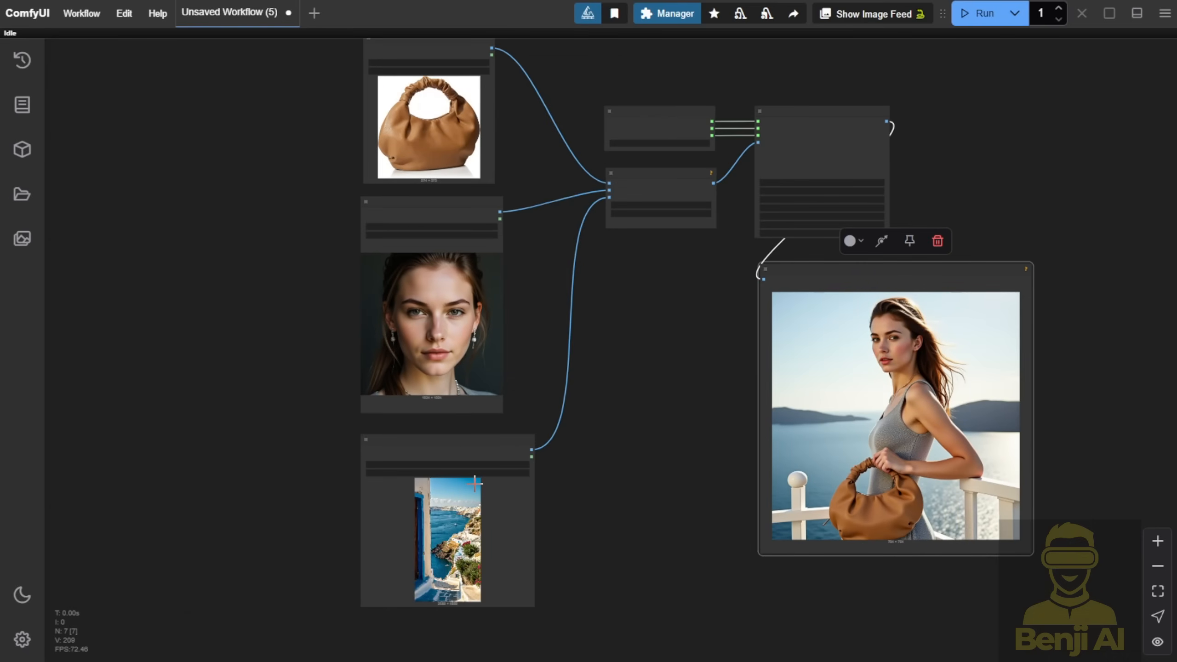
mouse_move(646, 496)
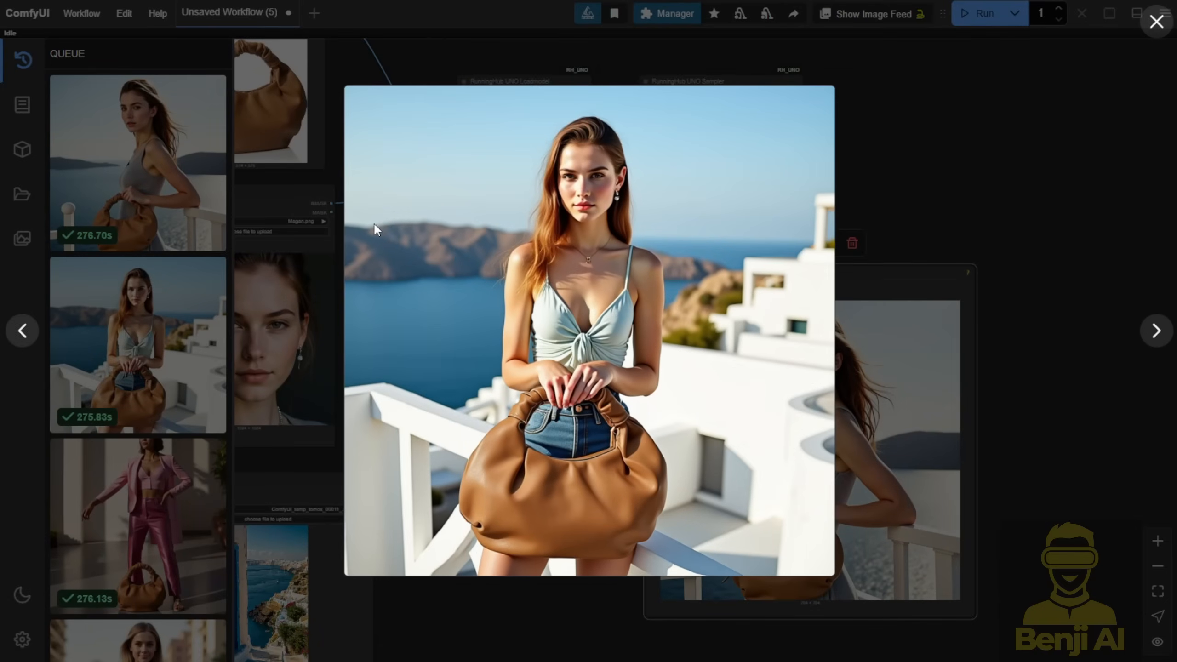
mouse_move(542, 458)
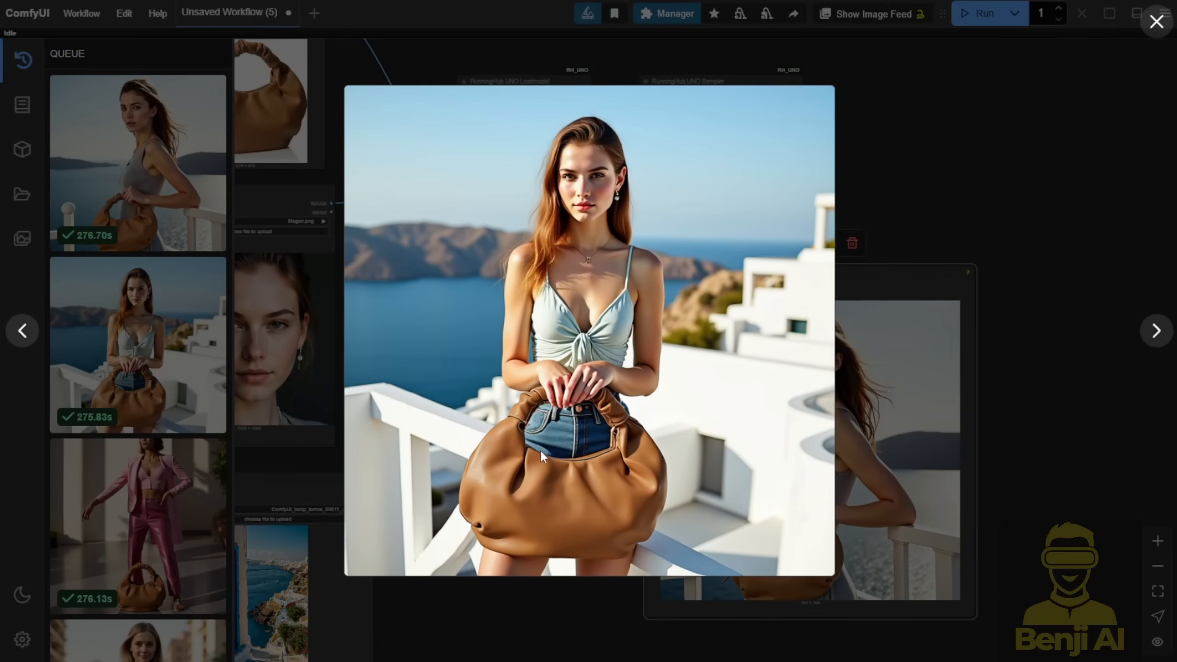
mouse_move(656, 314)
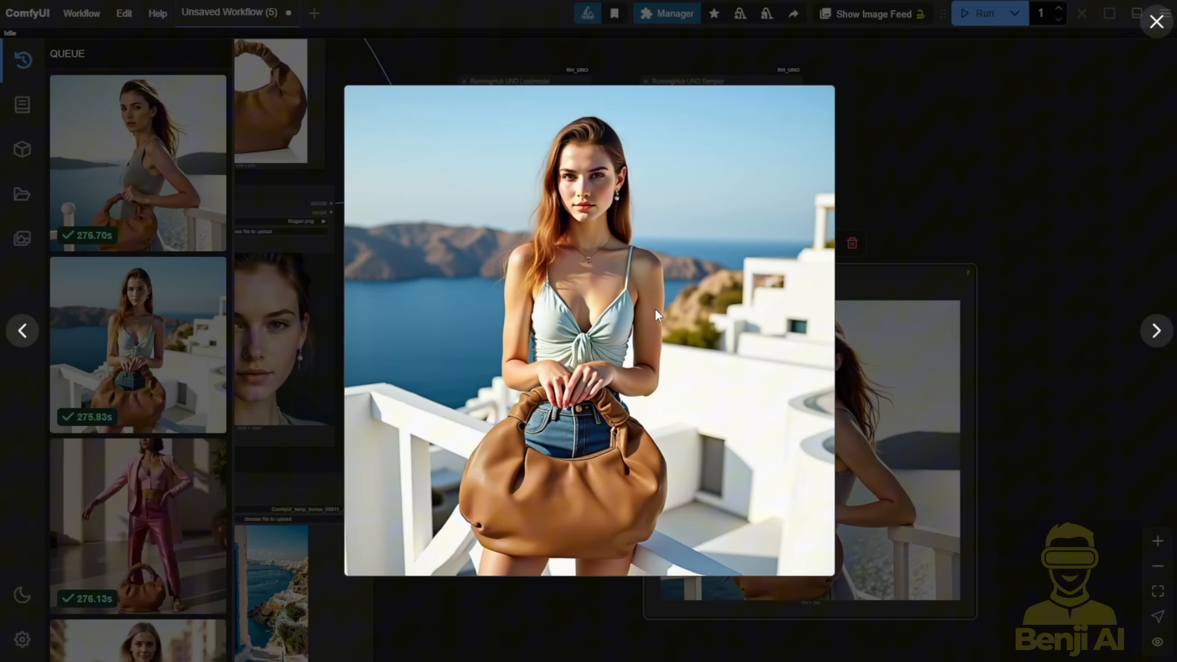
mouse_move(340, 373)
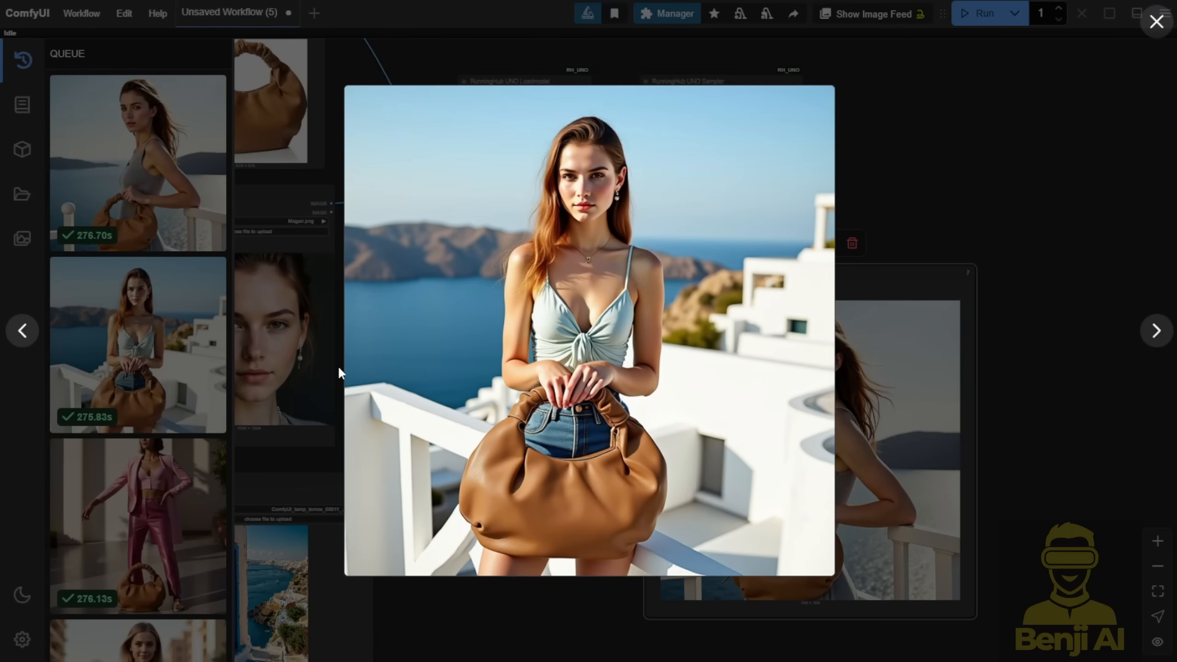
mouse_move(706, 433)
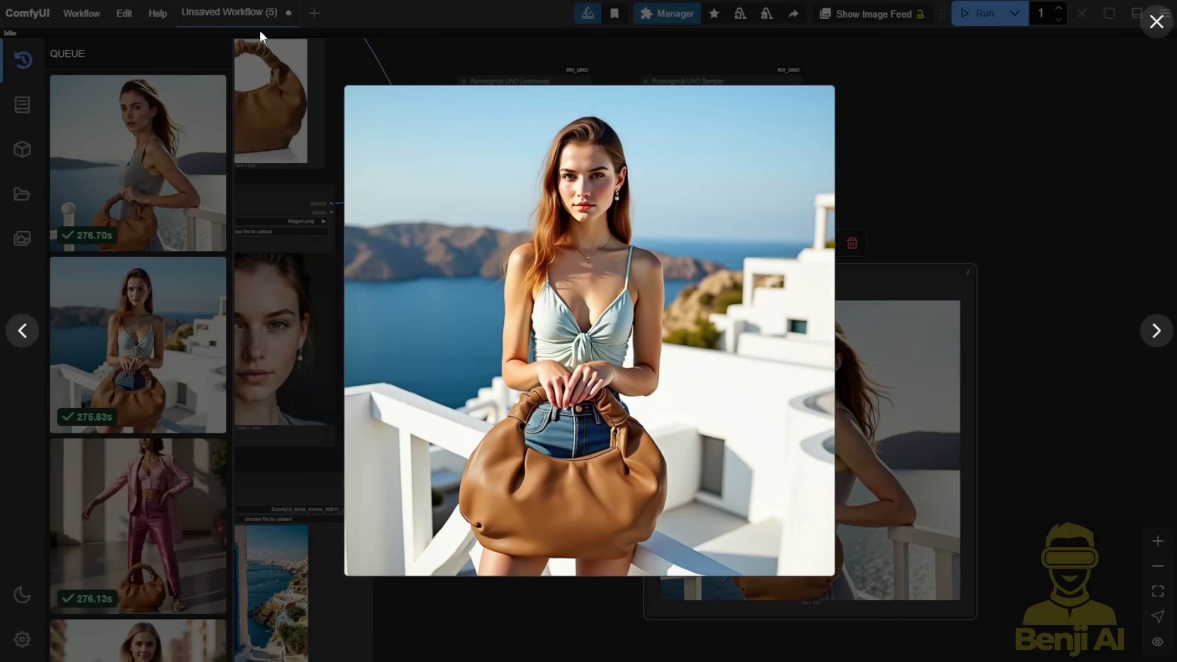
mouse_move(638, 525)
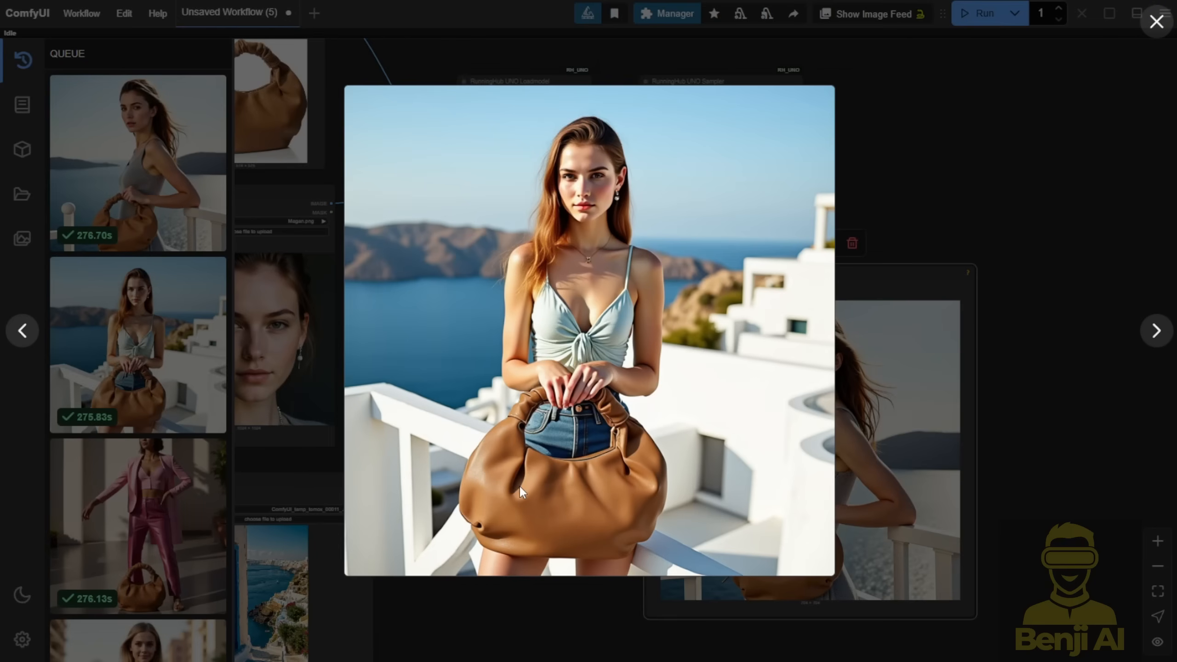
mouse_move(774, 426)
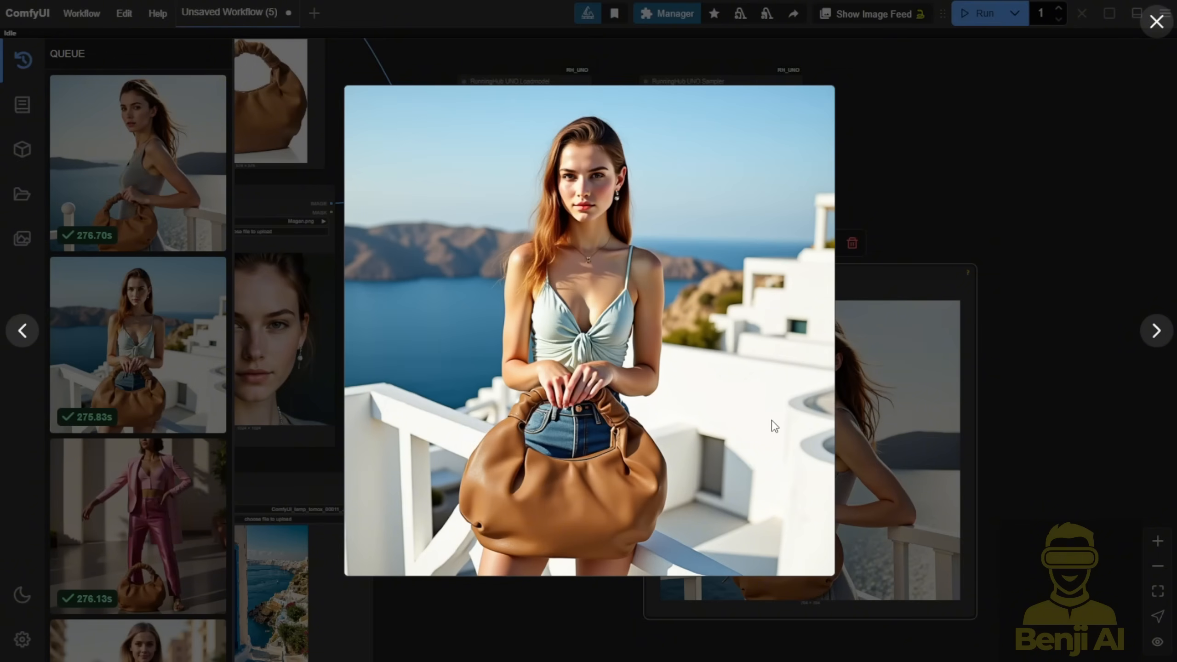
mouse_move(663, 369)
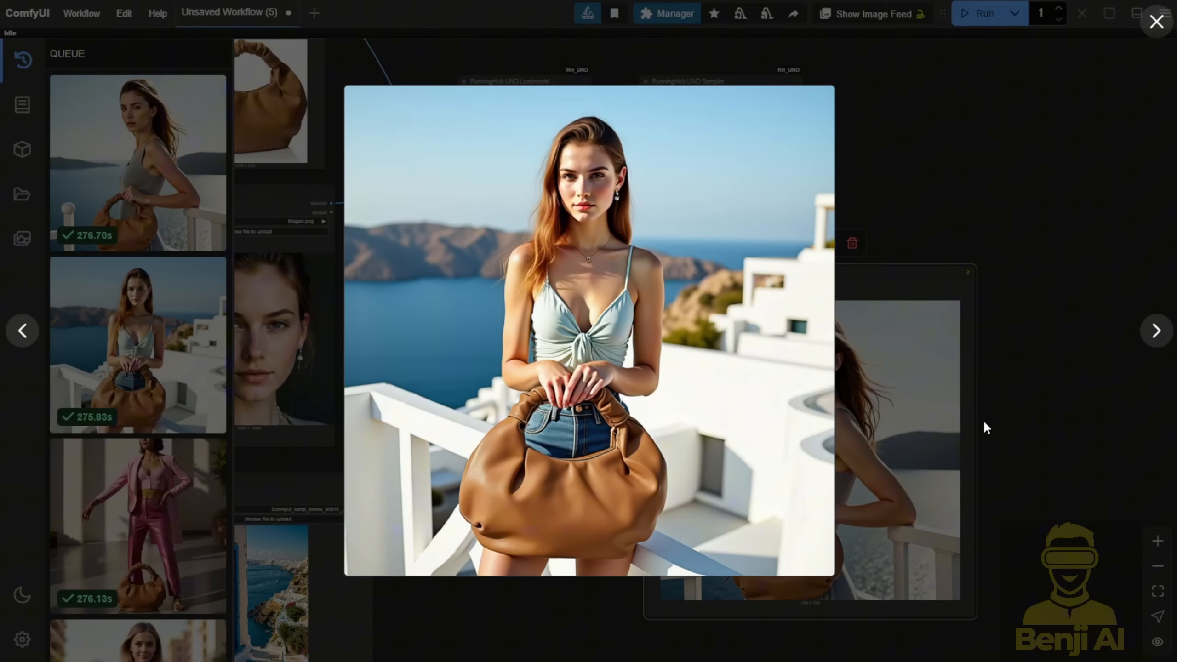
mouse_move(577, 301)
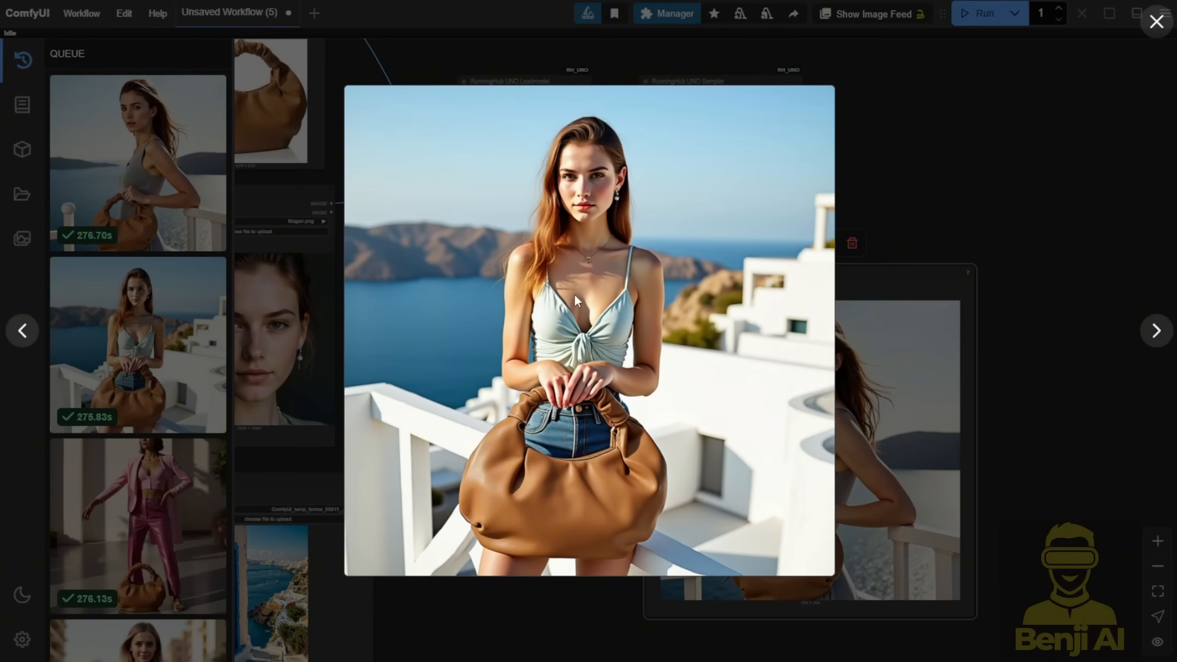
mouse_move(740, 289)
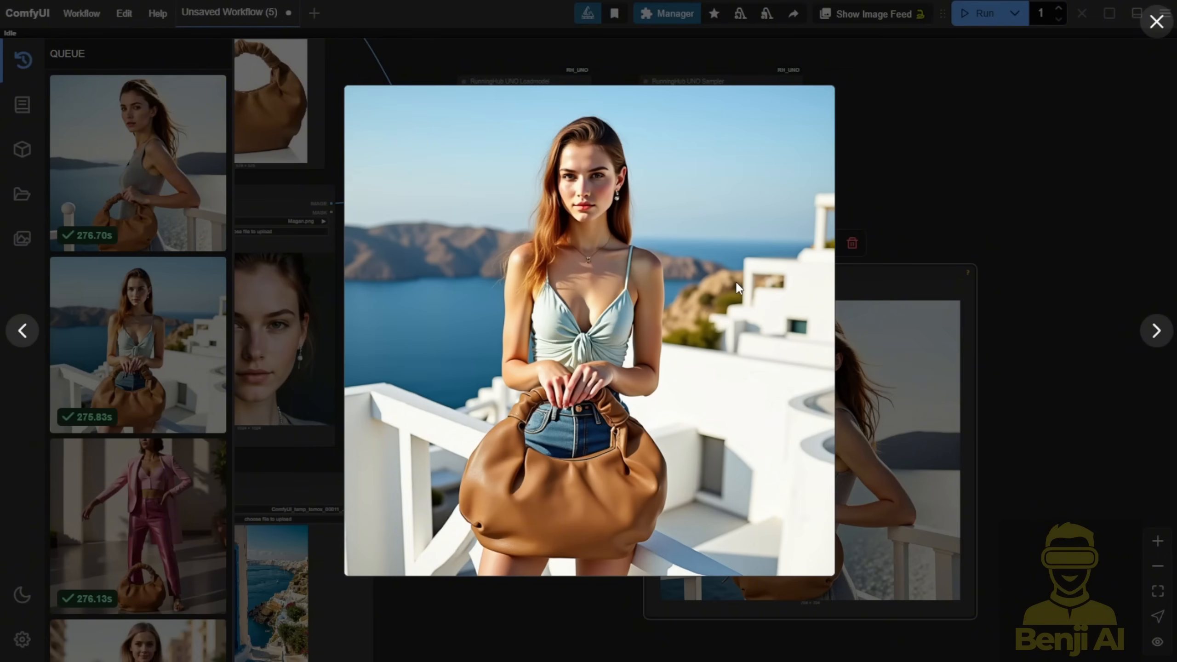
mouse_move(909, 163)
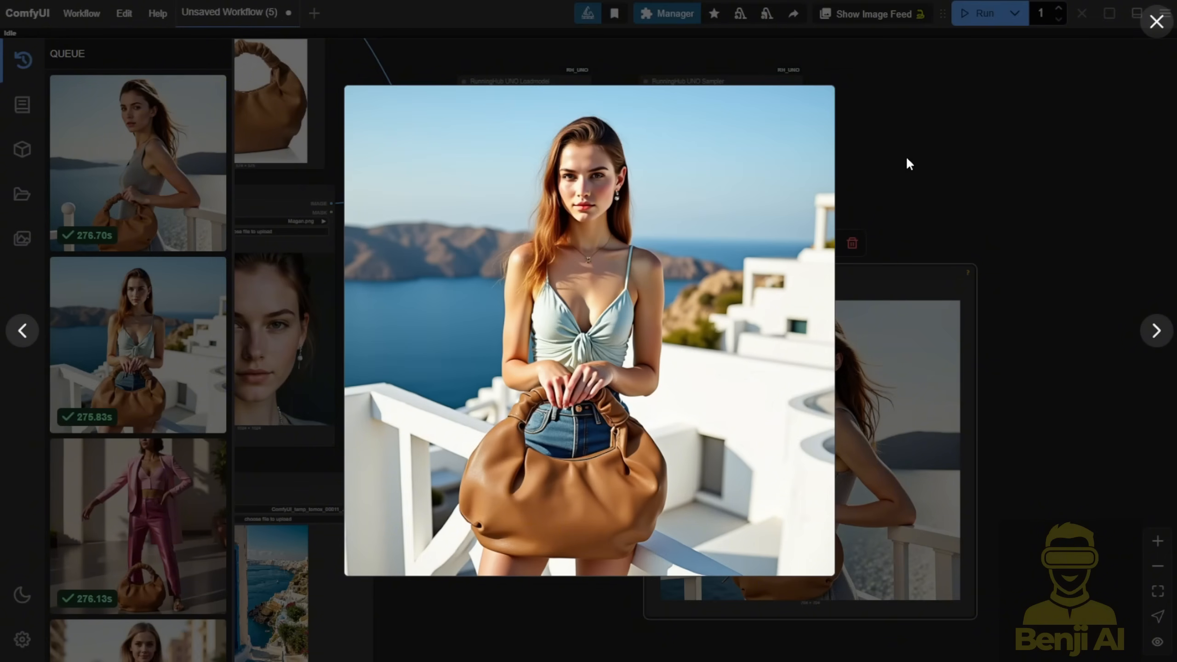
Step through the enlarged Santorini and city-street handbag results in the history viewer
left_click(1155, 21)
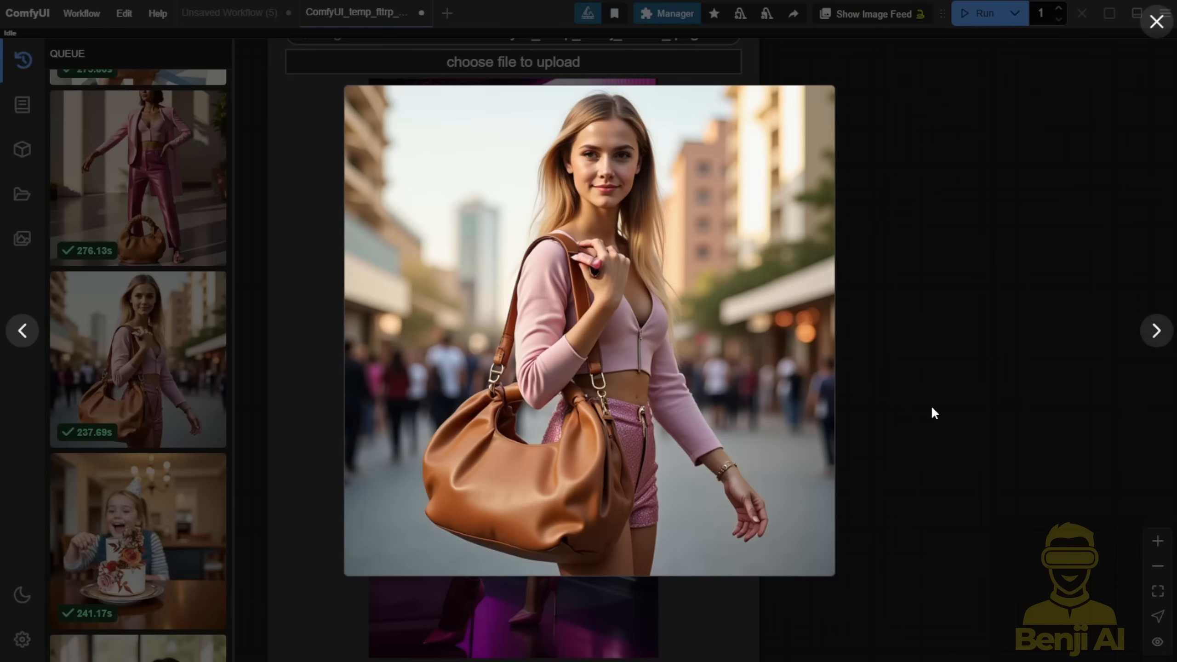
mouse_move(262, 276)
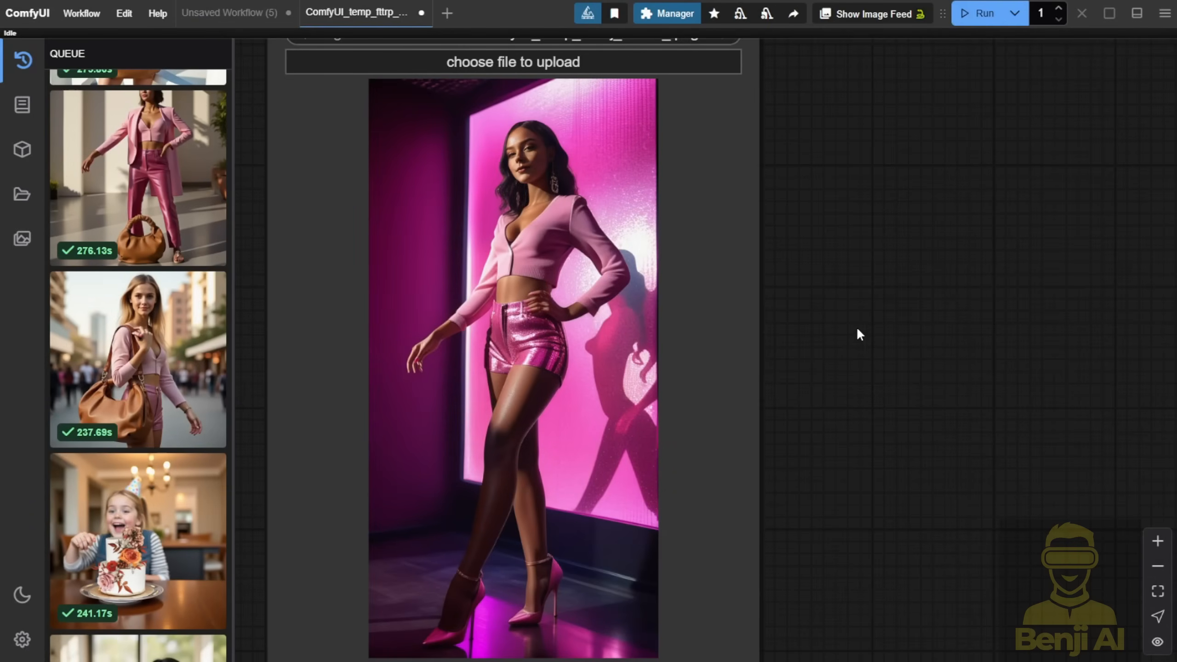
mouse_move(788, 315)
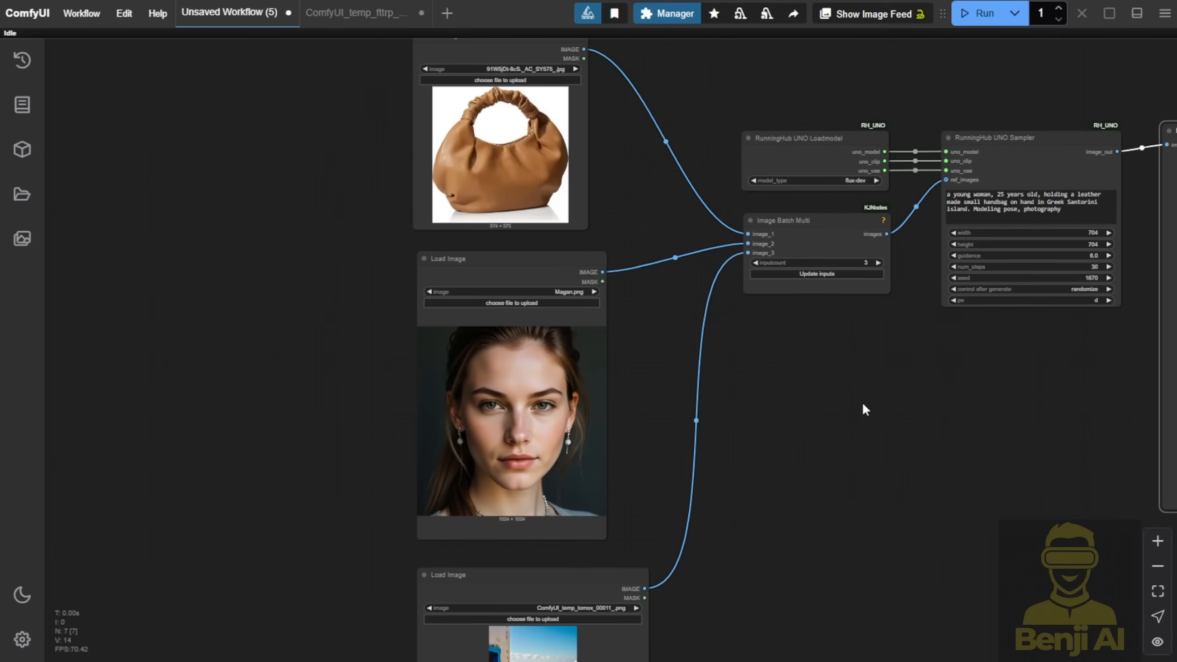
mouse_move(397, 136)
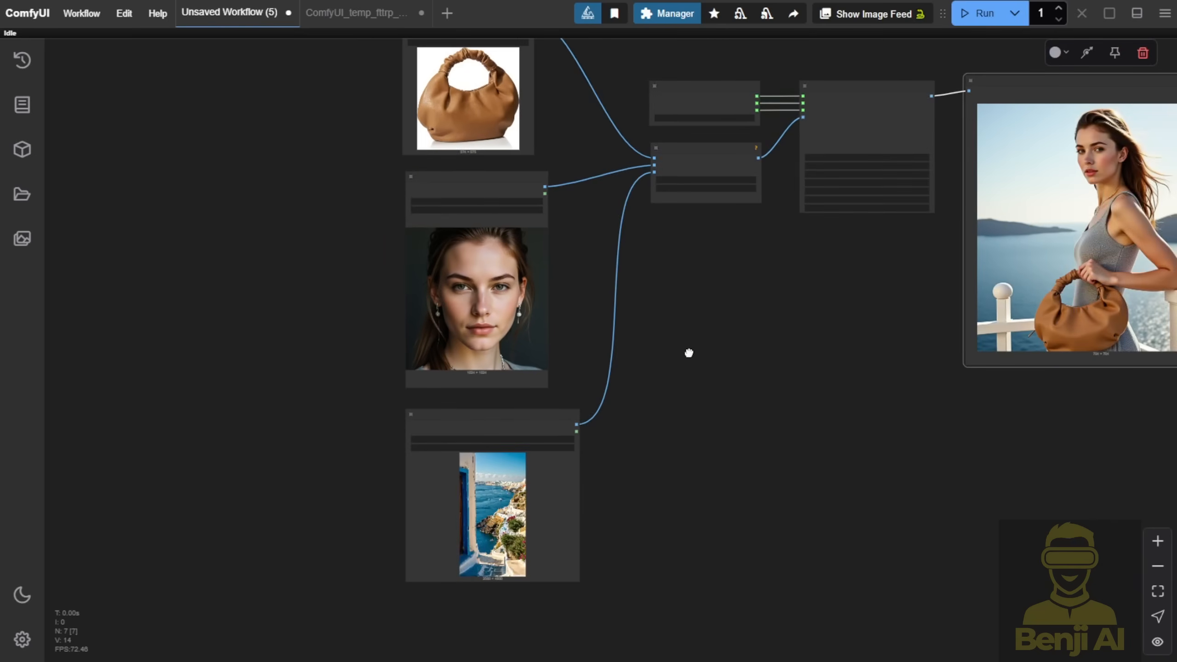
Pan the canvas toward the brown handbag Load Image node and the generated output
left_click_drag(689, 353, 566, 398)
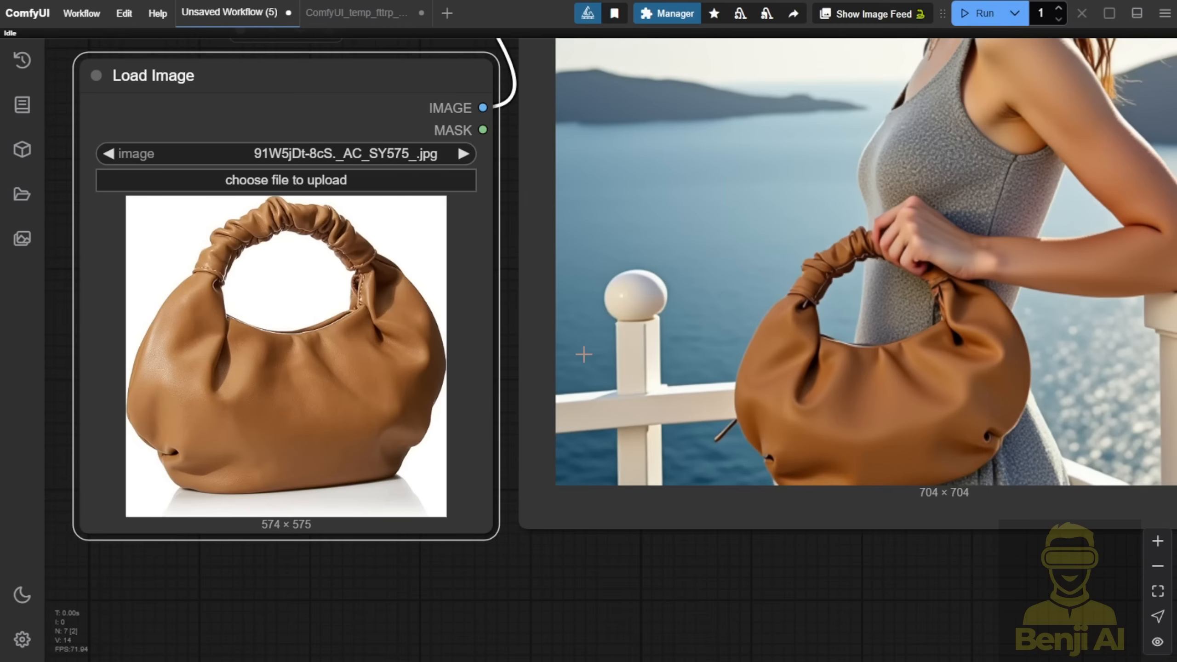
mouse_move(951, 482)
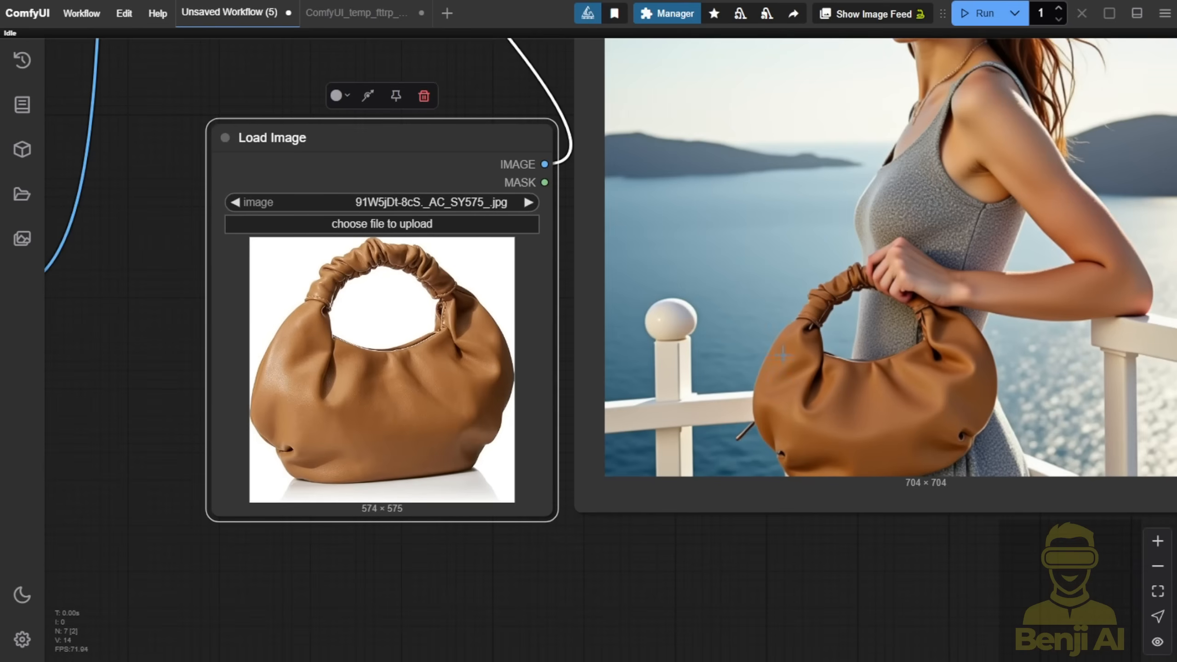
mouse_move(717, 397)
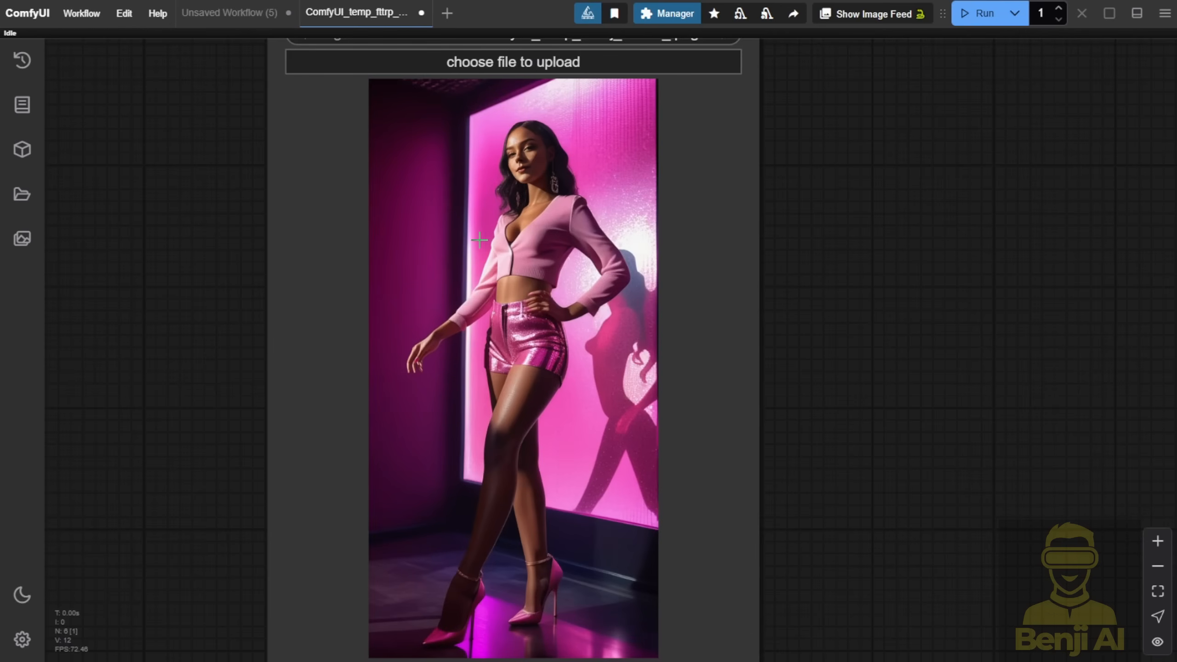
mouse_move(22, 150)
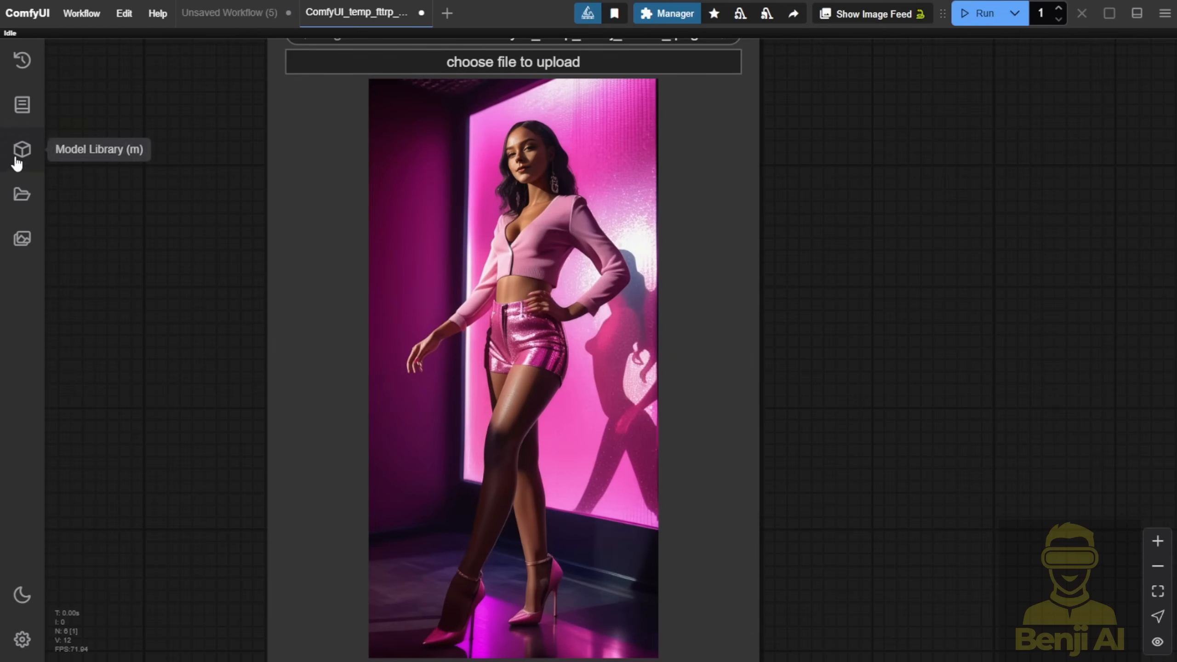
Show the generation history and preview the city-street handbag result full size, then close it
left_click(21, 59)
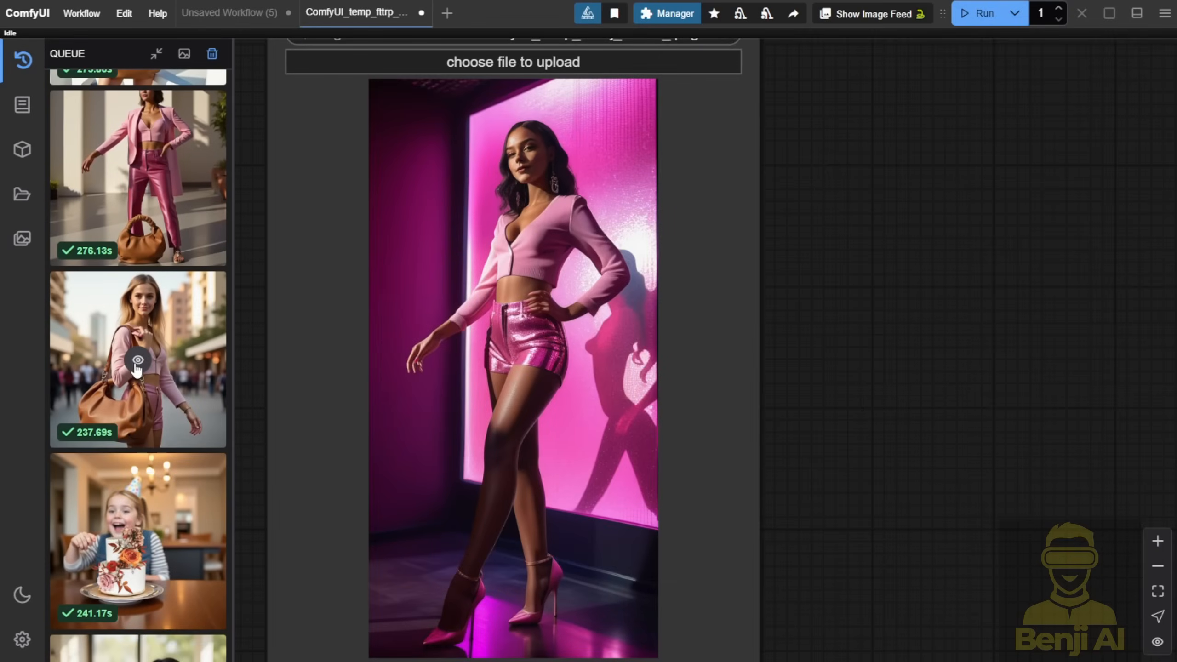
left_click(137, 359)
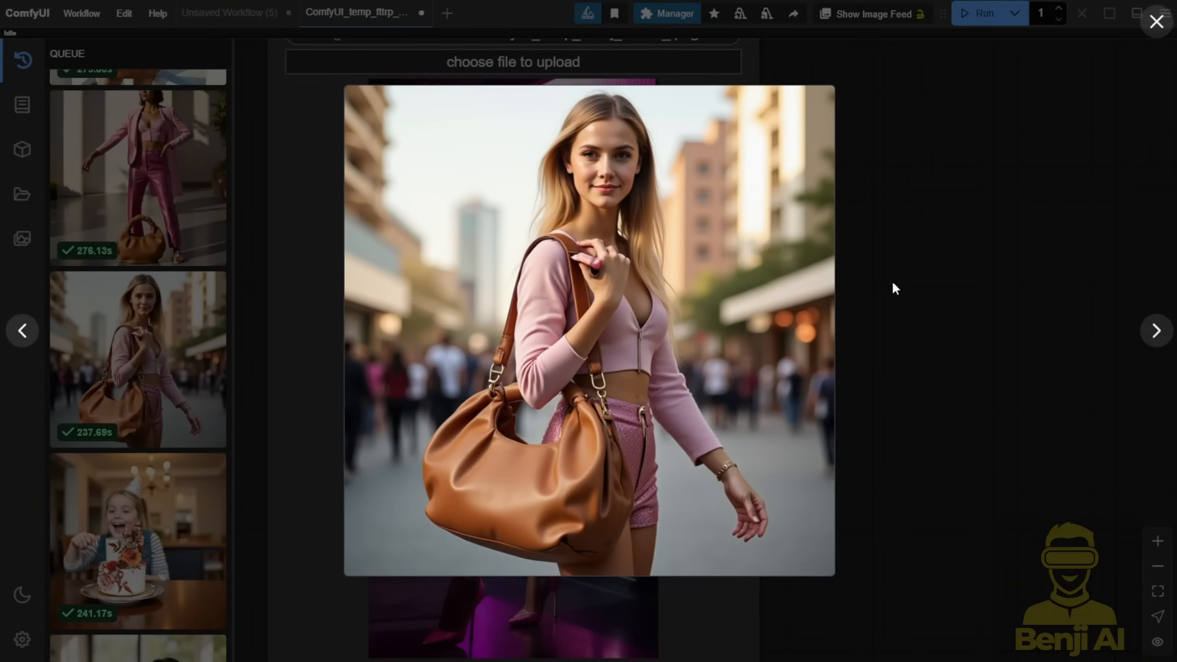
mouse_move(871, 636)
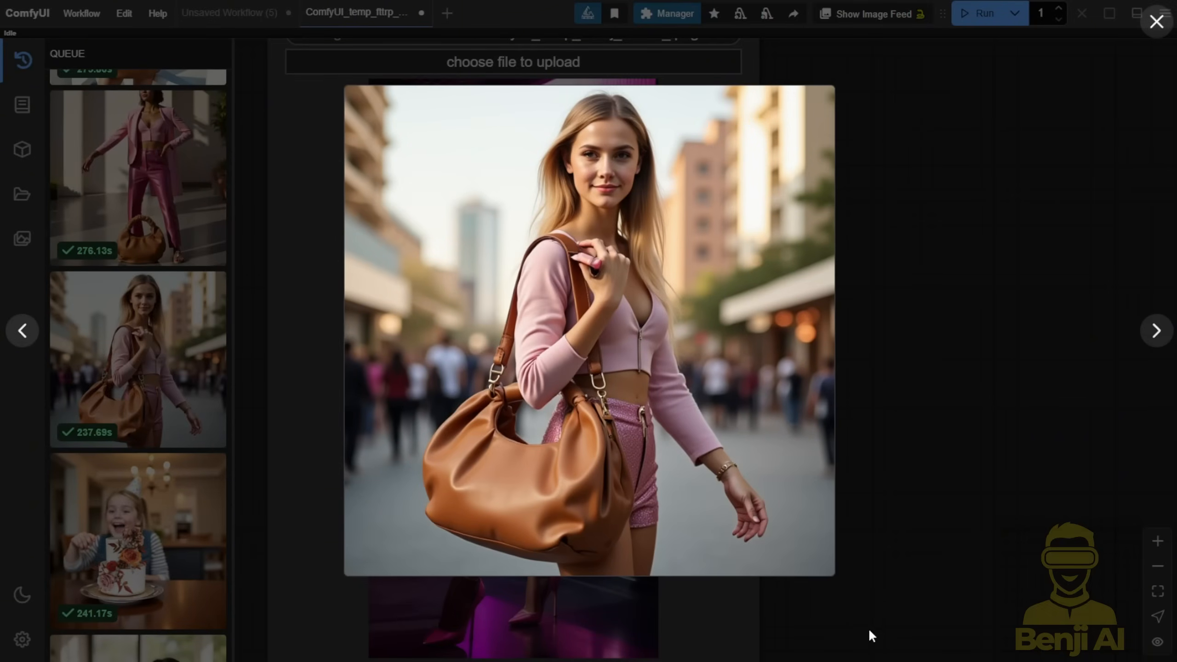
mouse_move(934, 413)
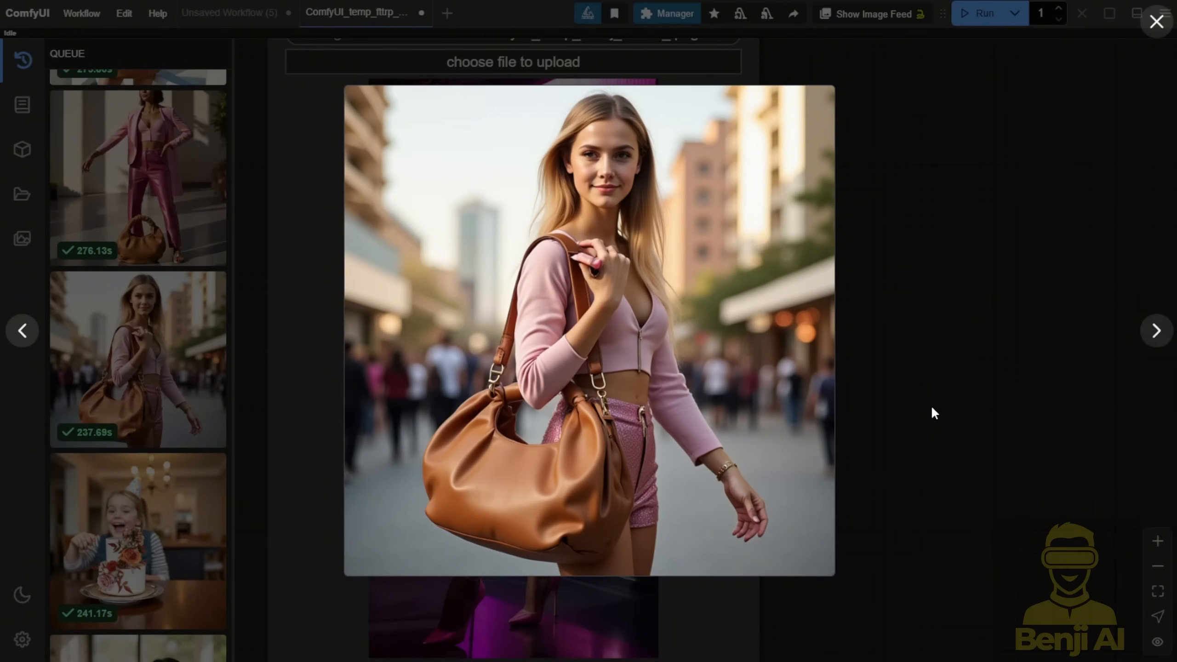
mouse_move(771, 458)
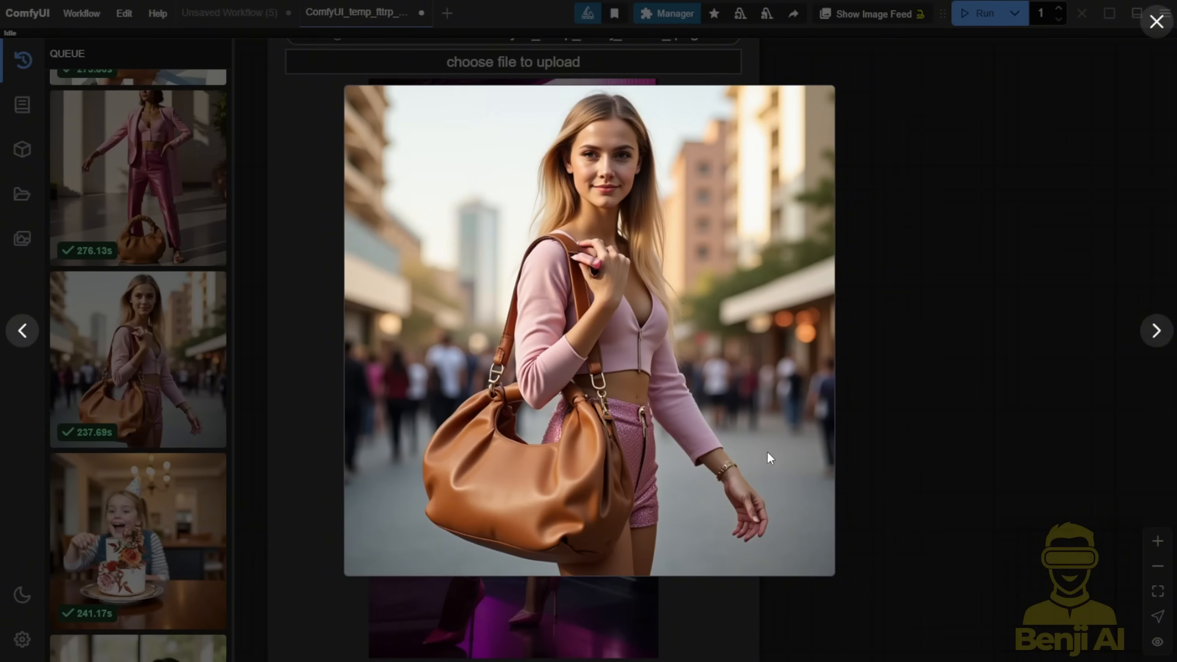
left_click(1157, 21)
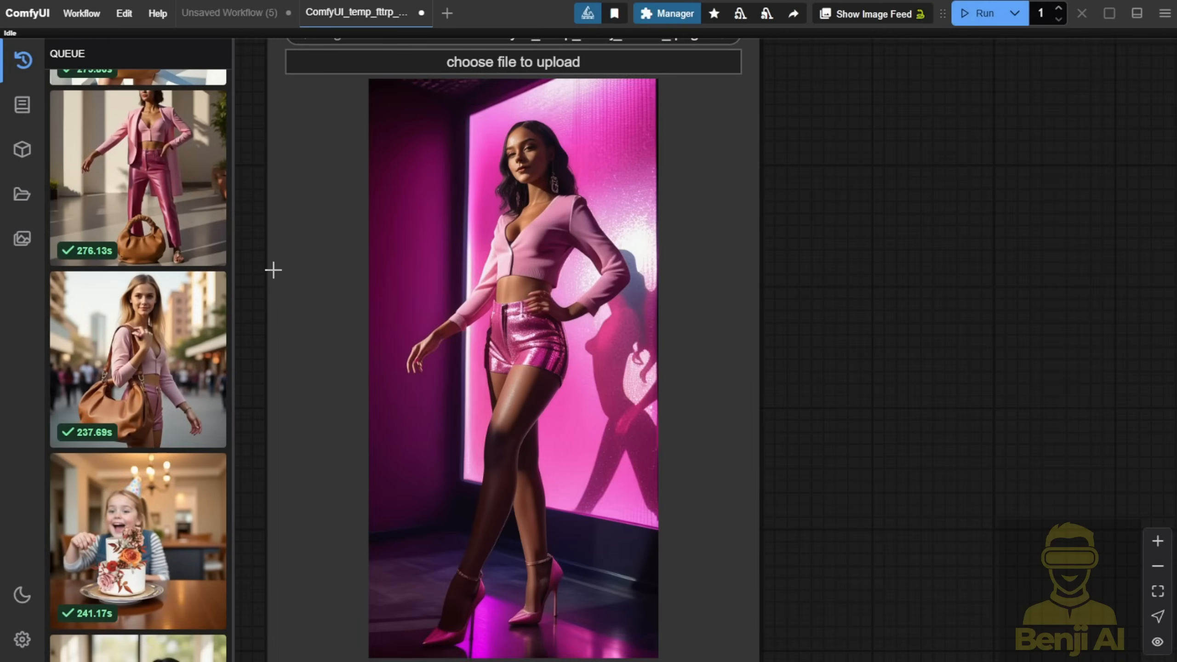
mouse_move(283, 237)
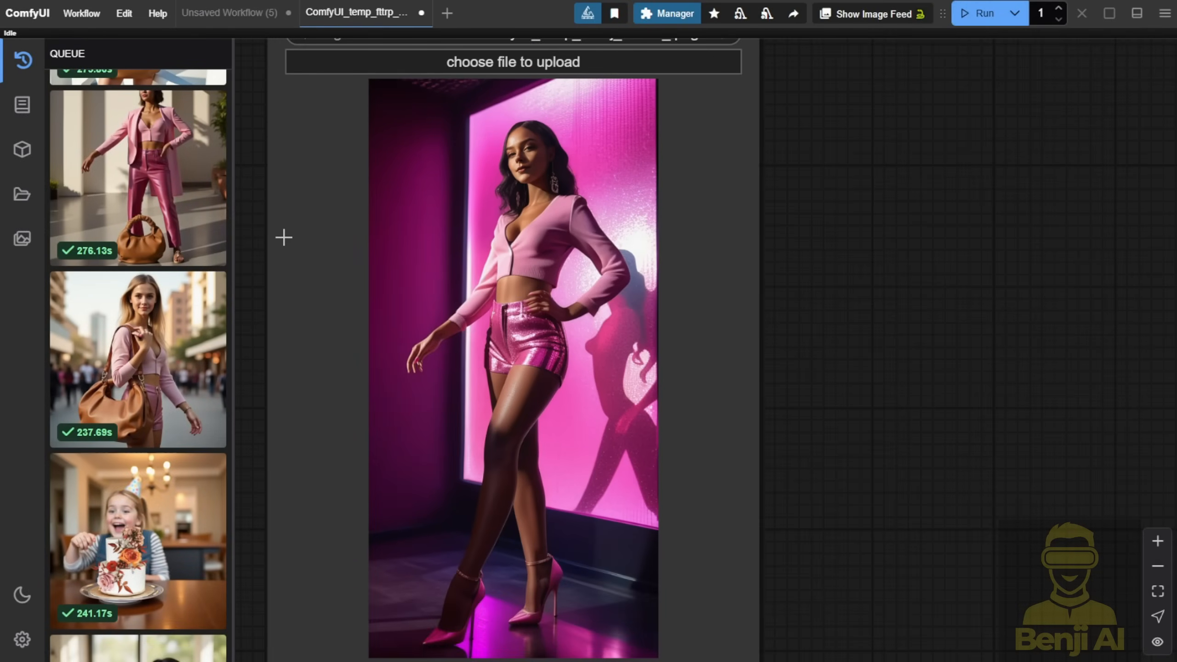
left_click(225, 13)
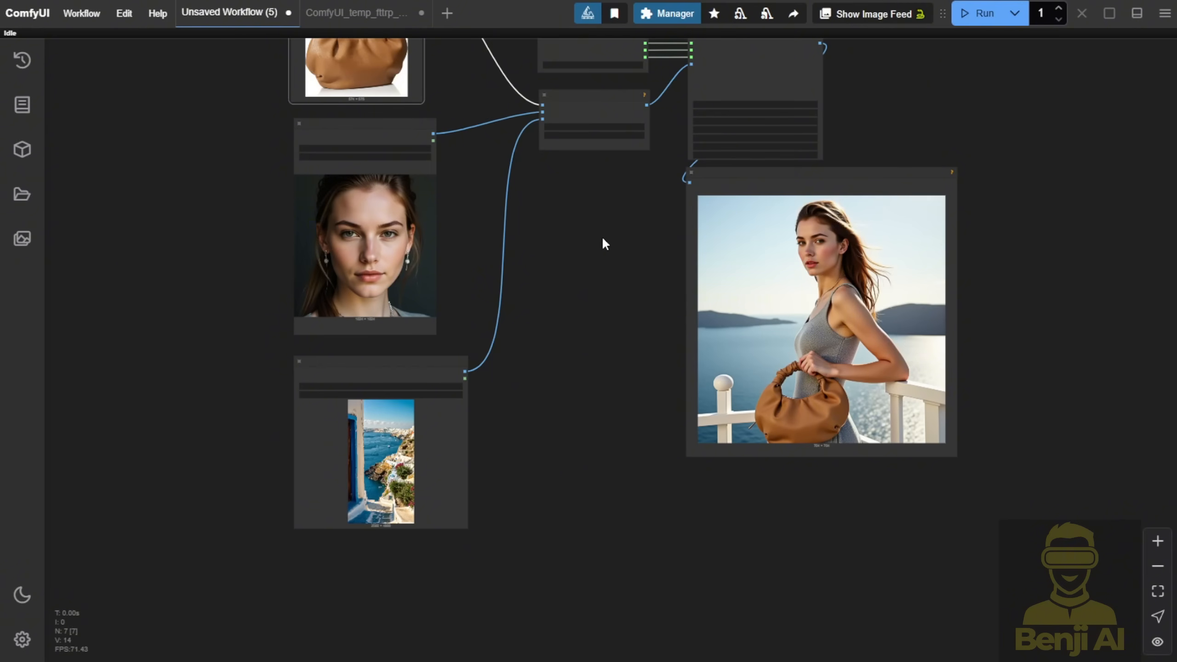
mouse_move(612, 243)
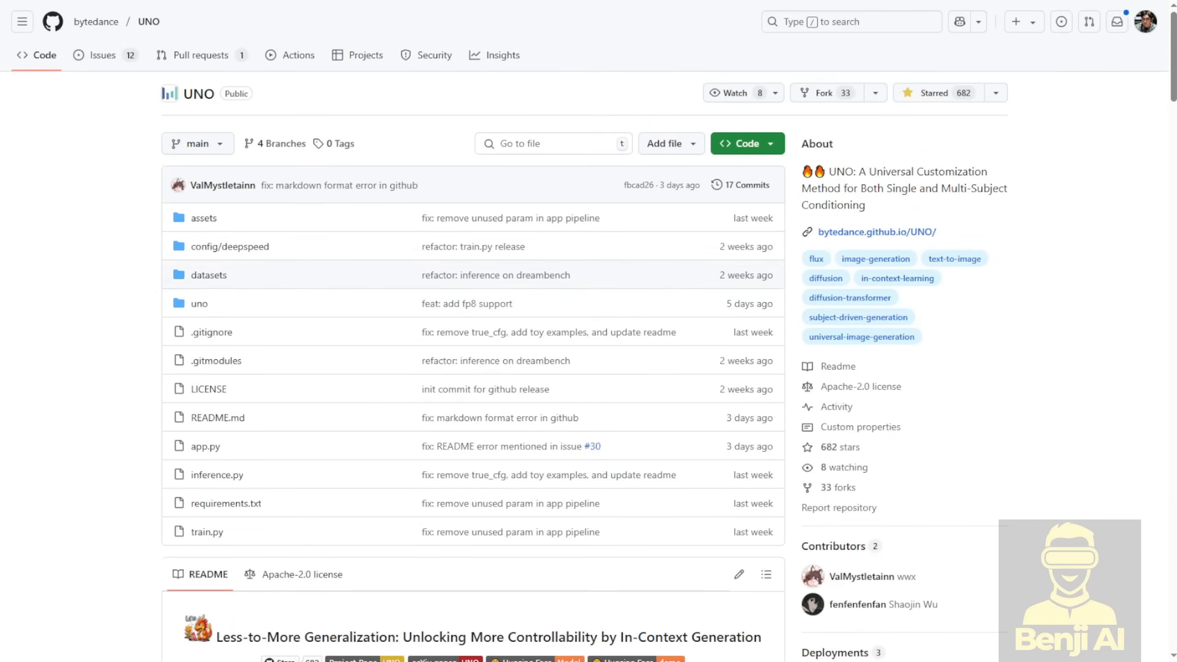
Scroll the bytedance/UNO README down to the teaser demo images
scroll("down", 3)
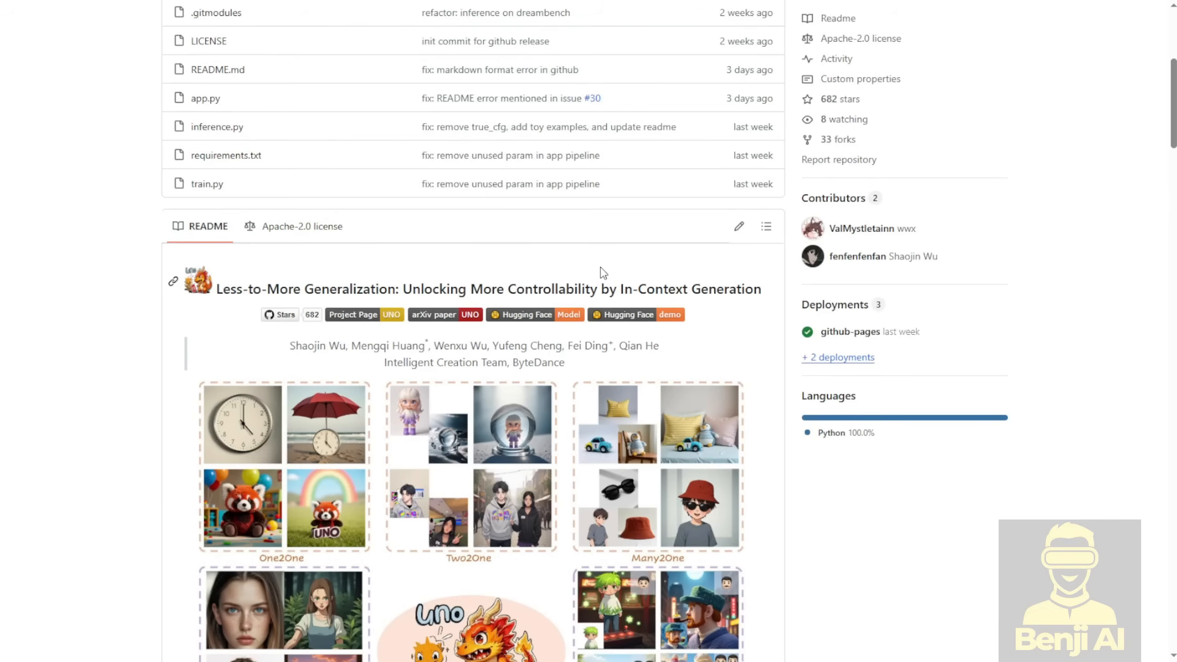
scroll("down", 3)
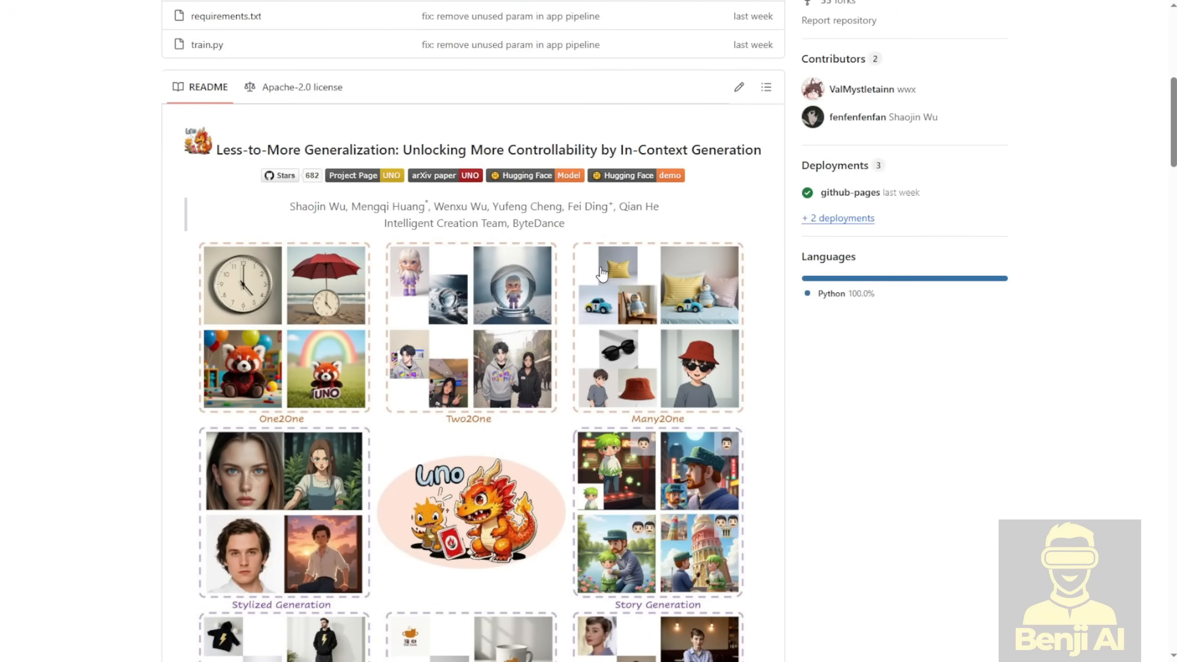
scroll("down", 3)
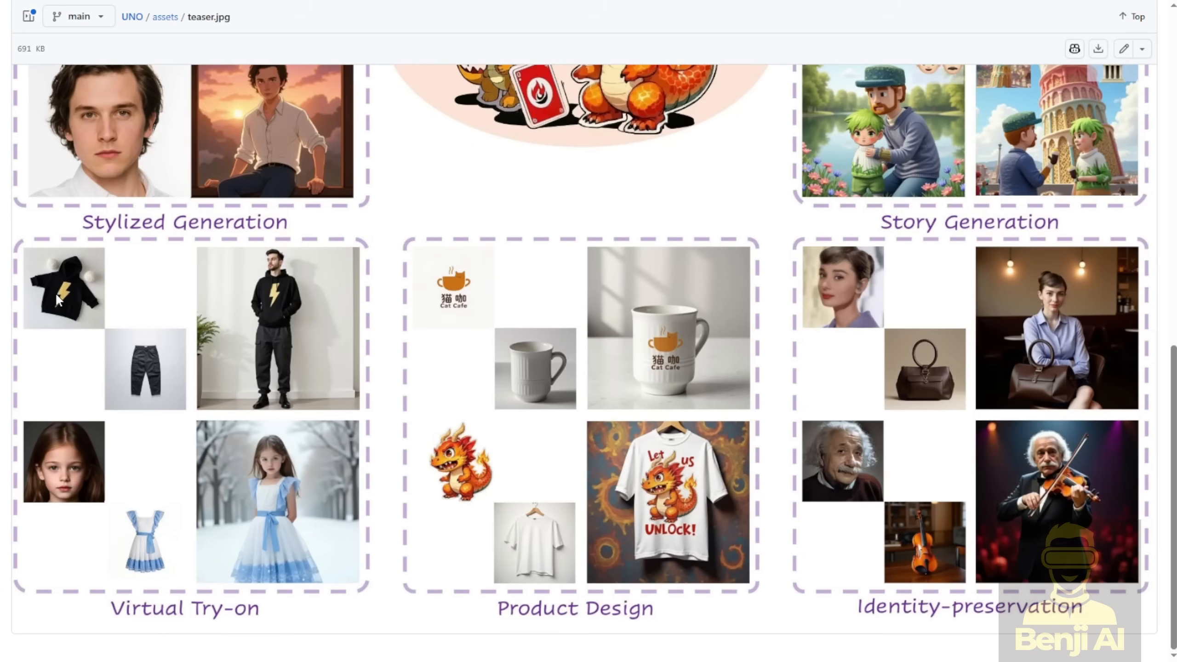
mouse_move(156, 376)
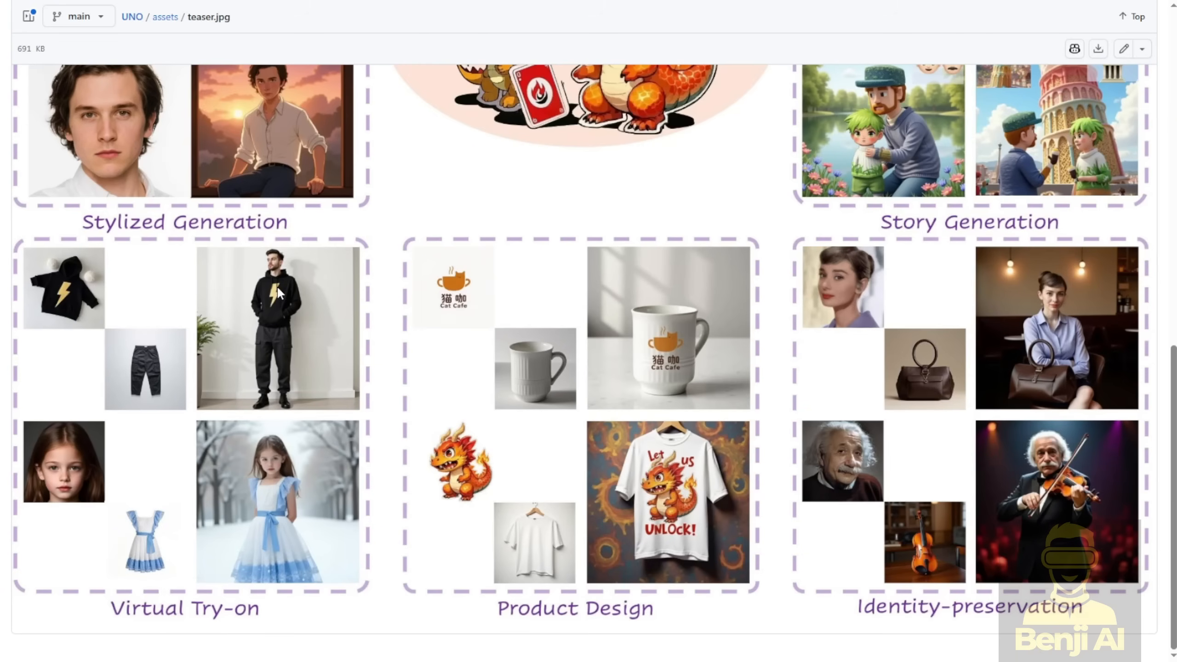
mouse_move(320, 276)
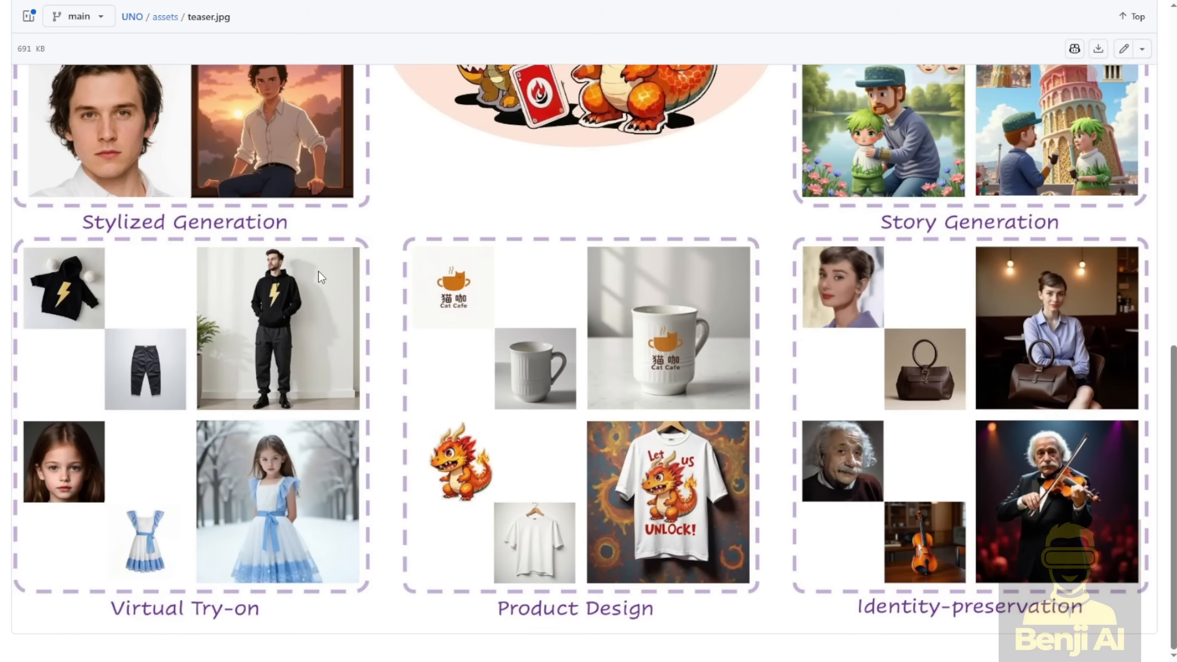
mouse_move(333, 394)
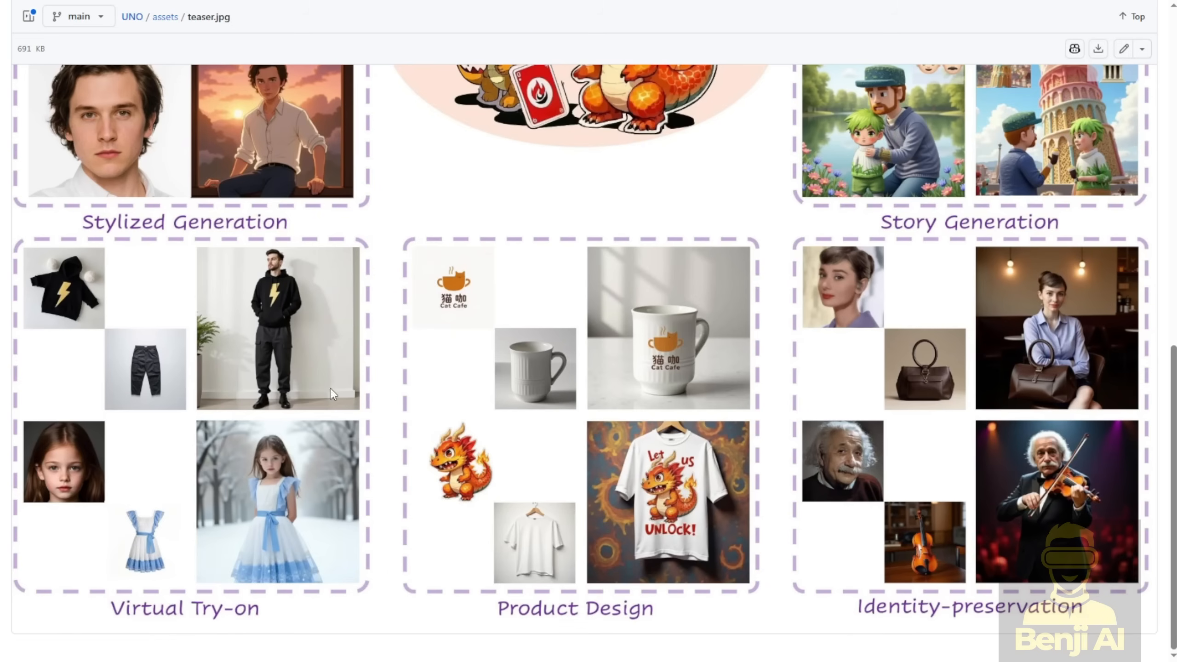
mouse_move(327, 341)
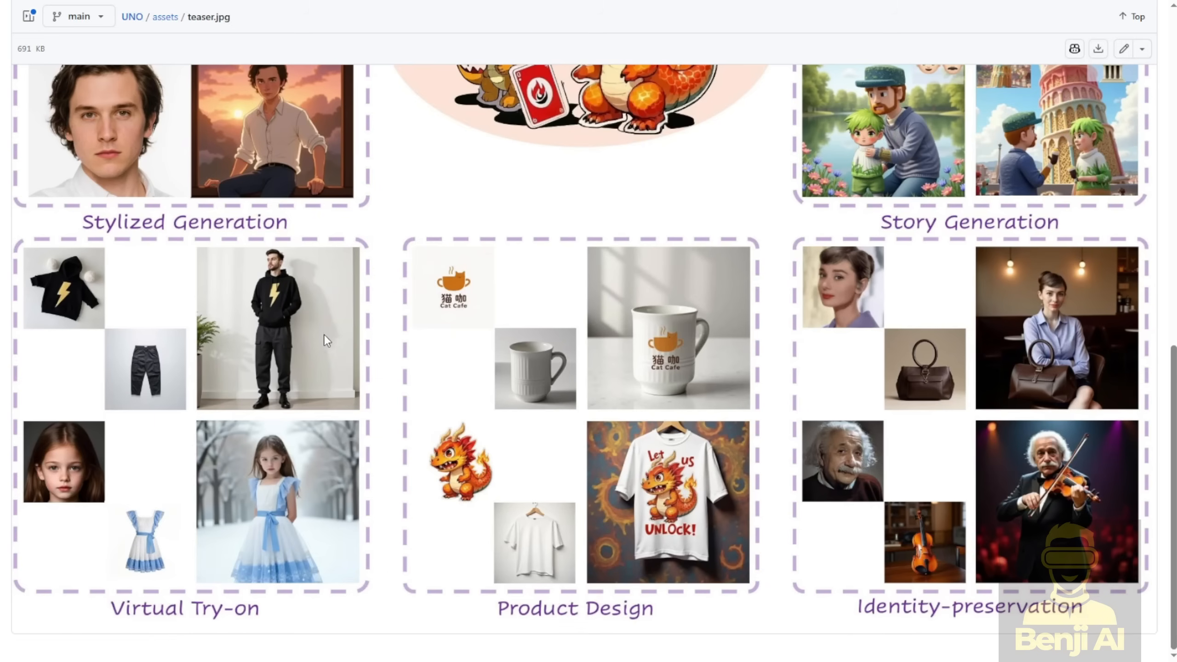
mouse_move(965, 541)
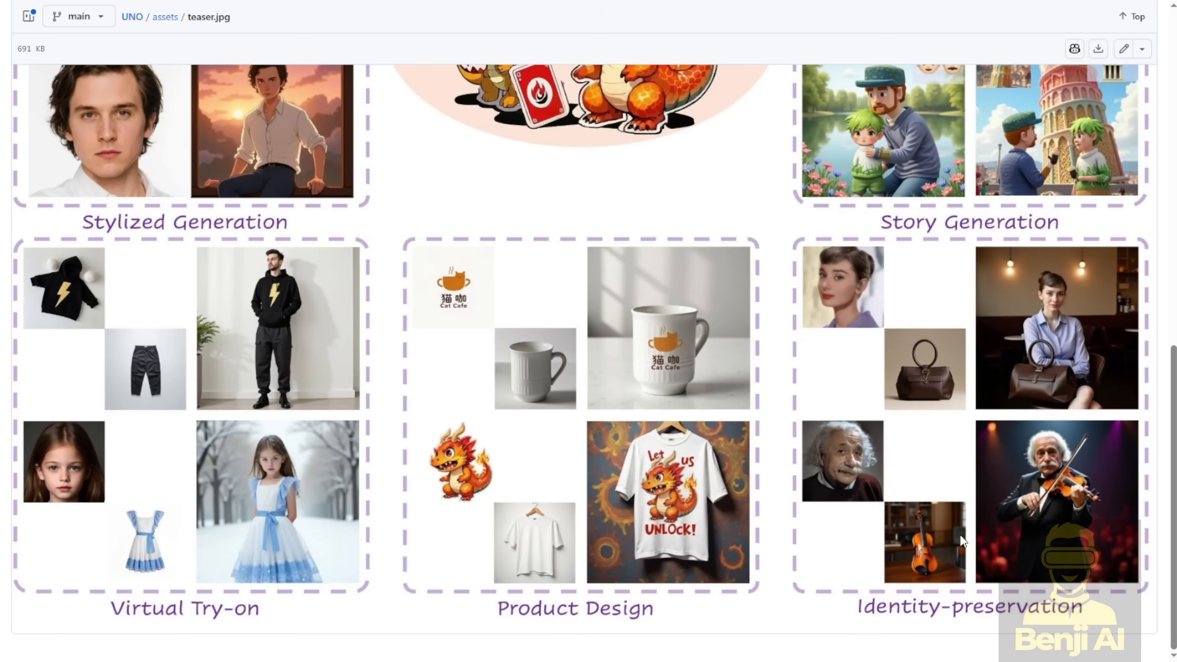
mouse_move(1064, 396)
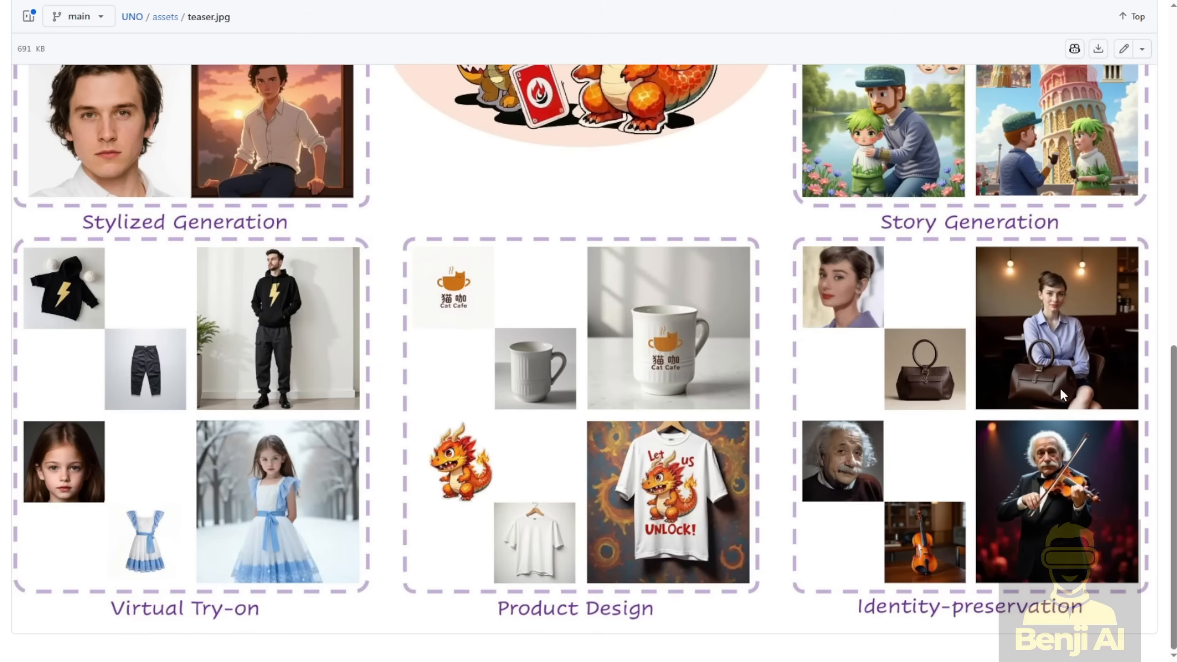
mouse_move(933, 372)
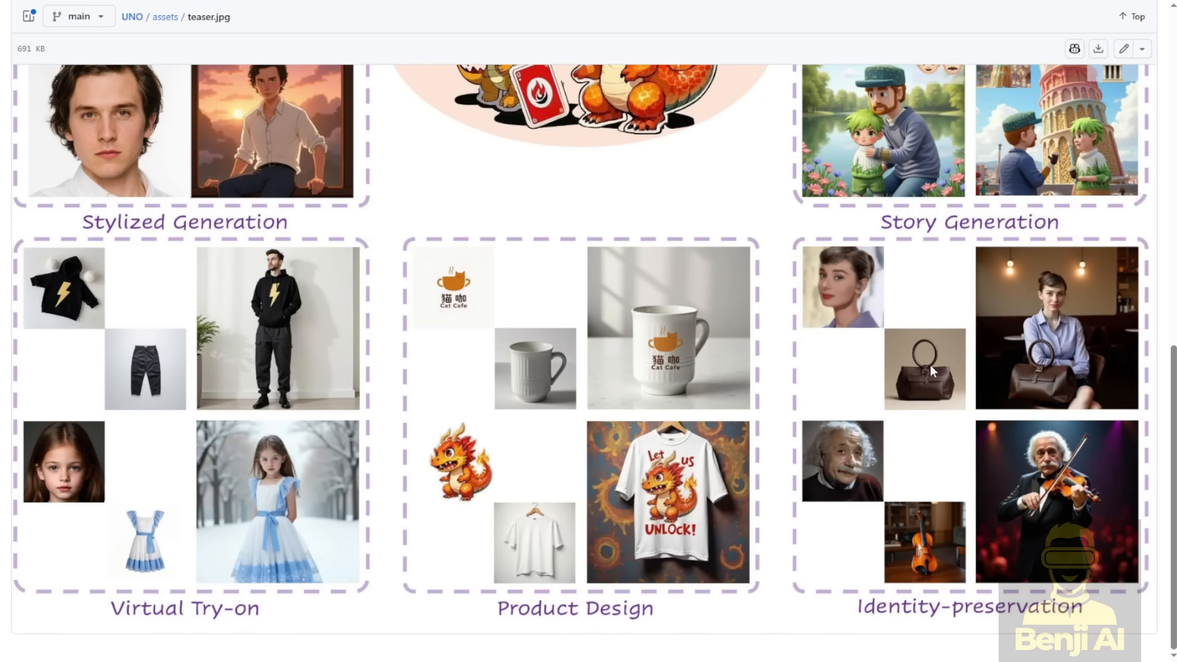
mouse_move(947, 378)
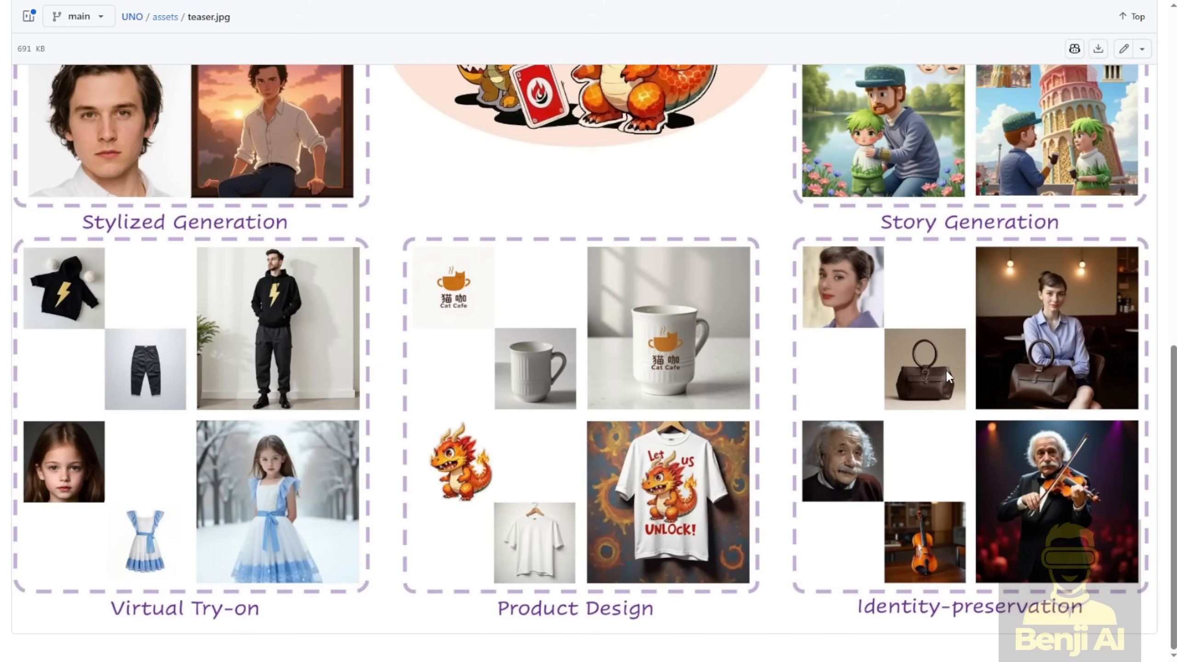
mouse_move(1003, 413)
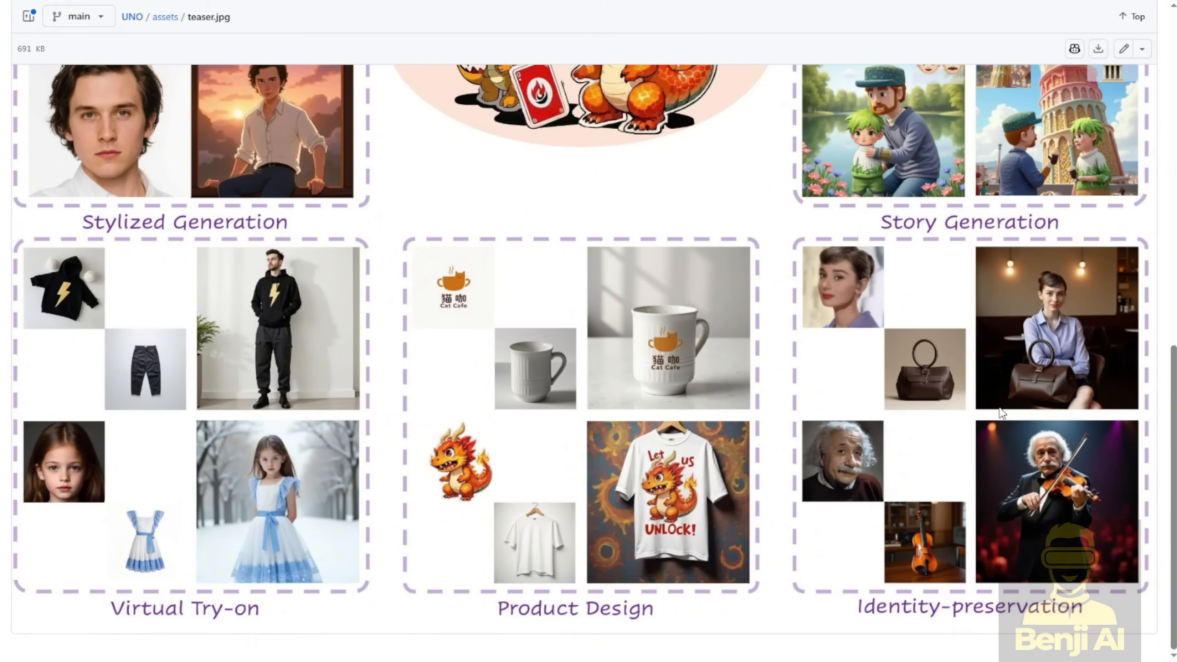
mouse_move(1045, 370)
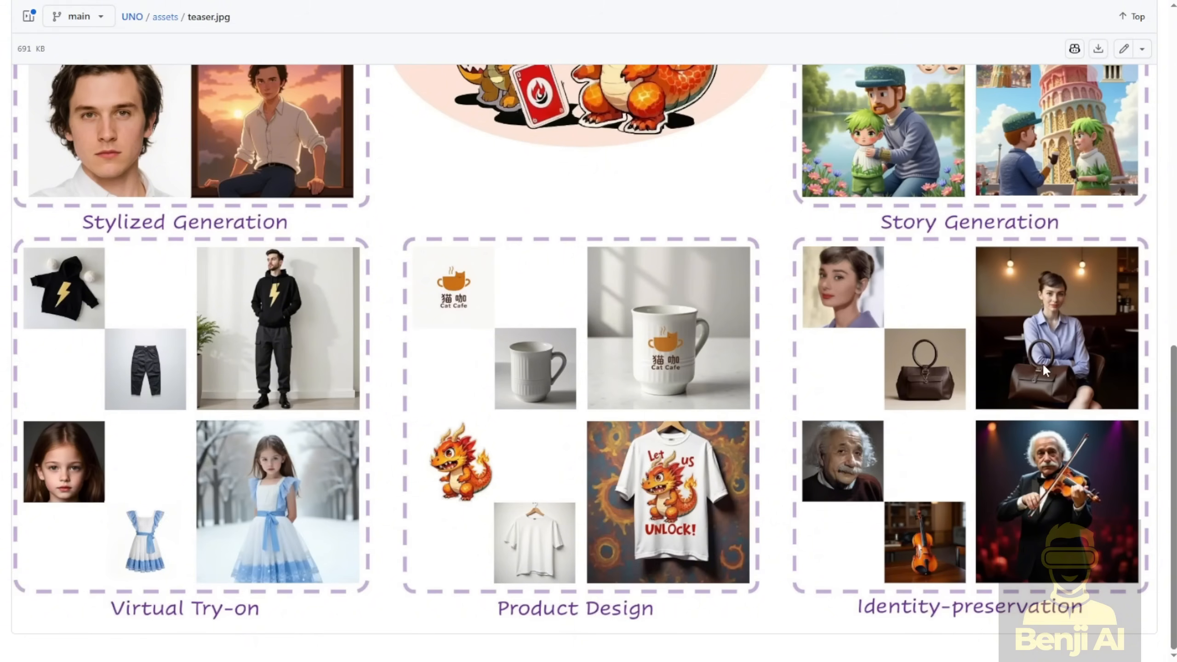
mouse_move(1097, 410)
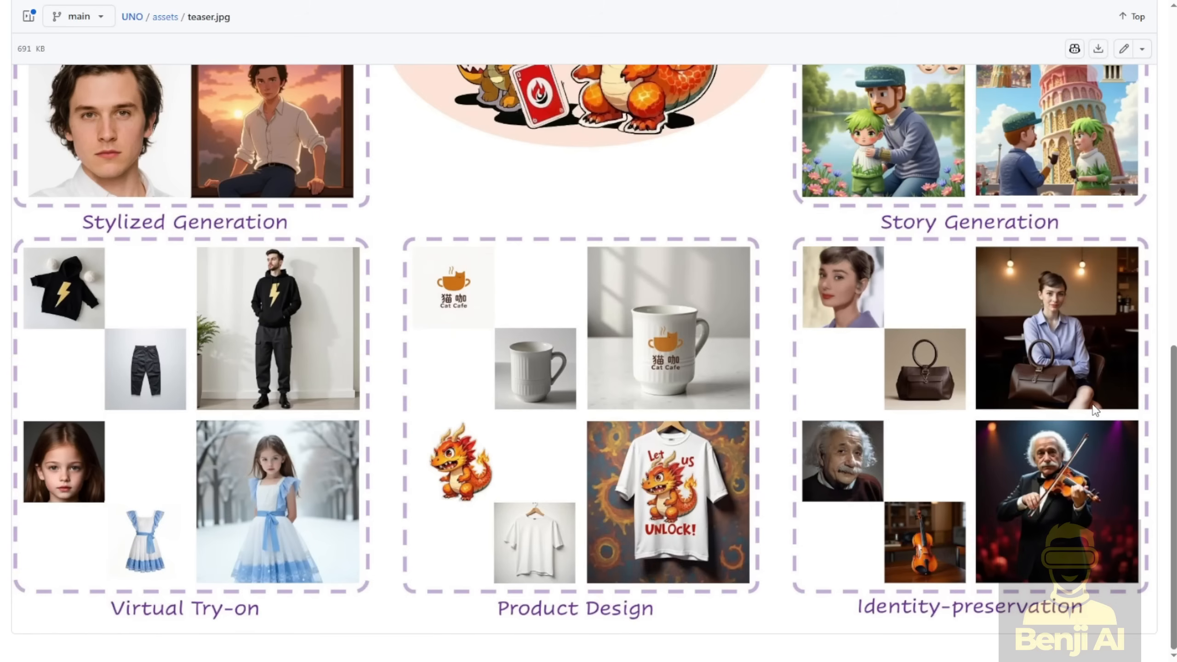
mouse_move(1051, 395)
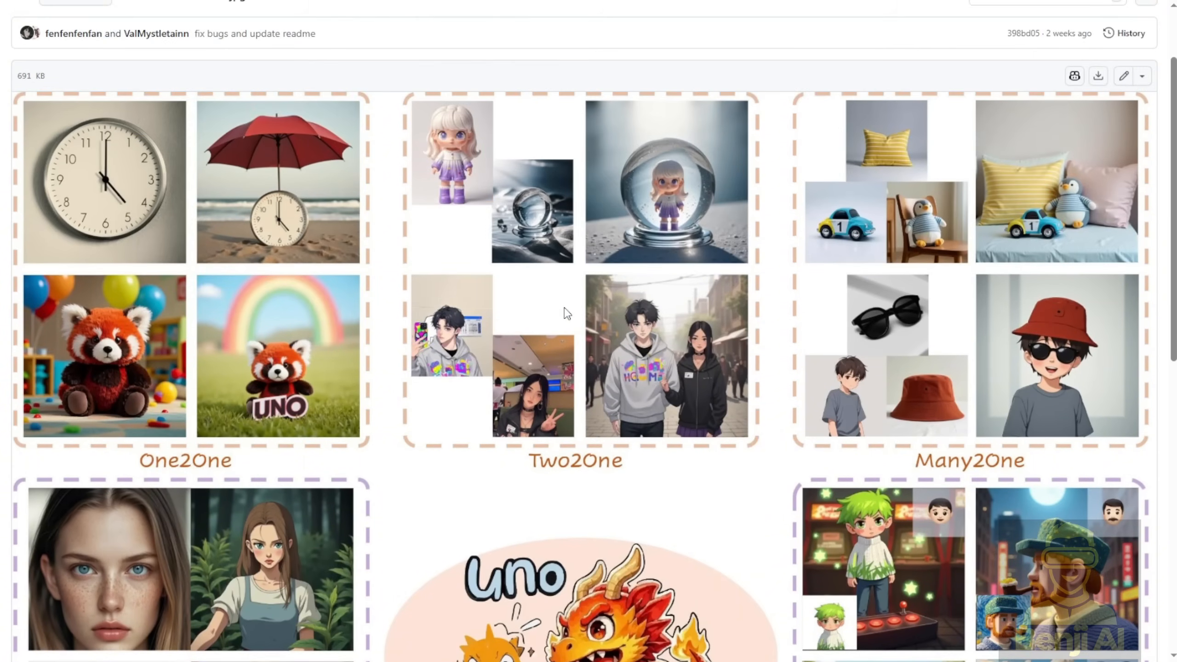
mouse_move(540, 199)
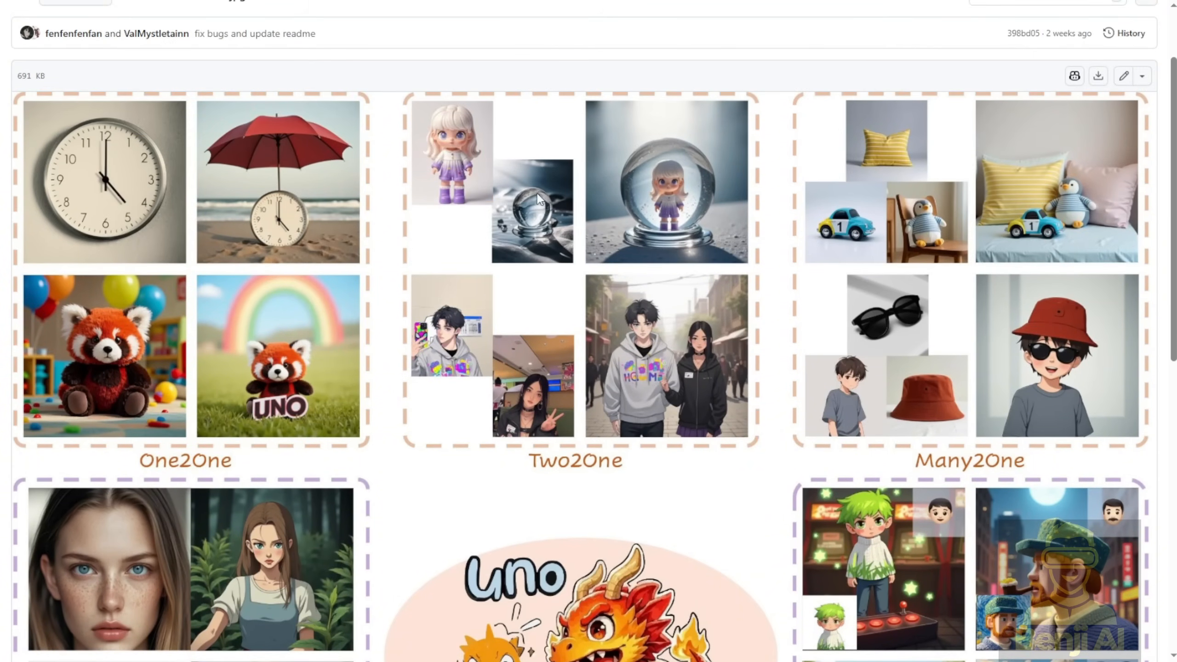
mouse_move(788, 221)
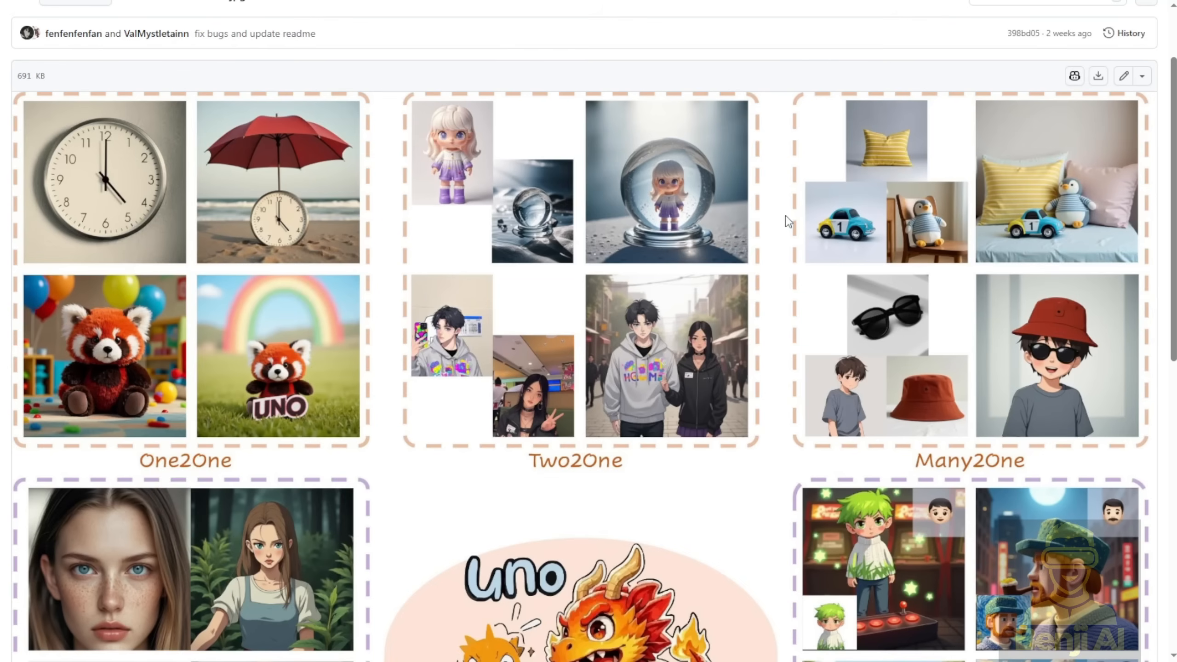
mouse_move(683, 320)
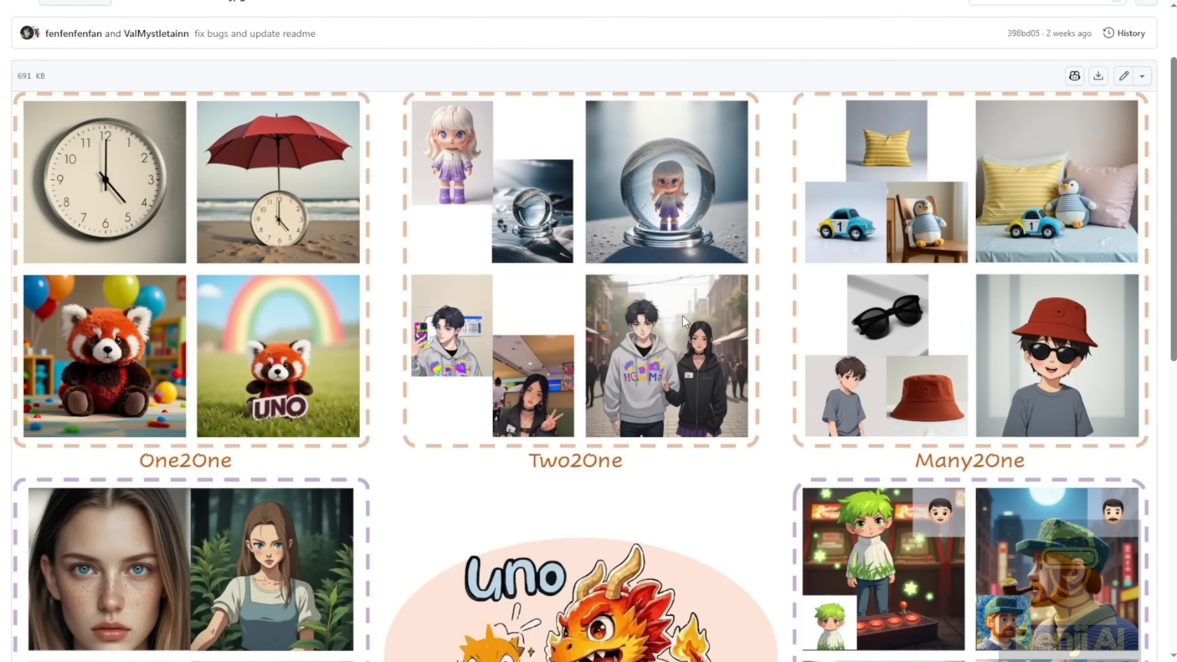
Scroll through the teaser's Virtual Try-on and Identity-preservation examples
scroll("down", 3)
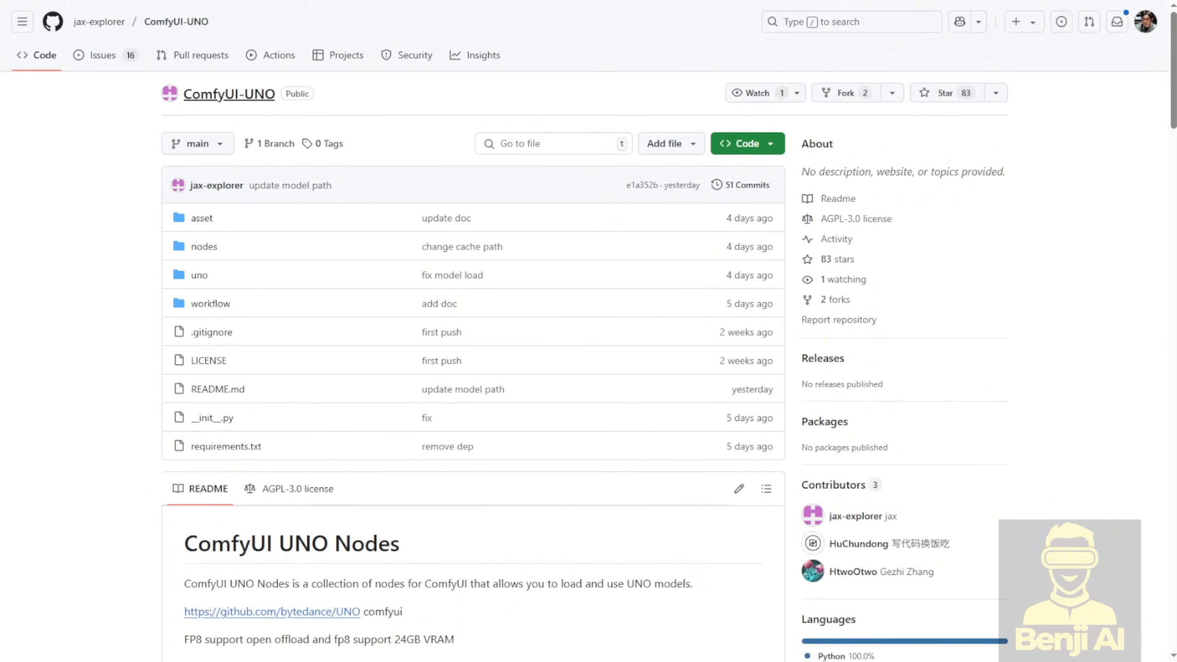
Scroll the ComfyUI-UNO repository page to view its file list and README
scroll("down", 3)
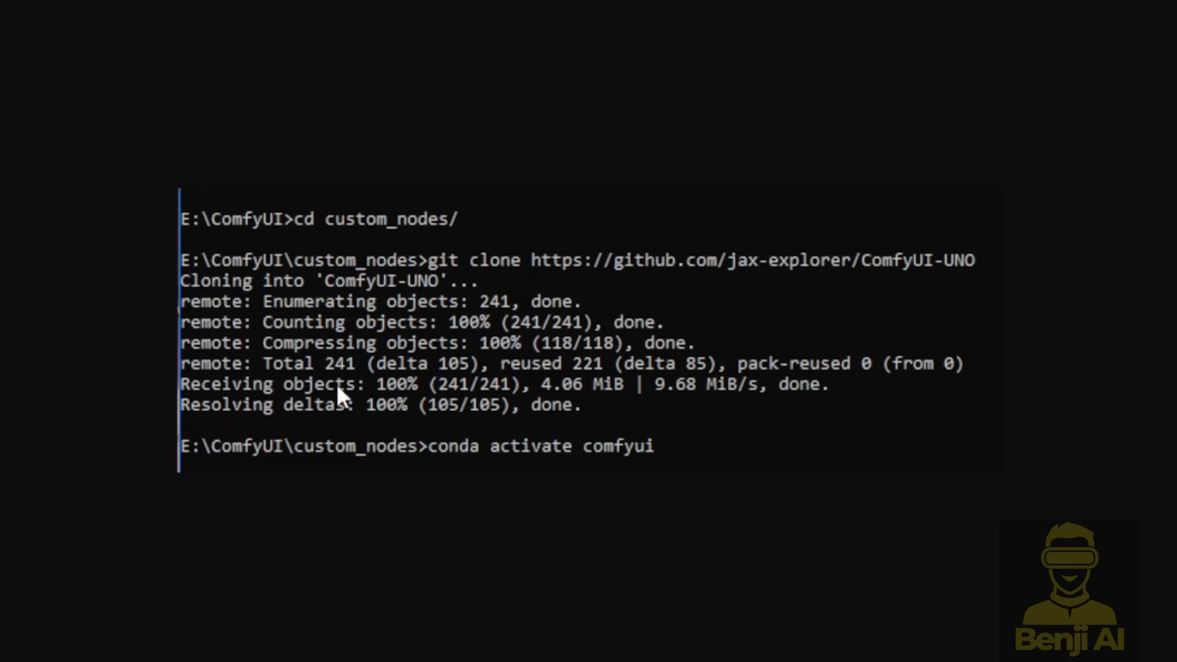
mouse_move(6, 421)
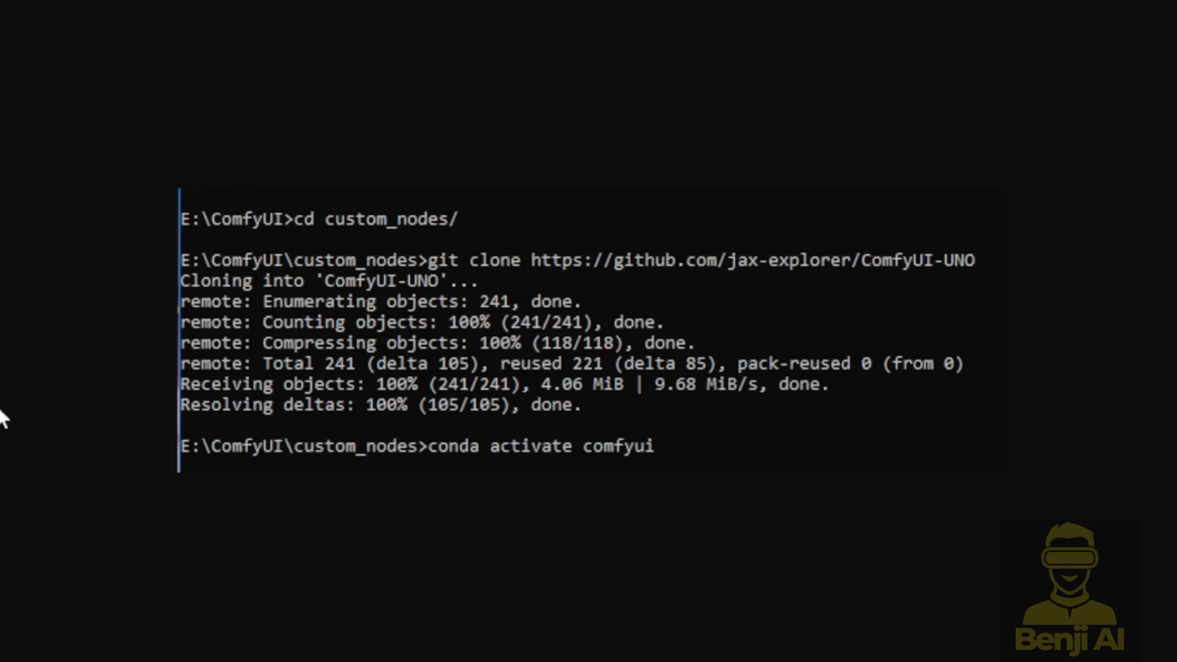
mouse_move(353, 236)
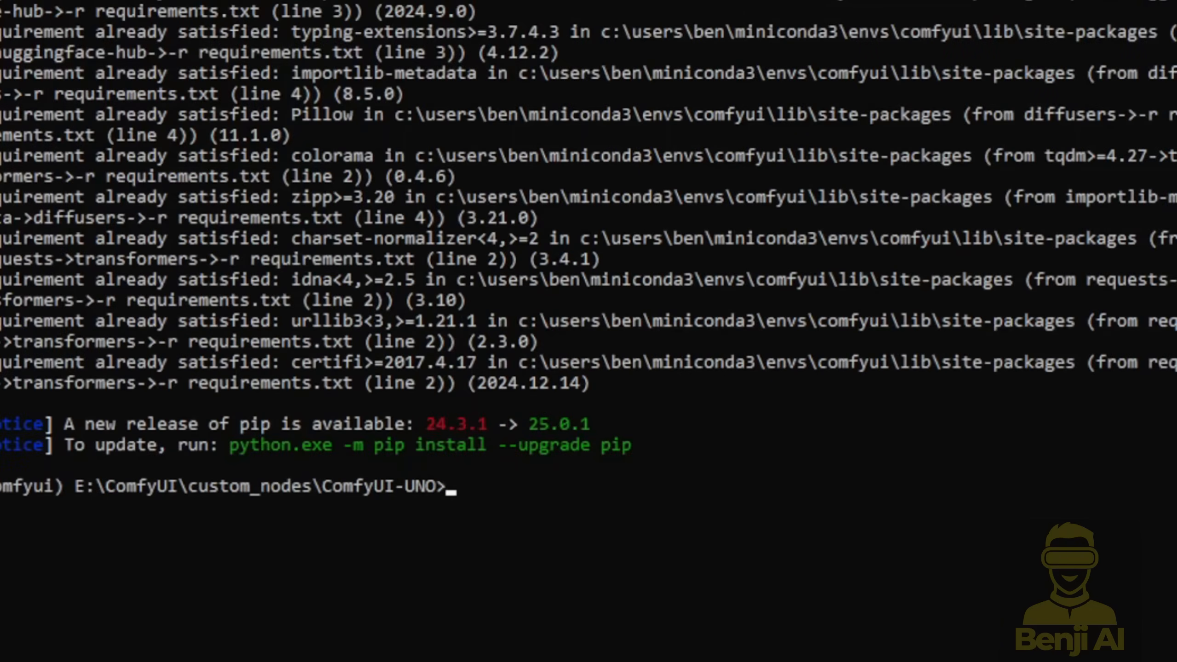
mouse_move(424, 9)
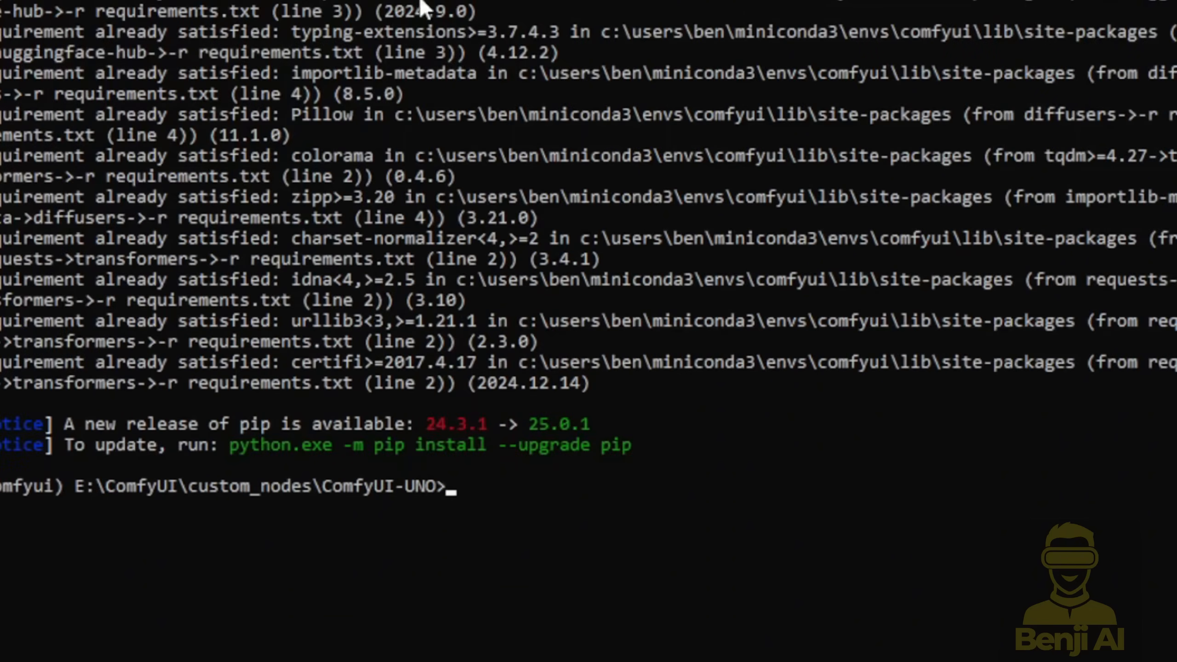
mouse_move(516, 261)
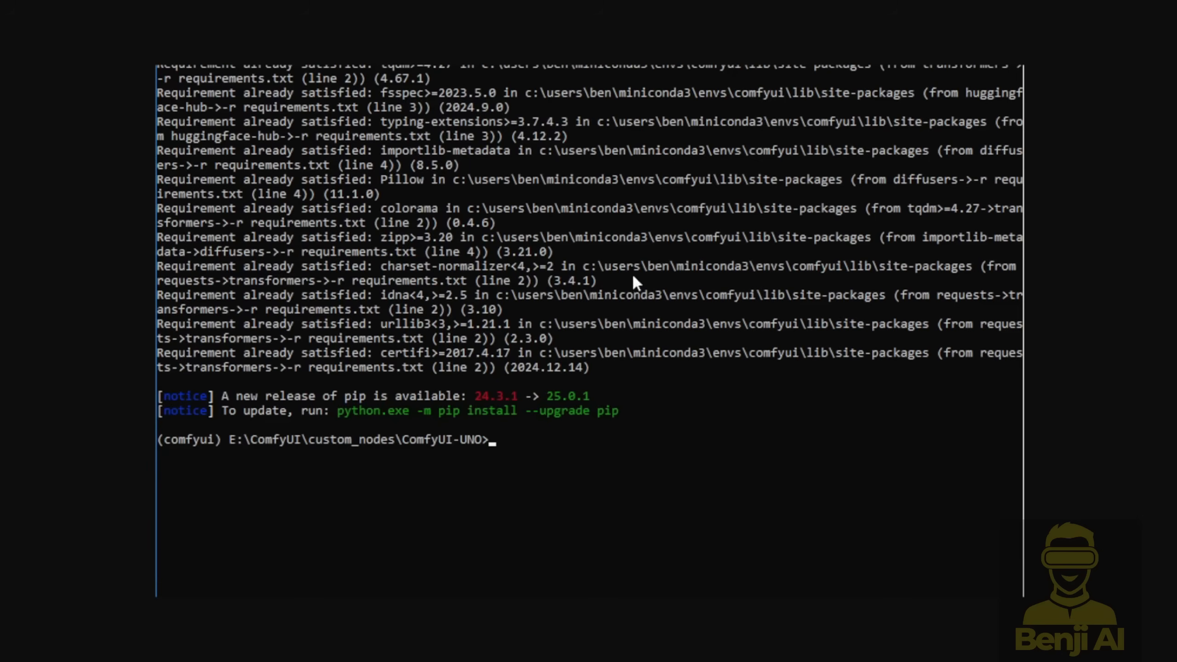
mouse_move(333, 359)
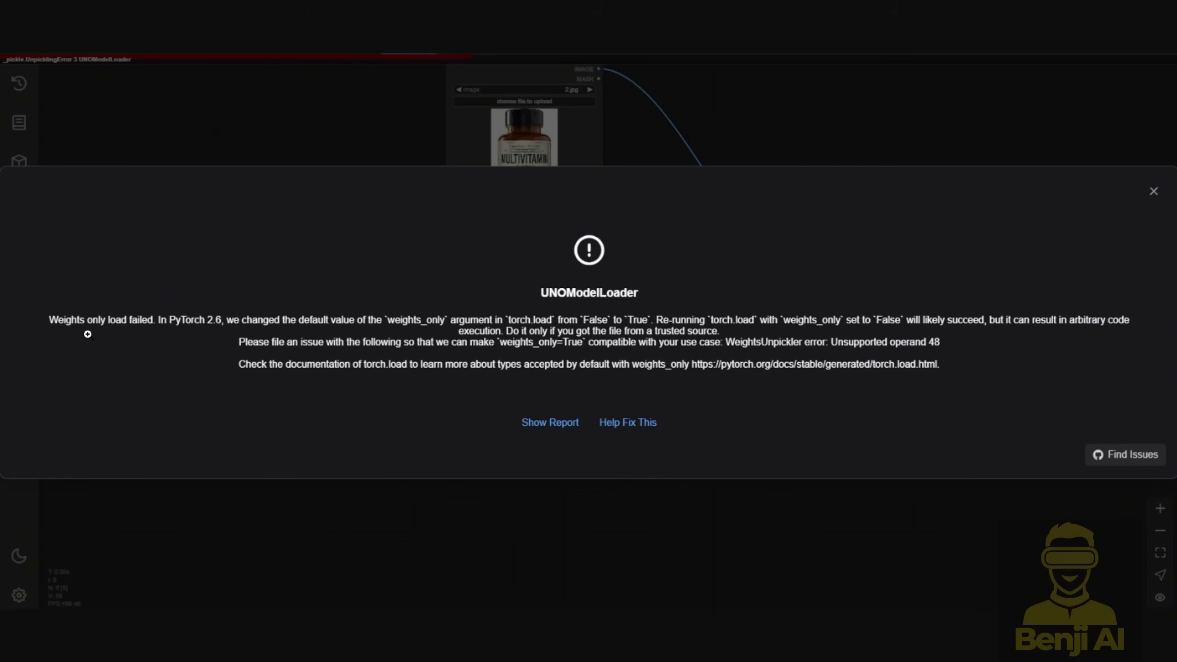
mouse_move(337, 333)
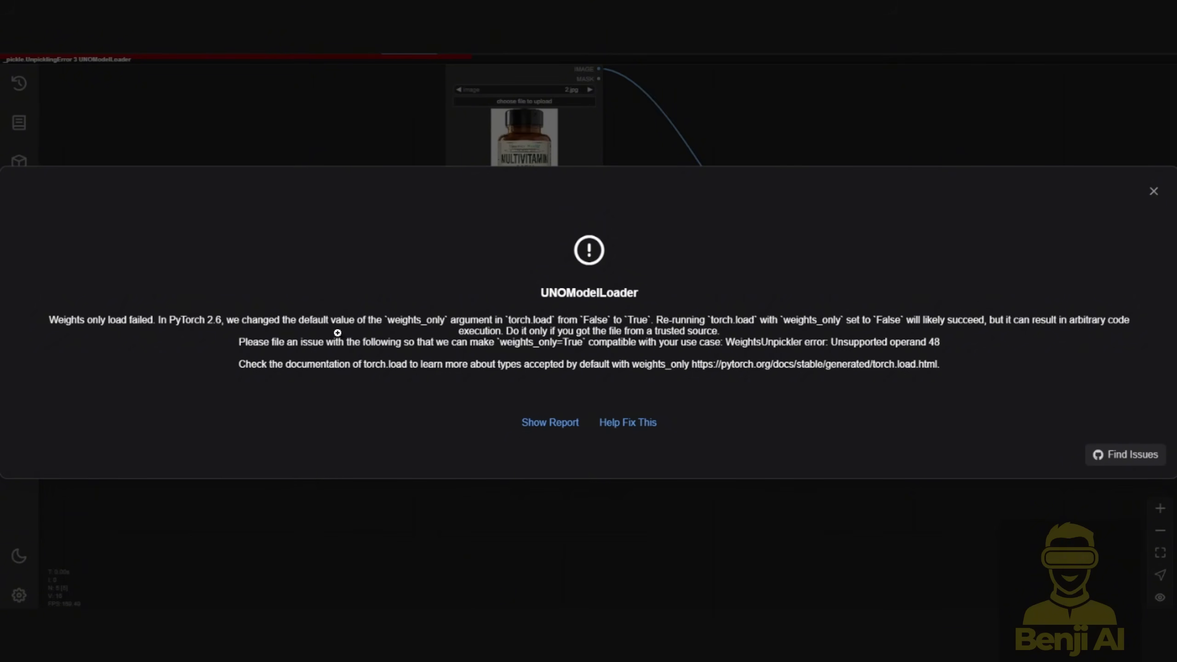
mouse_move(92, 329)
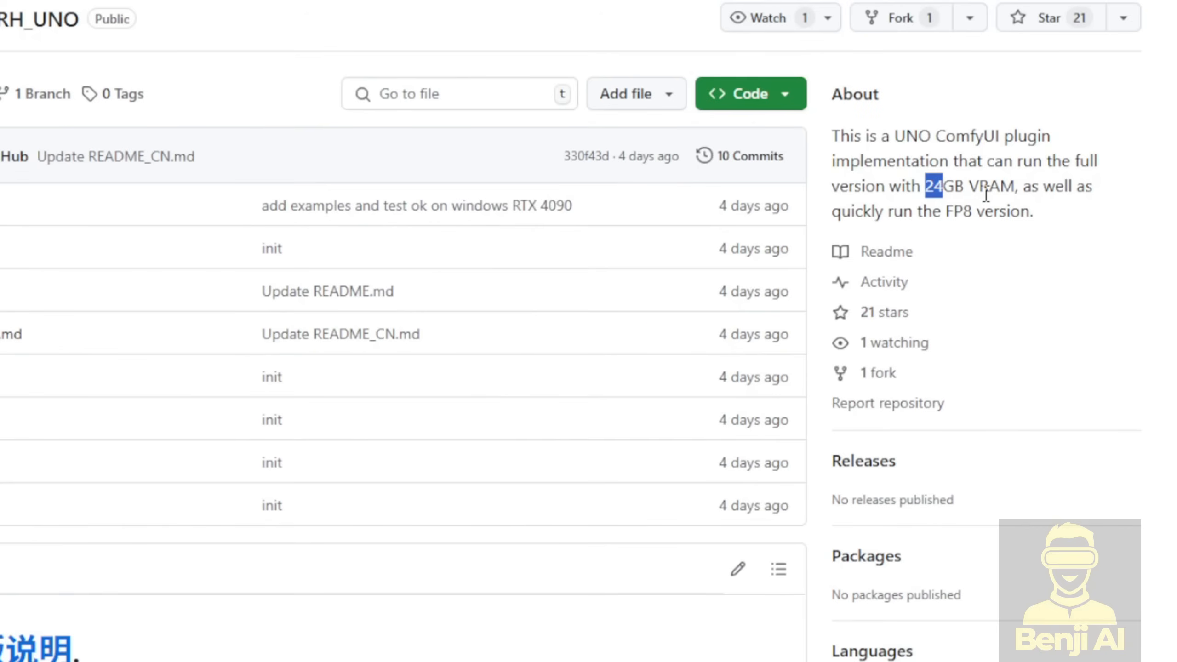
Scroll the RH_UNO README to its Features and Model Configuration sections
scroll("down", 3)
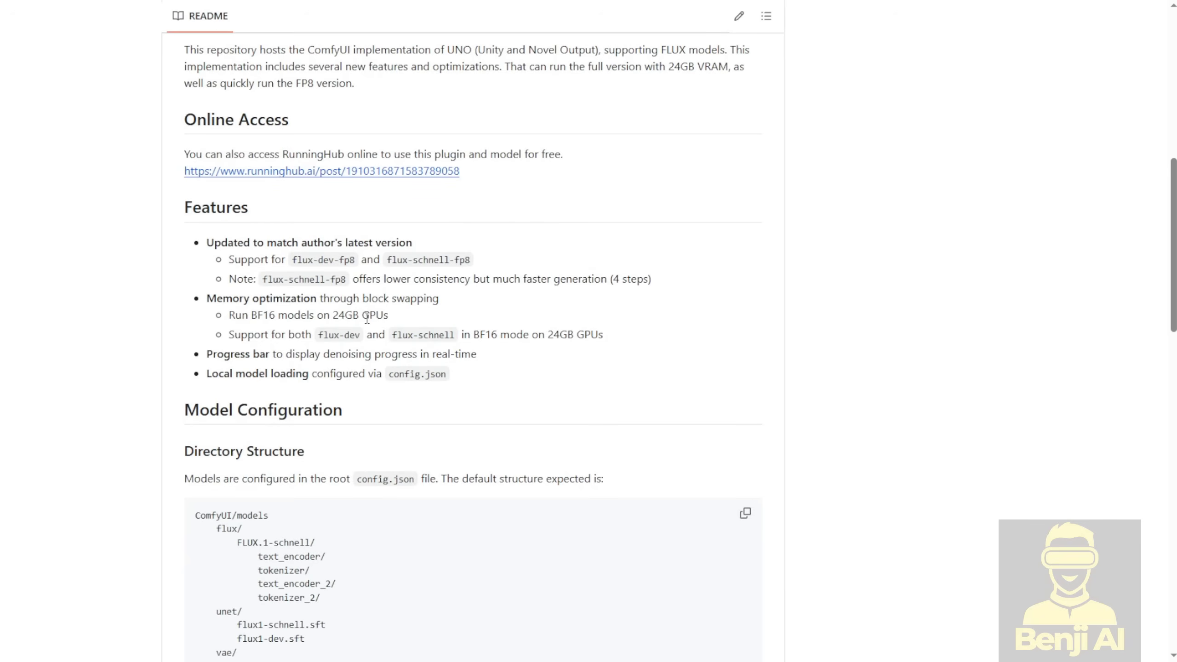
scroll("down", 3)
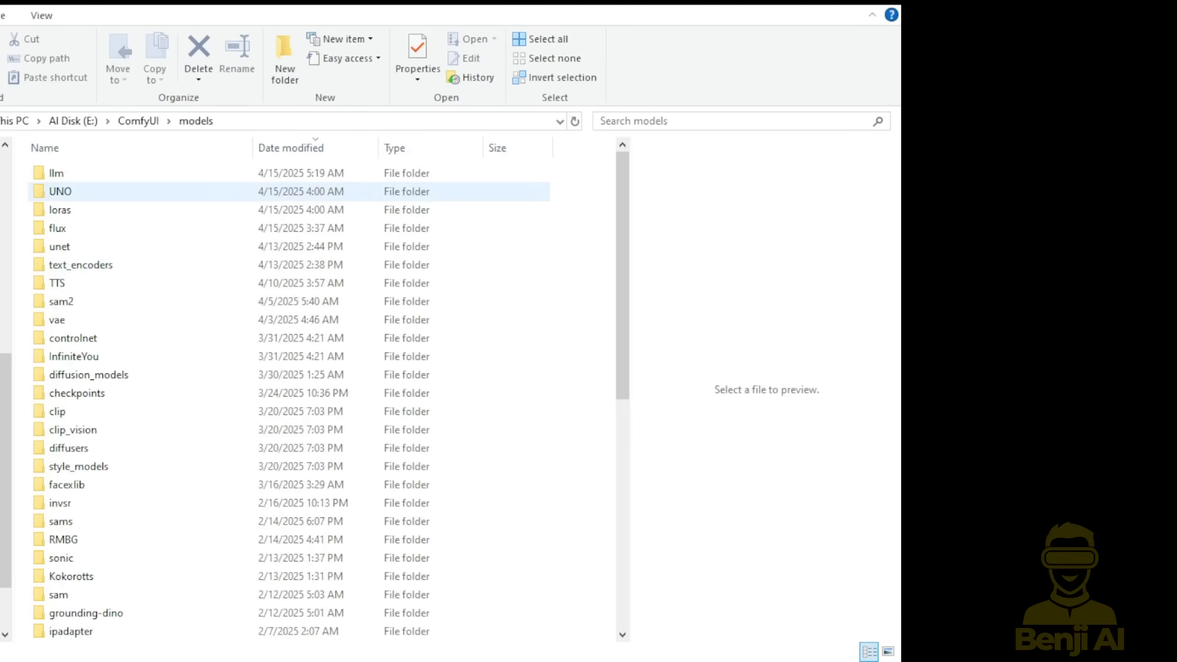
Open the UNO models folder and select dit_lora.safetensors to see its 1.78 GB size
left_click(60, 191)
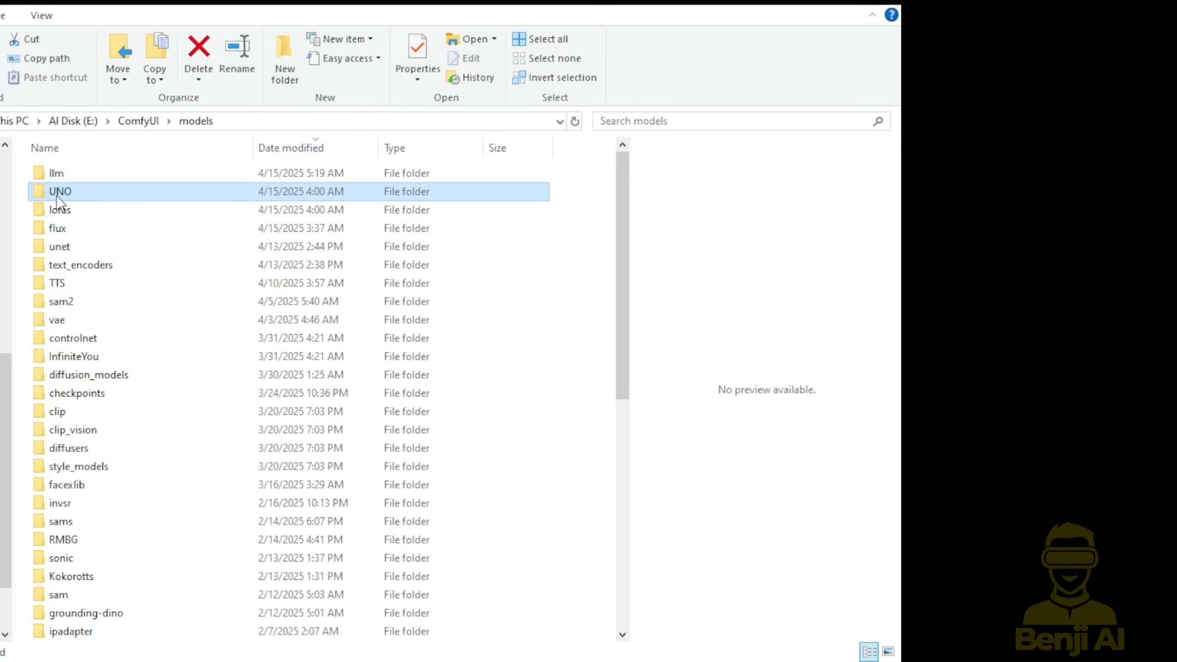
mouse_move(73, 201)
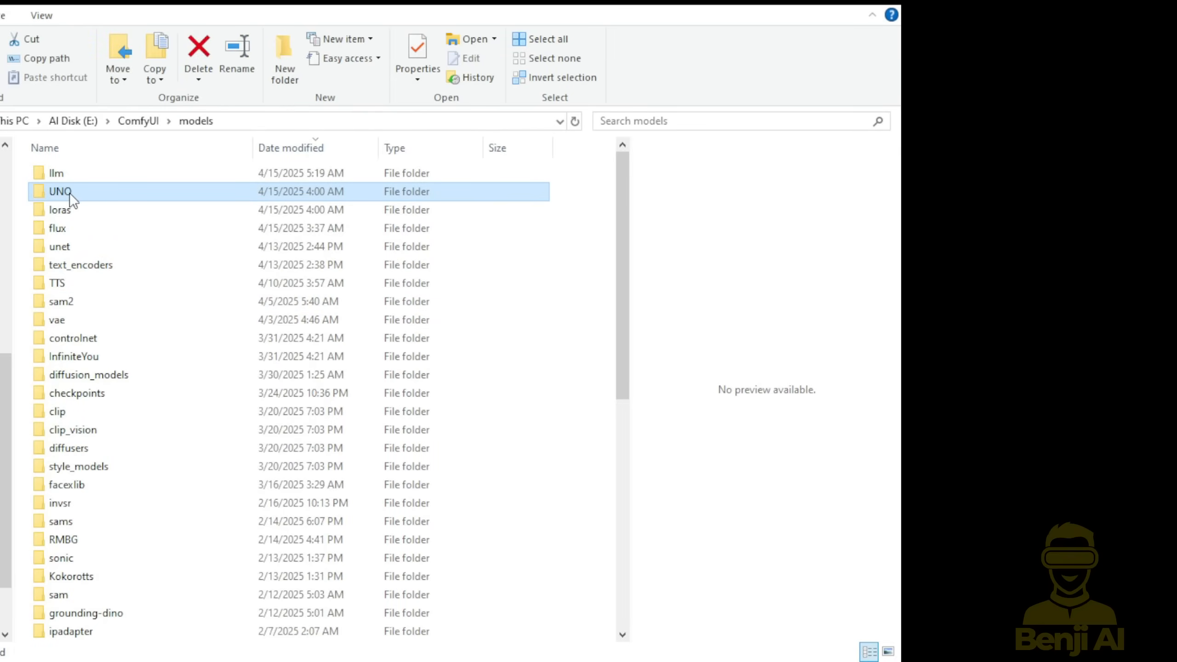
double_click(59, 191)
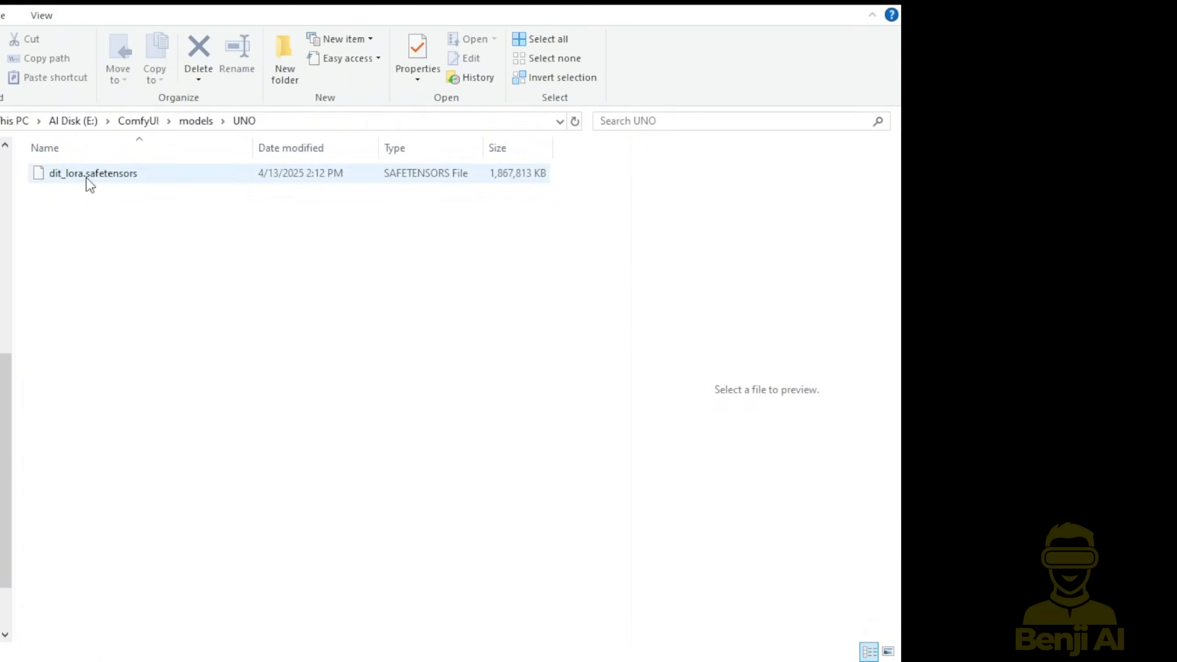
left_click(93, 173)
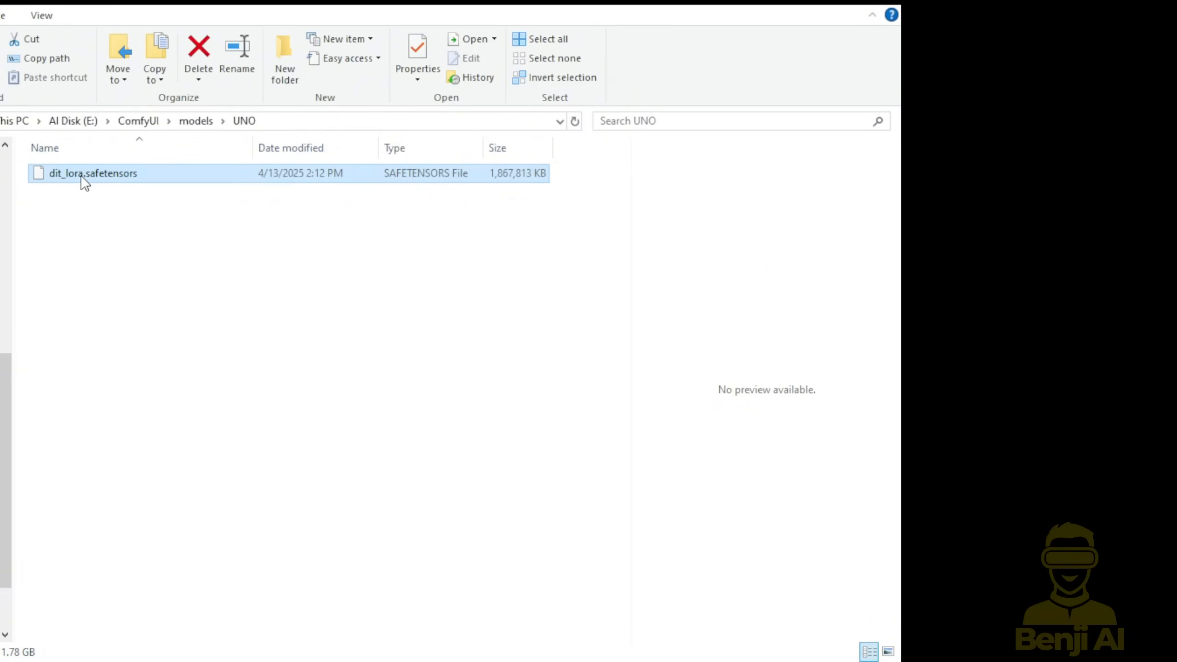
mouse_move(134, 185)
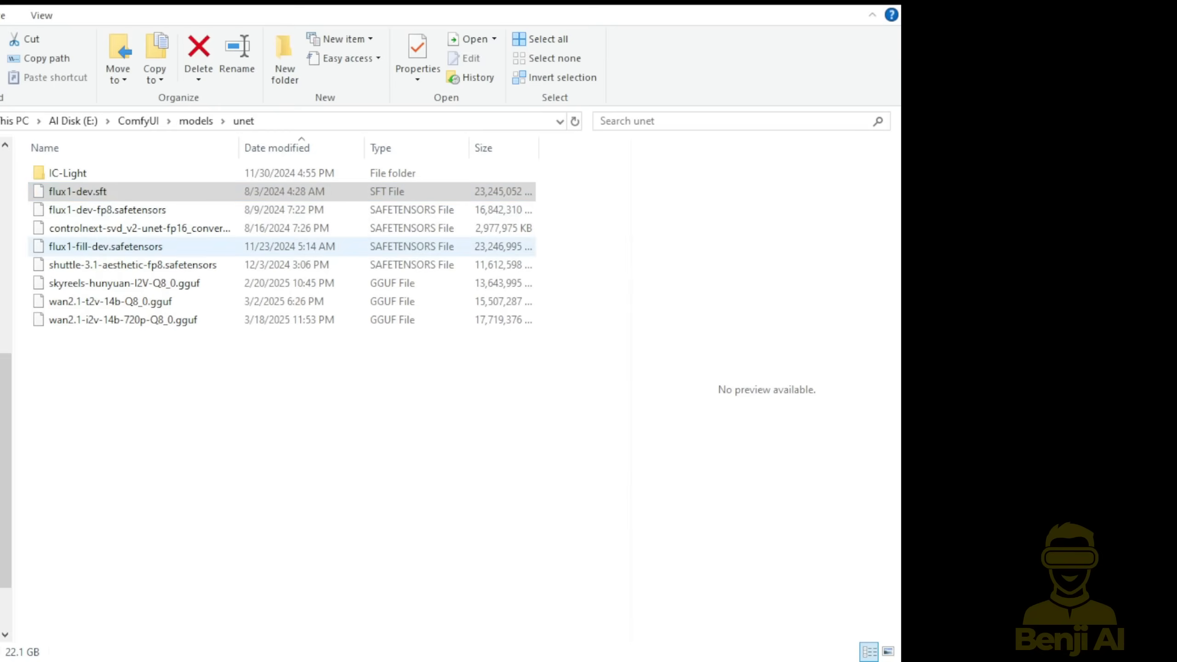
Point out the flux1-dev.sft file in models\unet and ae.sft in models\vae
left_click(107, 210)
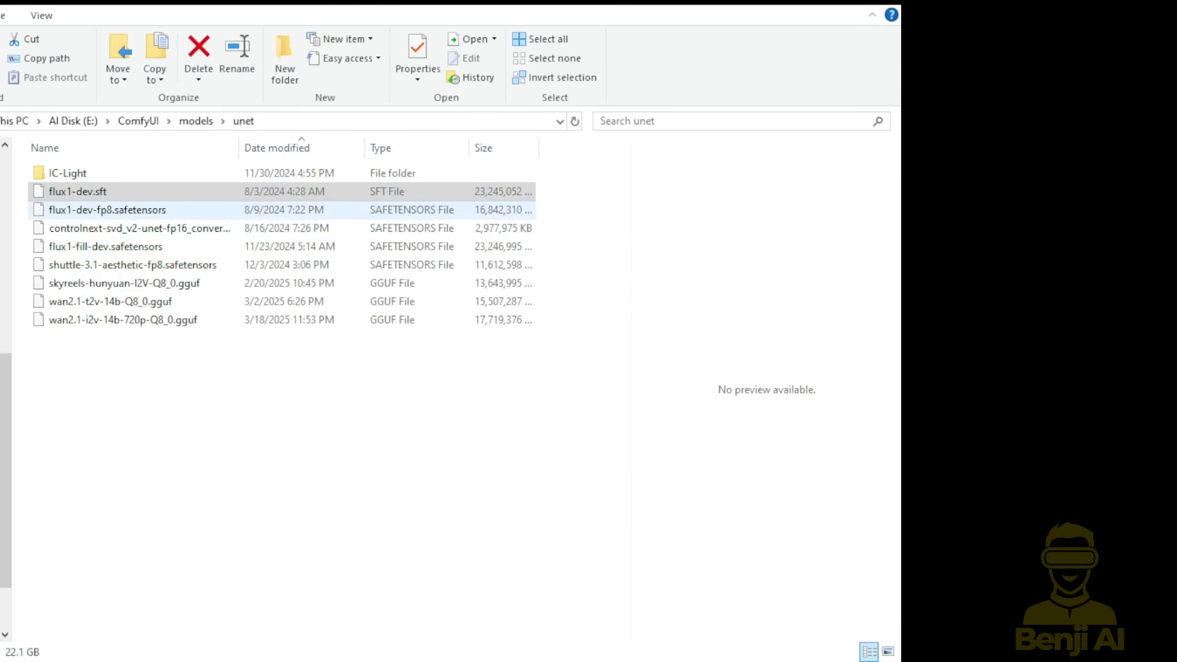
left_click(77, 191)
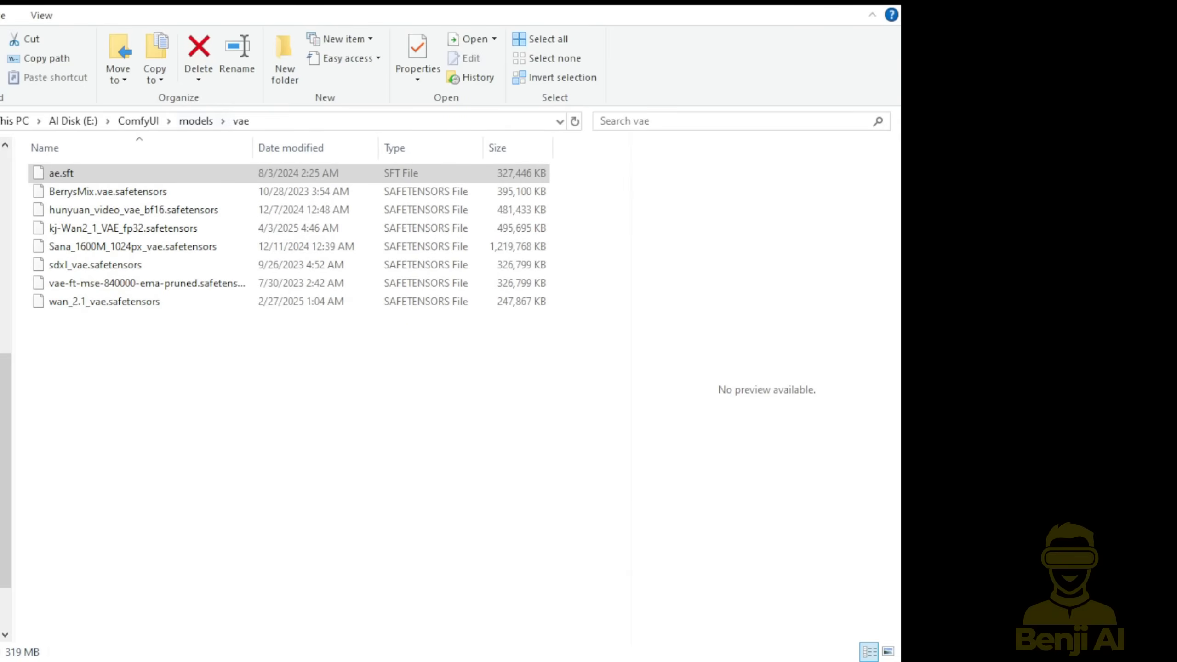
left_click(62, 173)
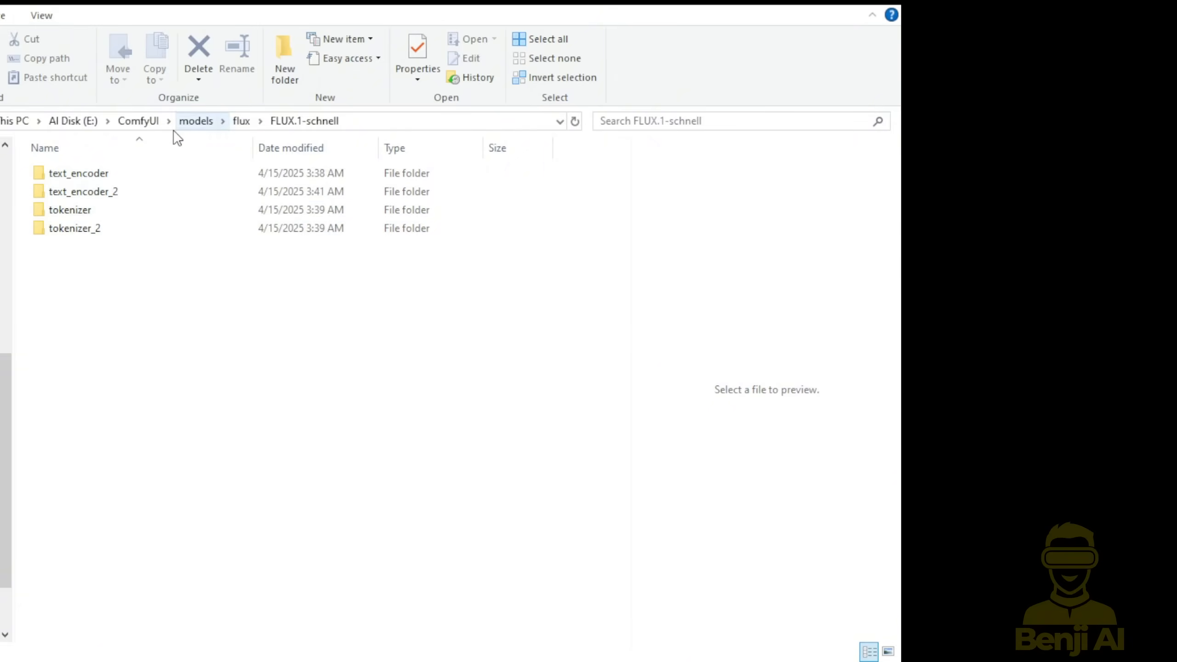
left_click(195, 121)
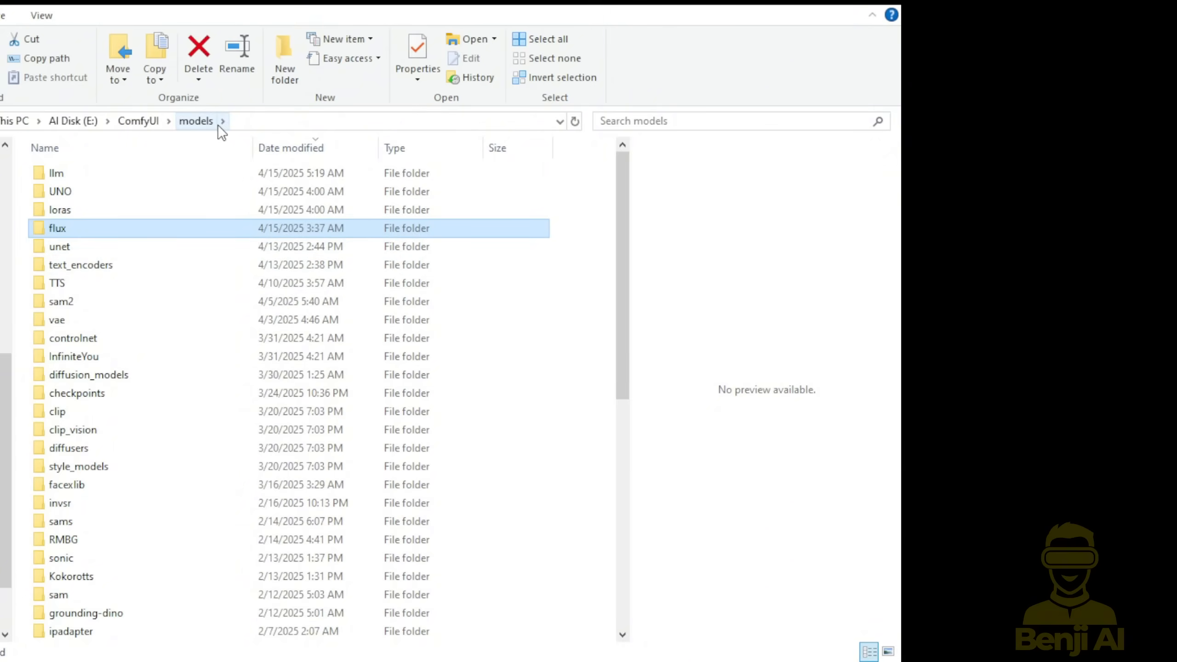
left_click(195, 121)
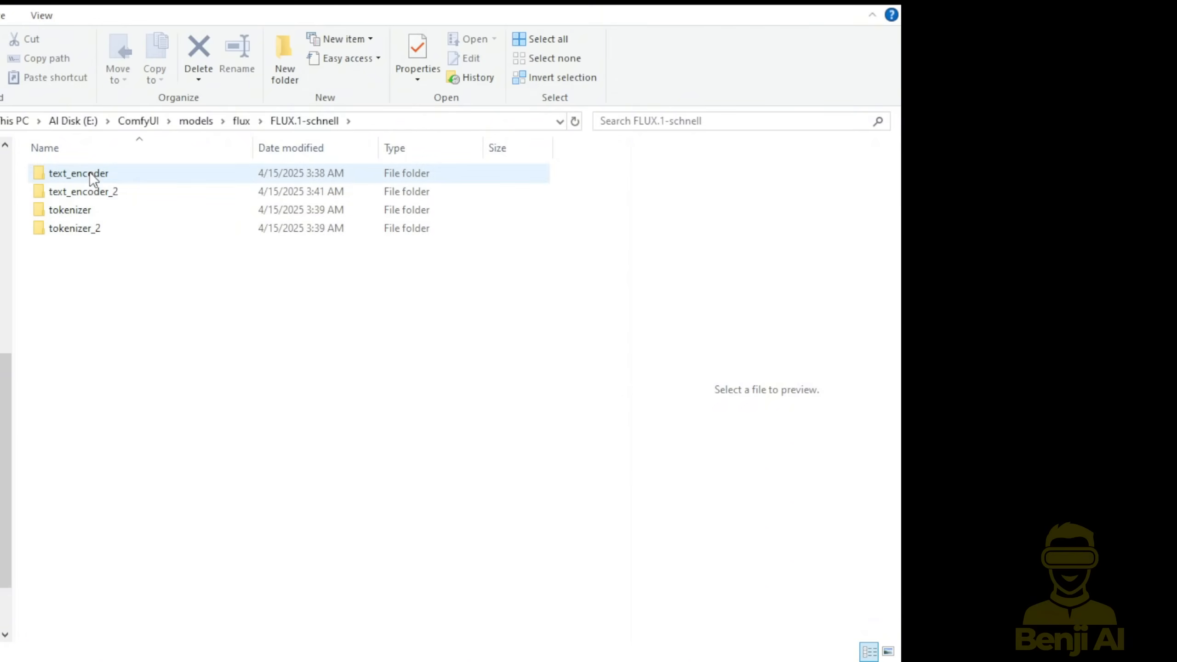
left_click(83, 191)
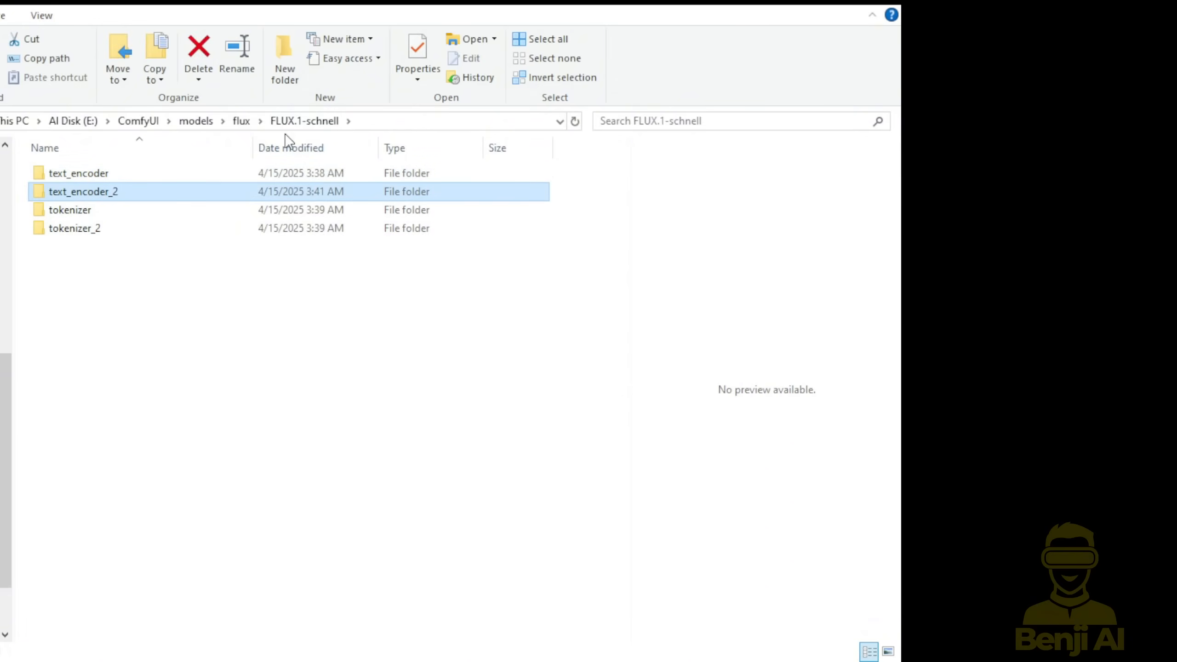
mouse_move(78, 193)
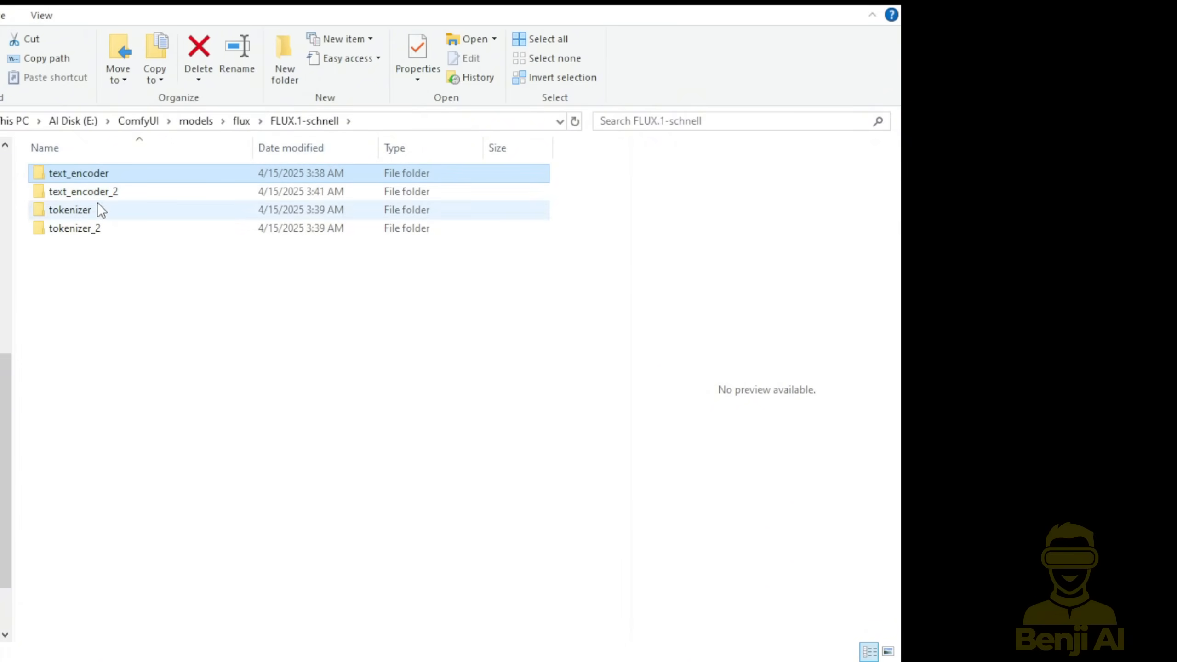
double_click(75, 227)
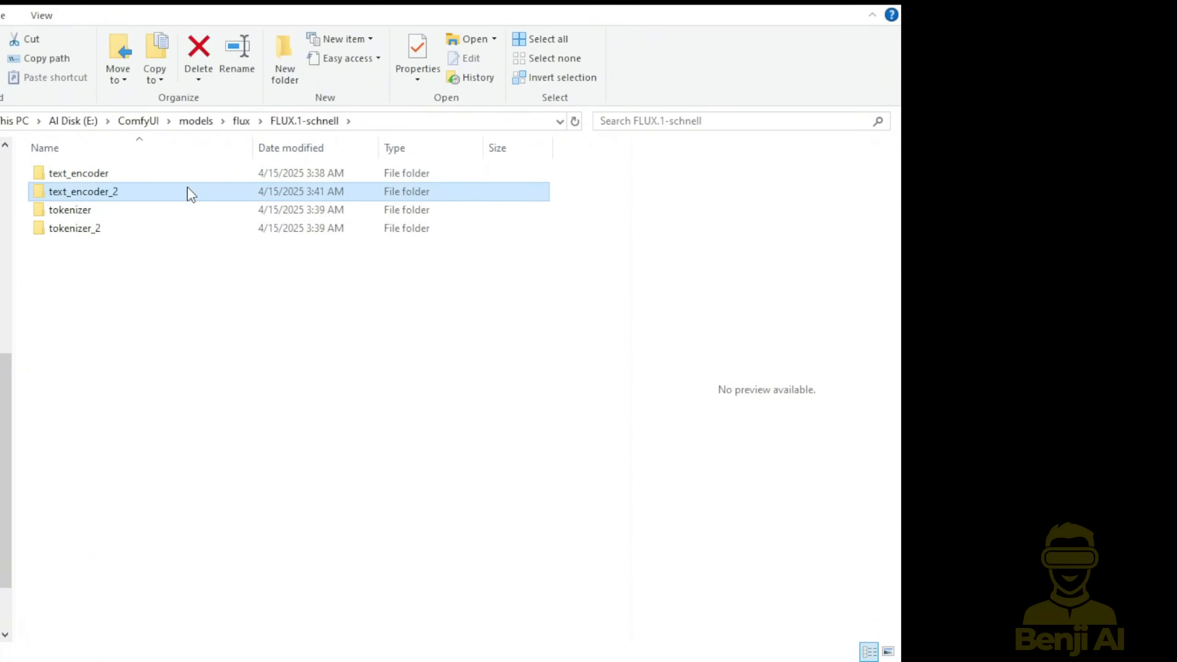
double_click(84, 191)
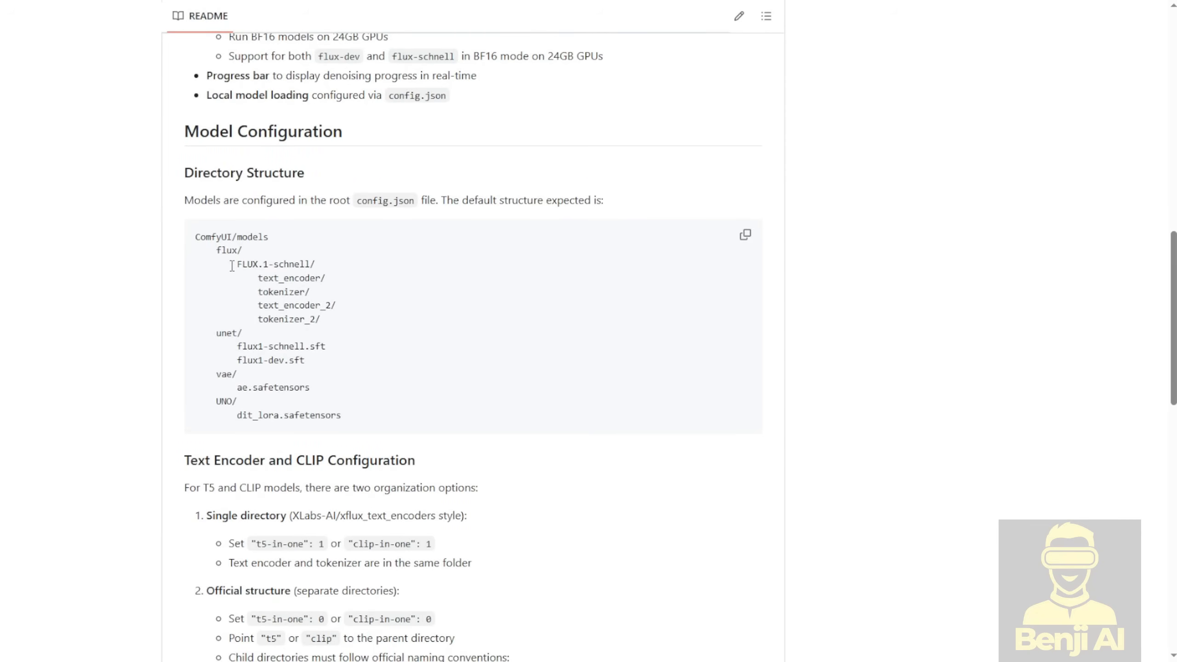
Highlight the flux, unet and models paths in the directory tree, then reach the example workflow
left_click_drag(230, 263, 336, 319)
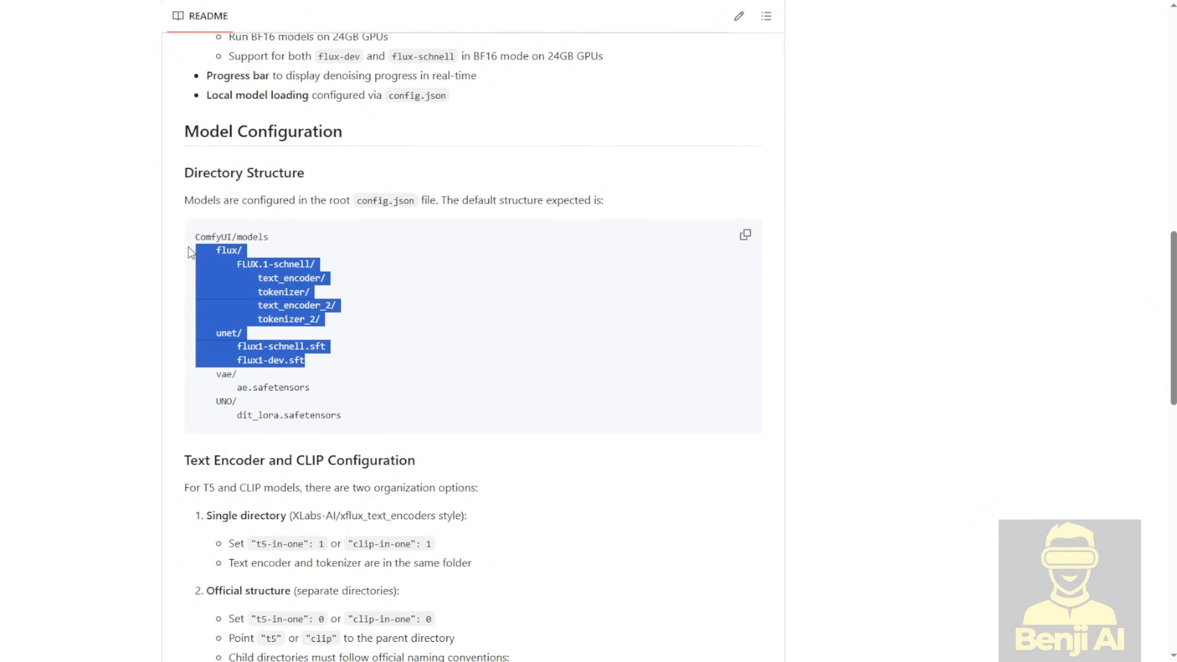
left_click(232, 250)
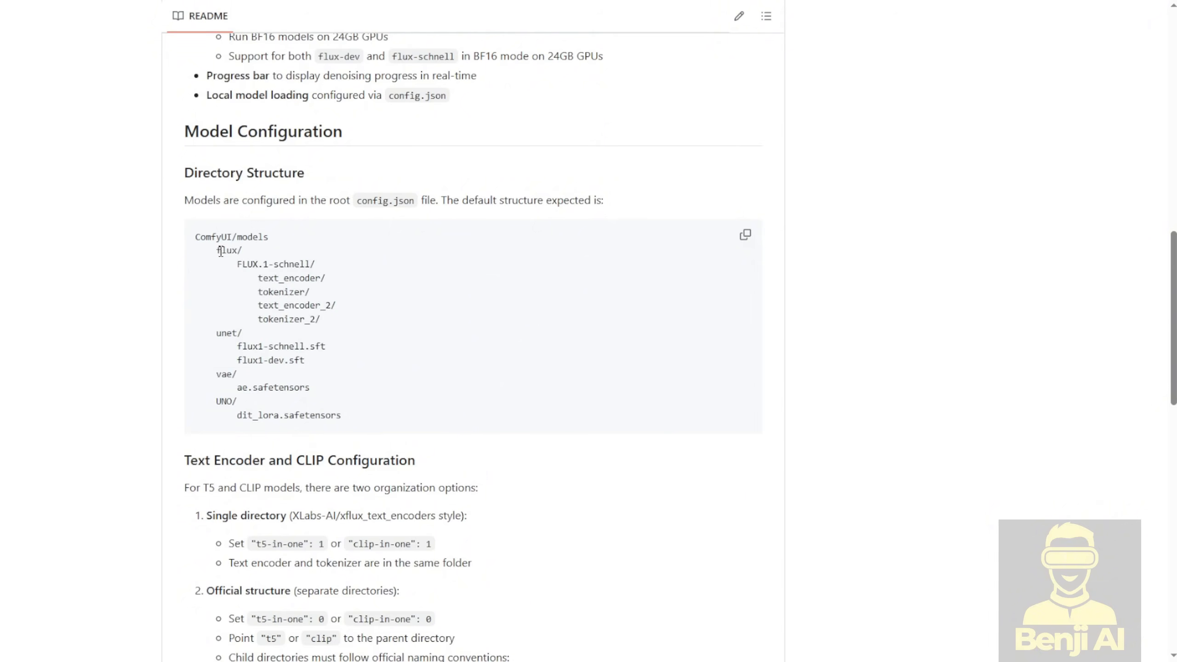
left_click_drag(218, 236, 340, 415)
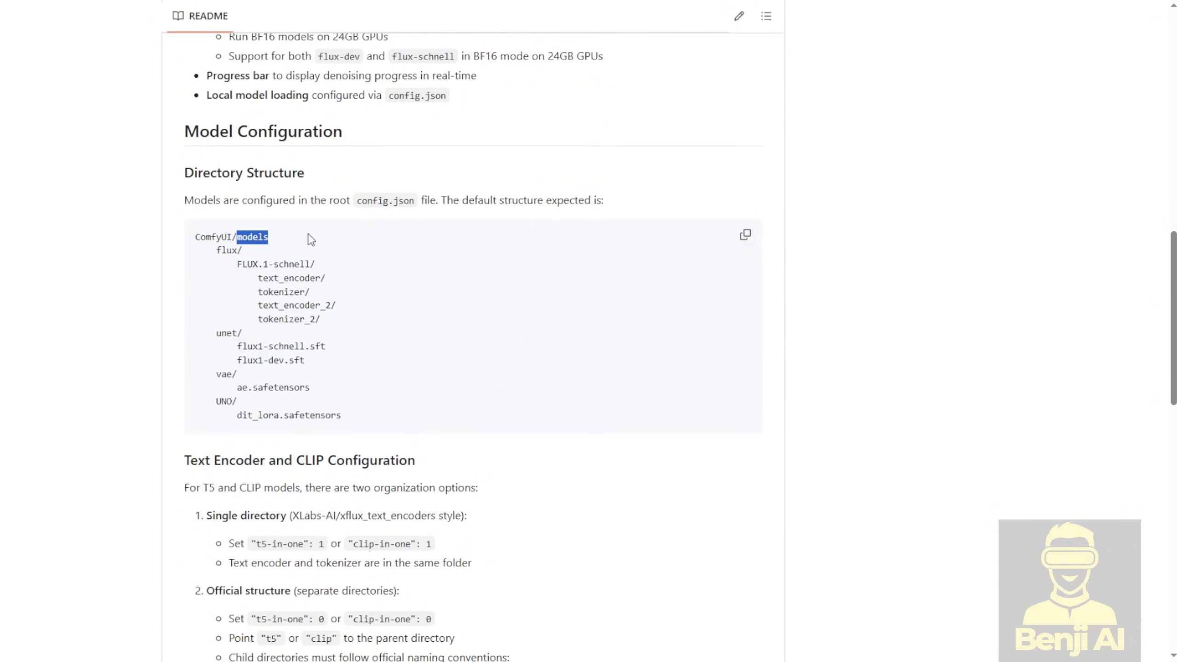
scroll("down", 3)
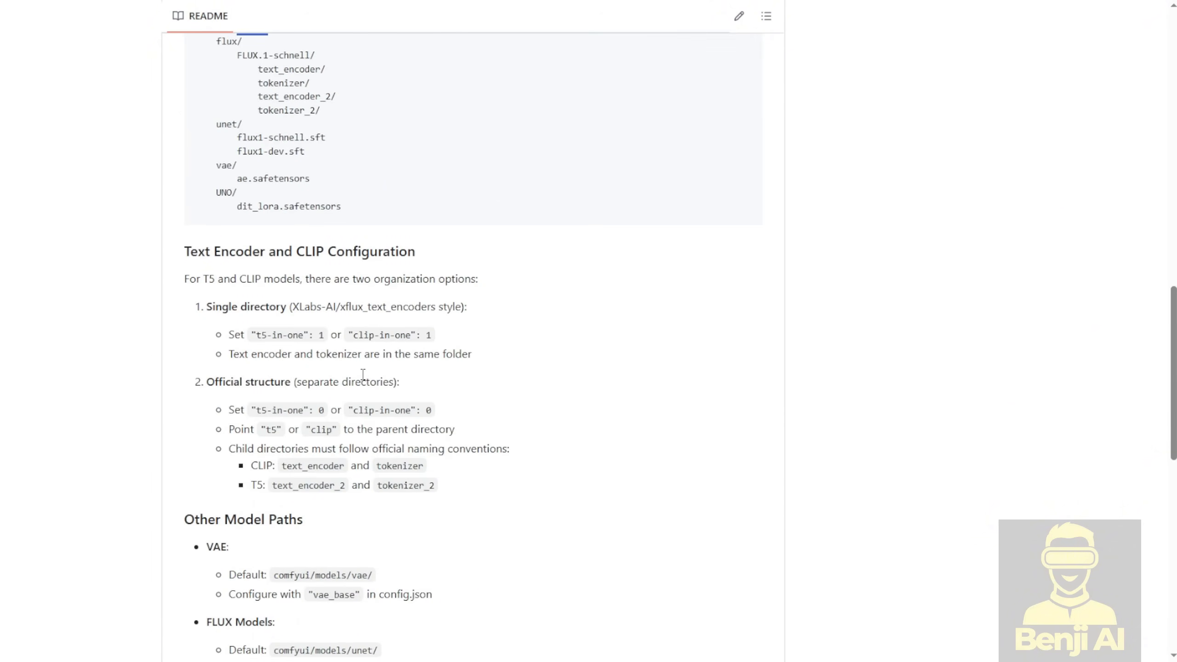
scroll("down", 3)
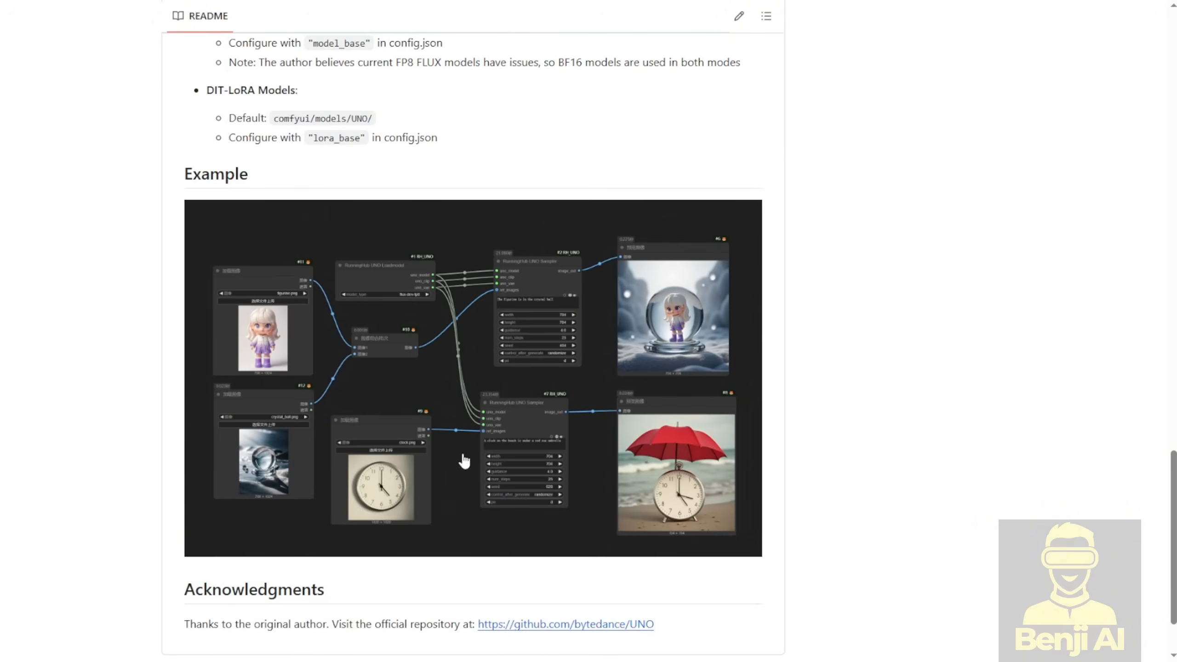
mouse_move(553, 304)
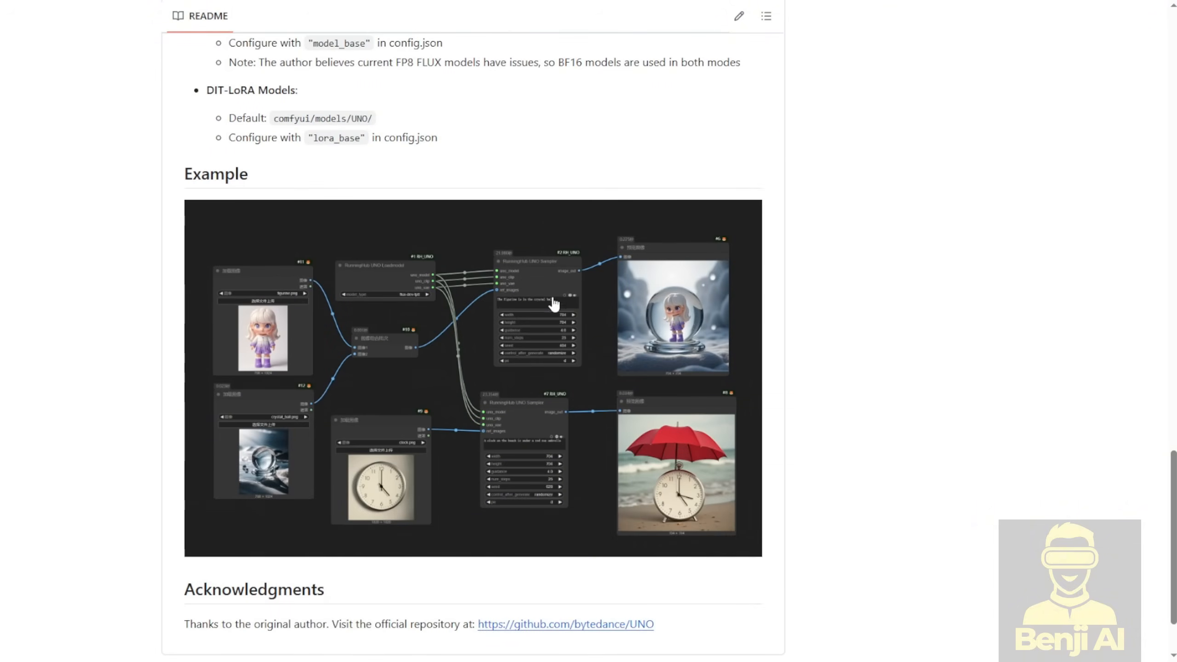